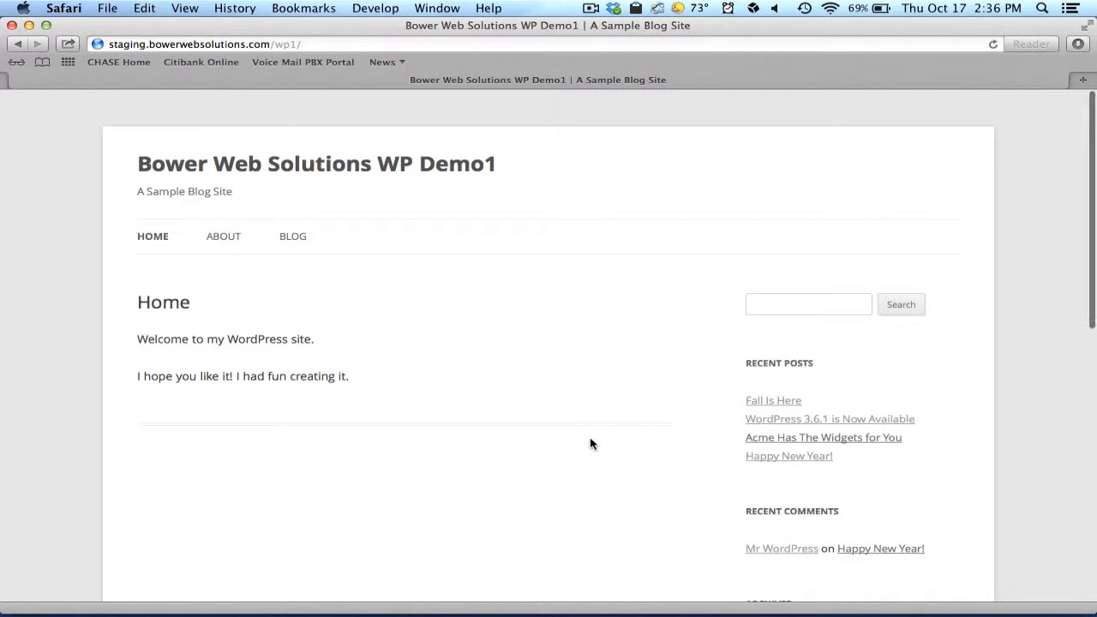
mouse_move(590, 437)
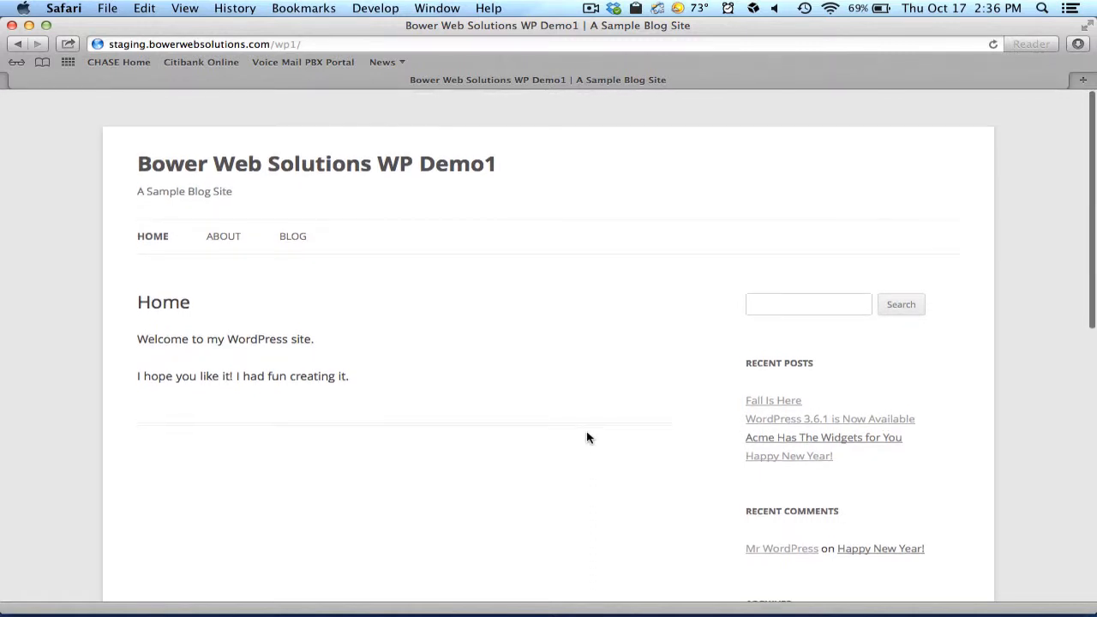
mouse_move(292, 248)
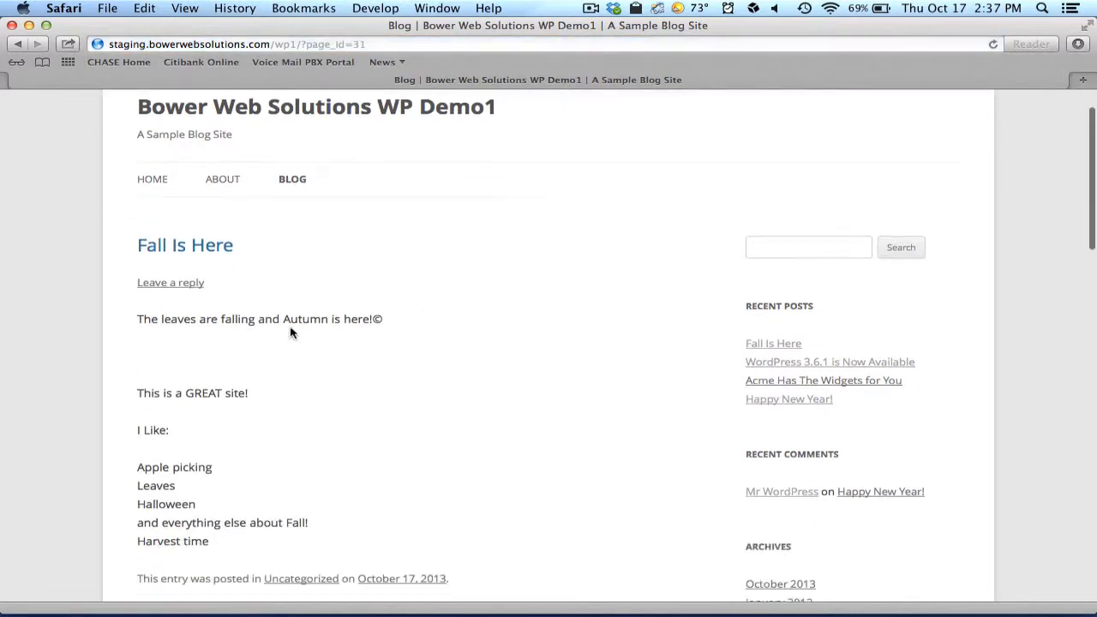
- Scroll through the Blog page, then navigate to the About page
scroll("down", 3)
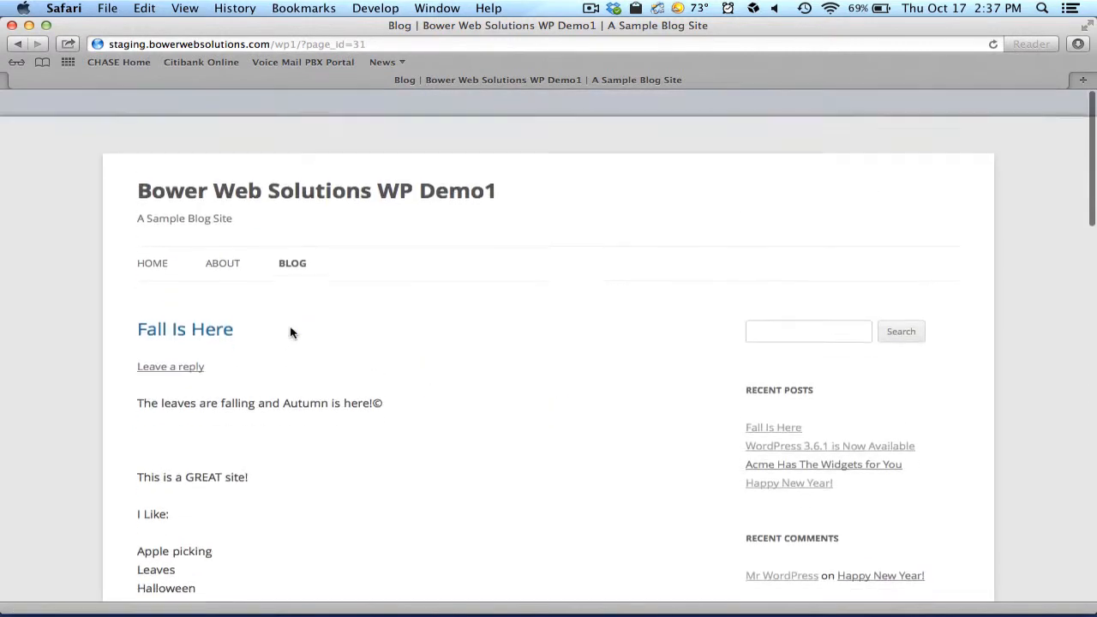
left_click(222, 263)
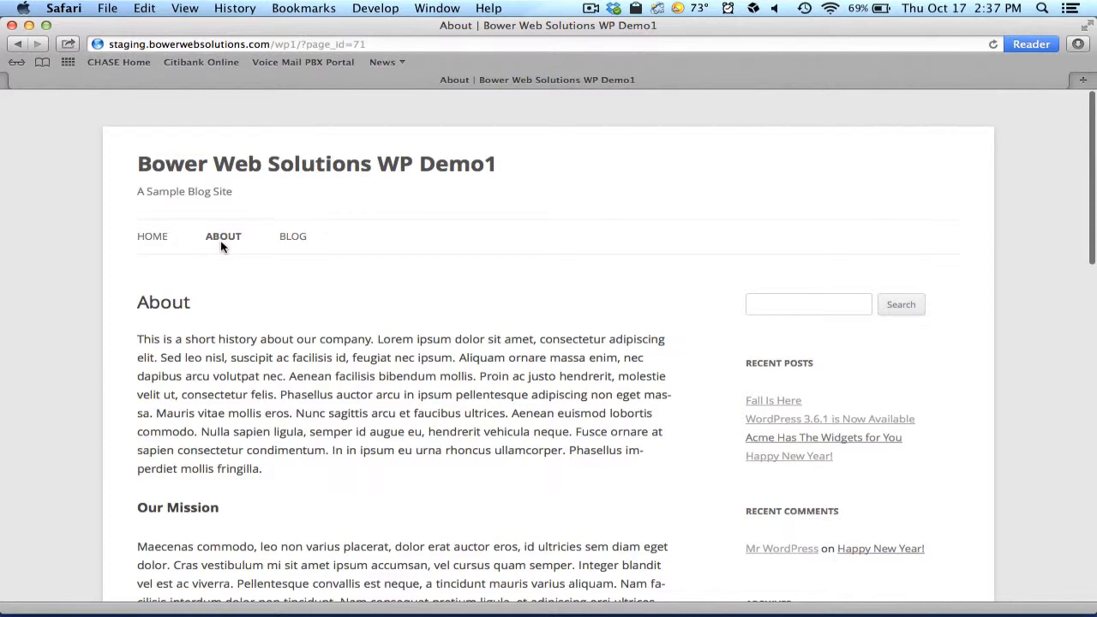
mouse_move(226, 275)
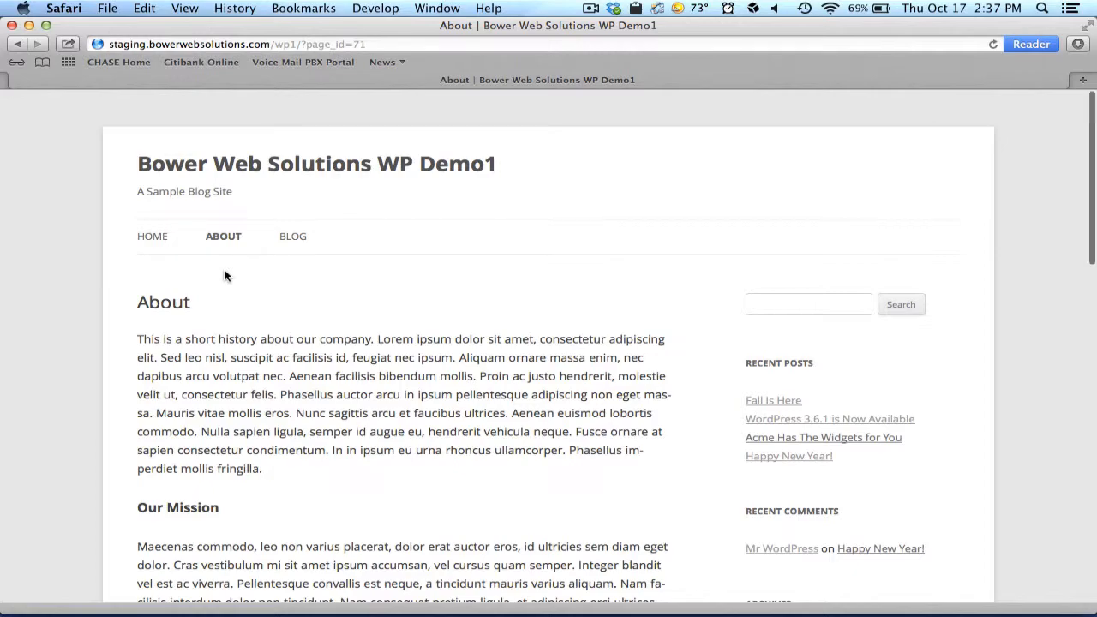
- Log in as admin from the Meta Log in link to reach the Dashboard
scroll("down", 3)
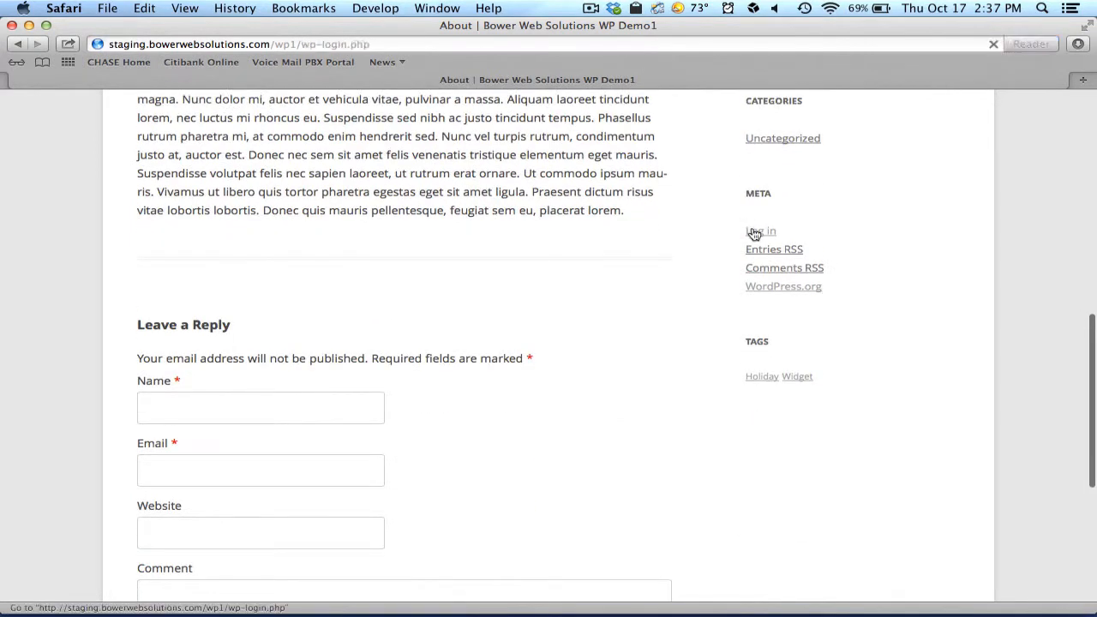
left_click(760, 230)
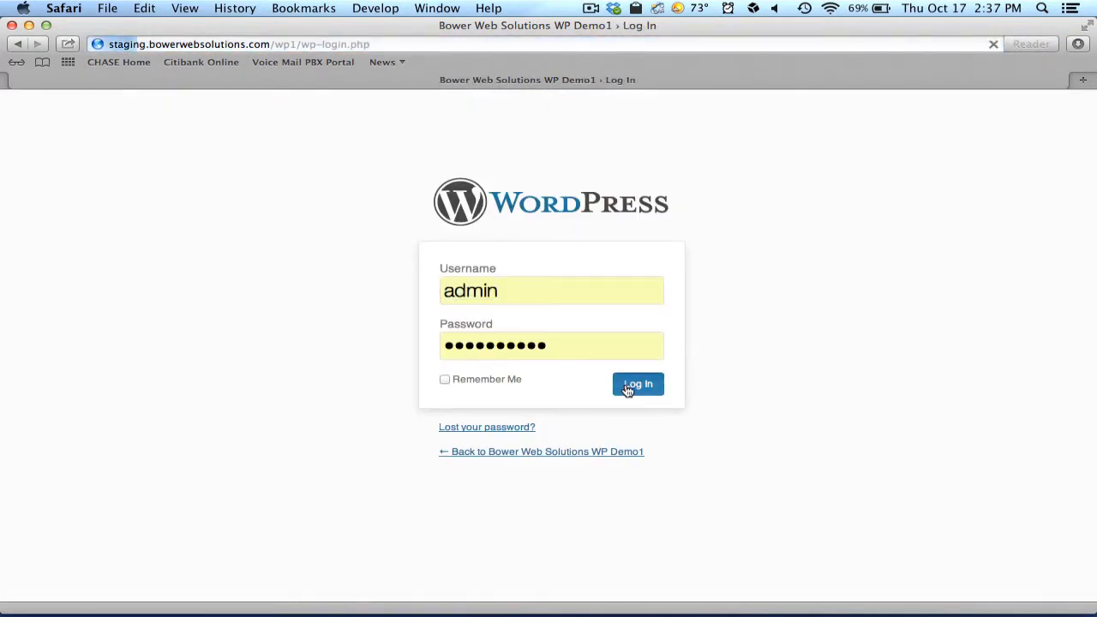
left_click(637, 384)
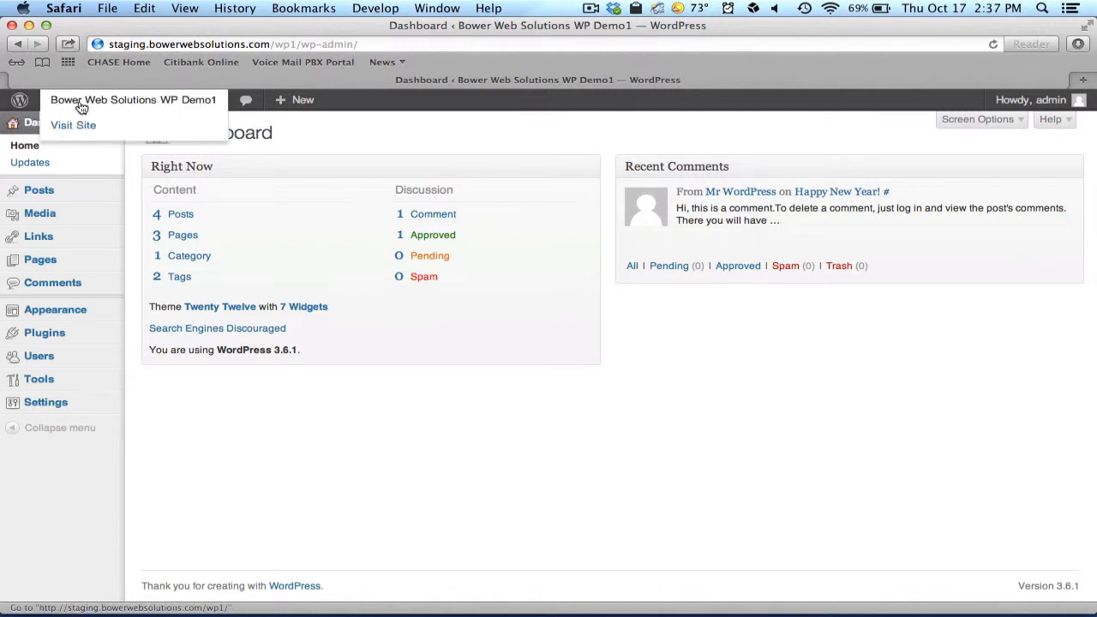
mouse_move(75, 126)
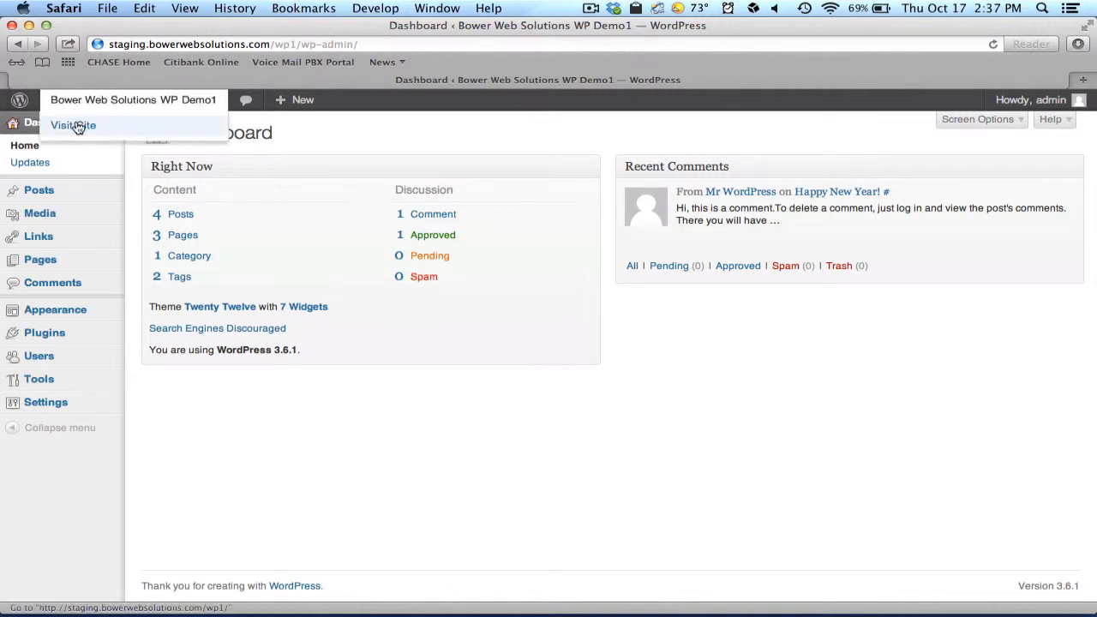
- Visit the live site from the admin bar and go to its About page
left_click(73, 125)
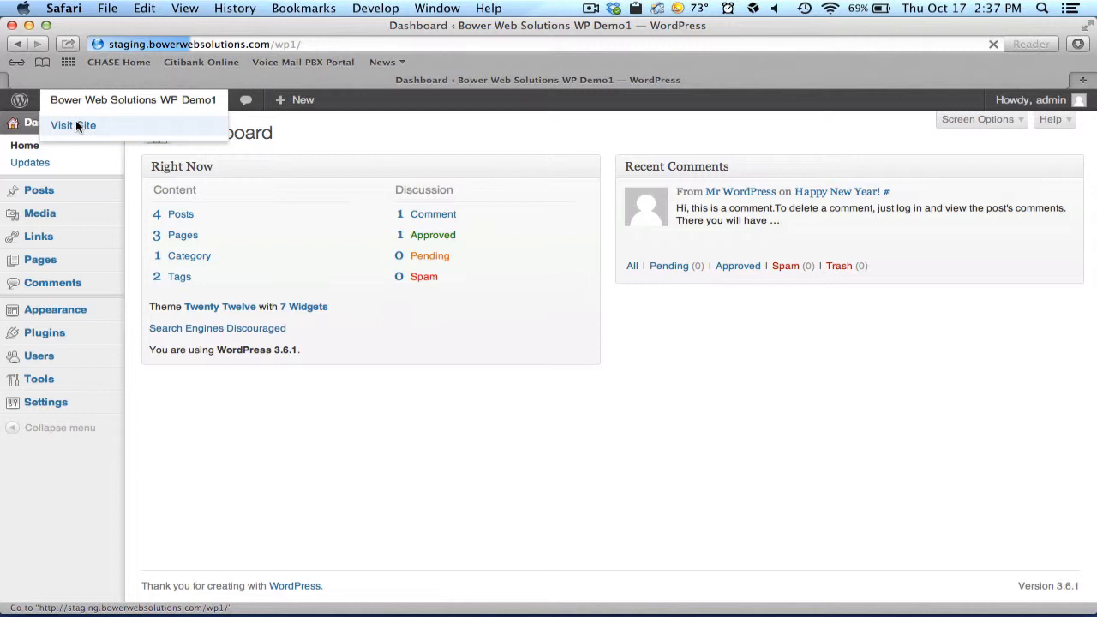
left_click(73, 125)
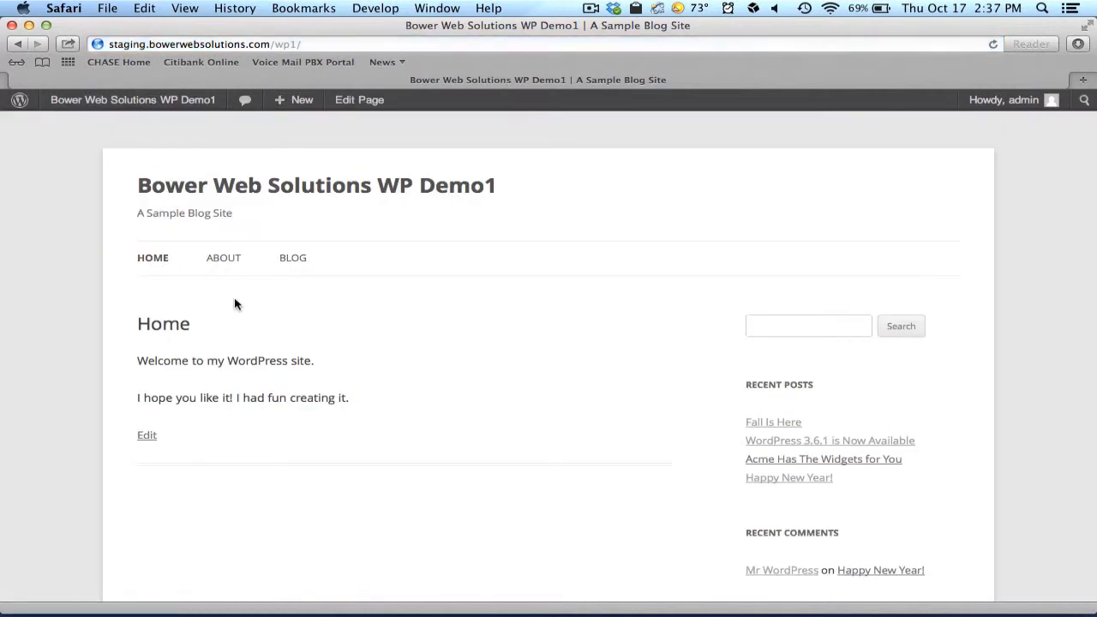
left_click(223, 257)
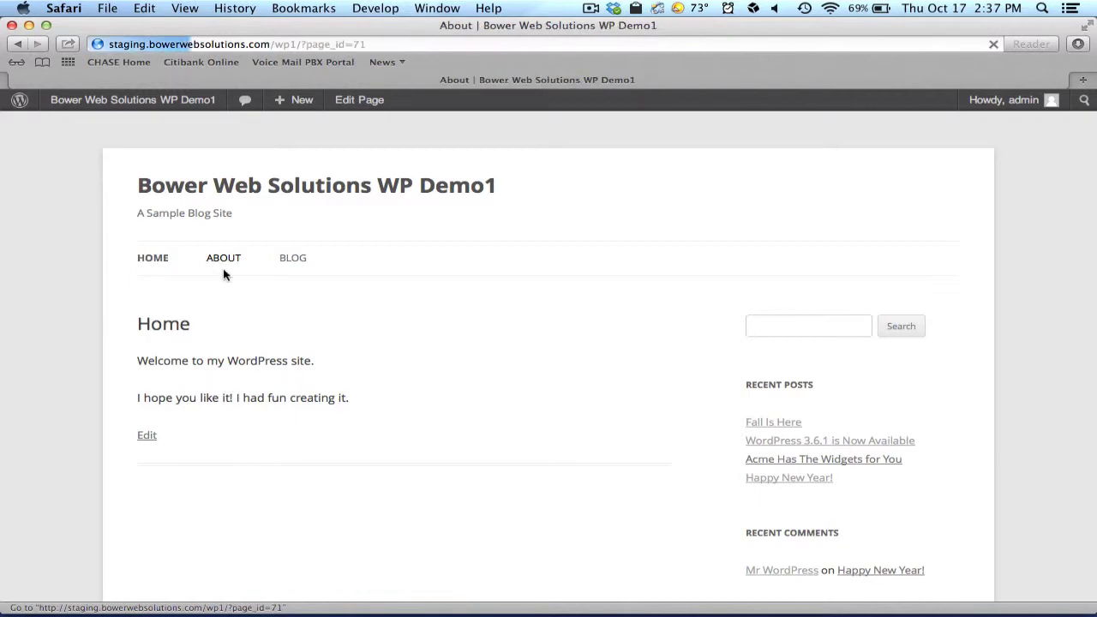
left_click(224, 257)
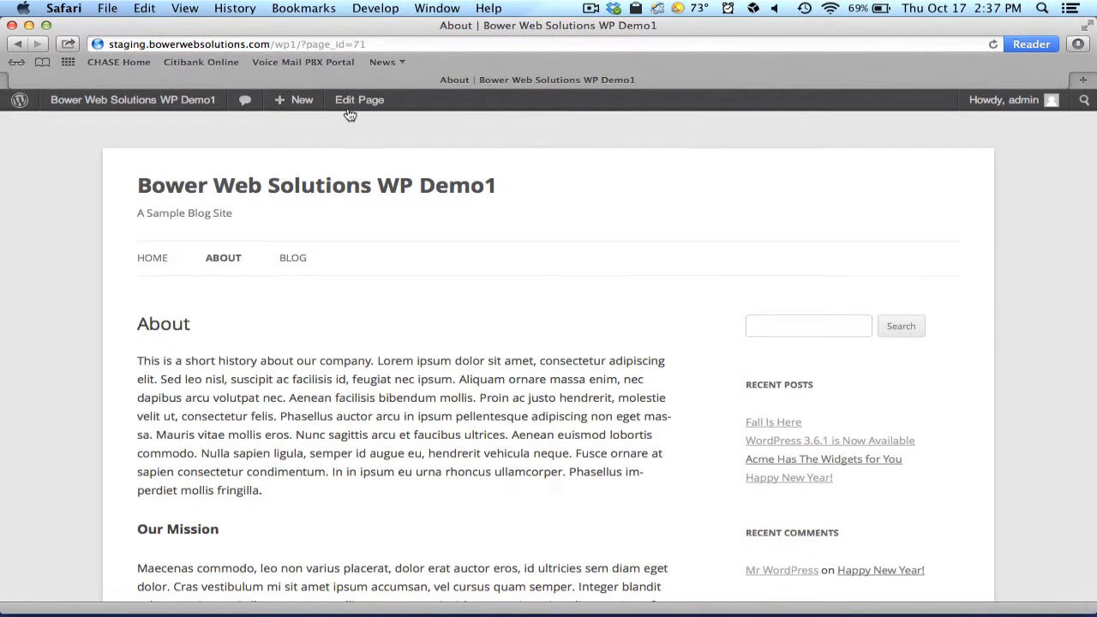
mouse_move(355, 100)
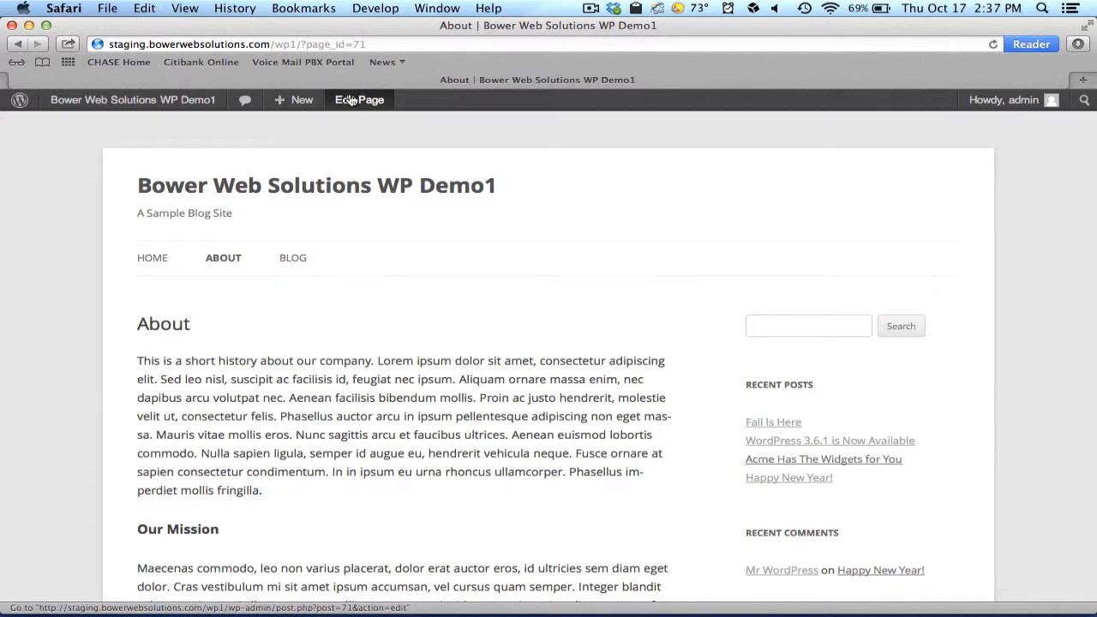
- Reach the About page in the editor via Edit Page and the All Pages list
left_click(359, 99)
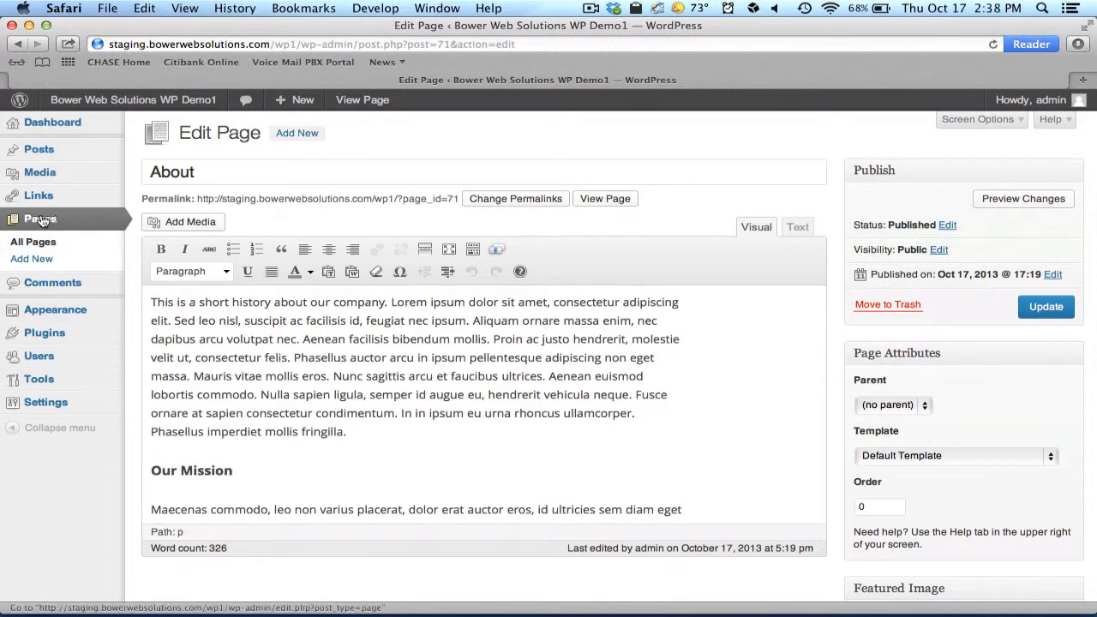
left_click(39, 219)
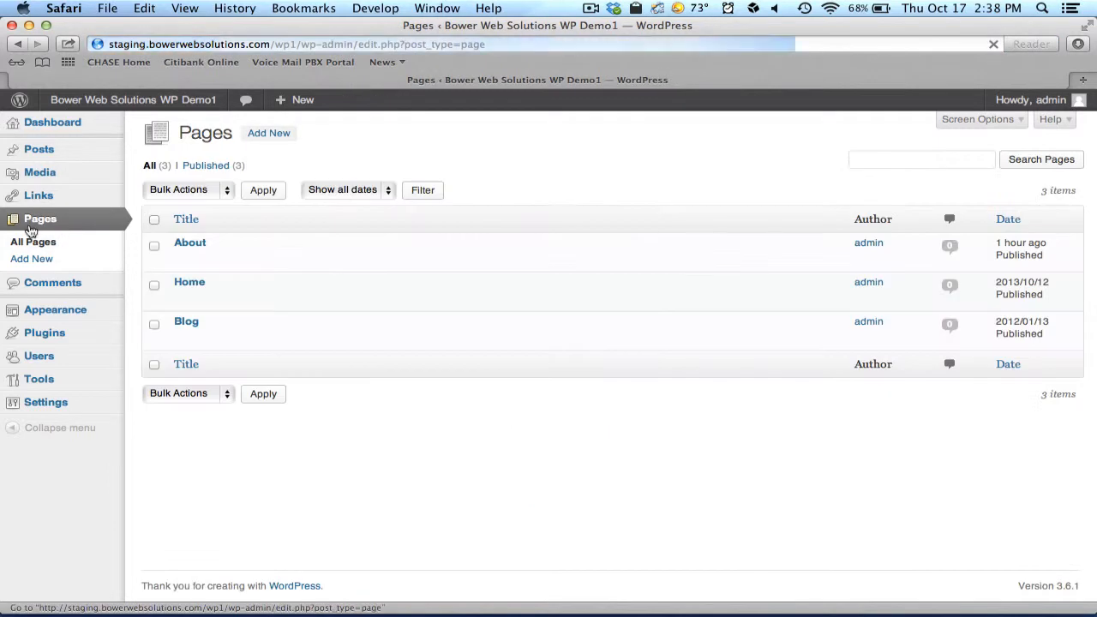
mouse_move(212, 286)
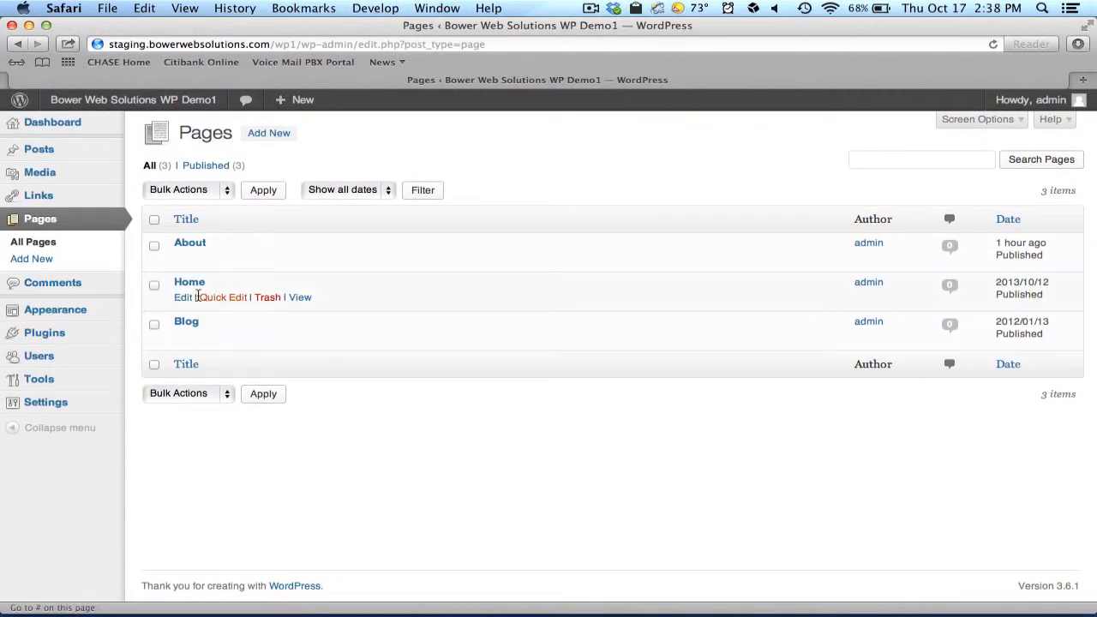
mouse_move(184, 259)
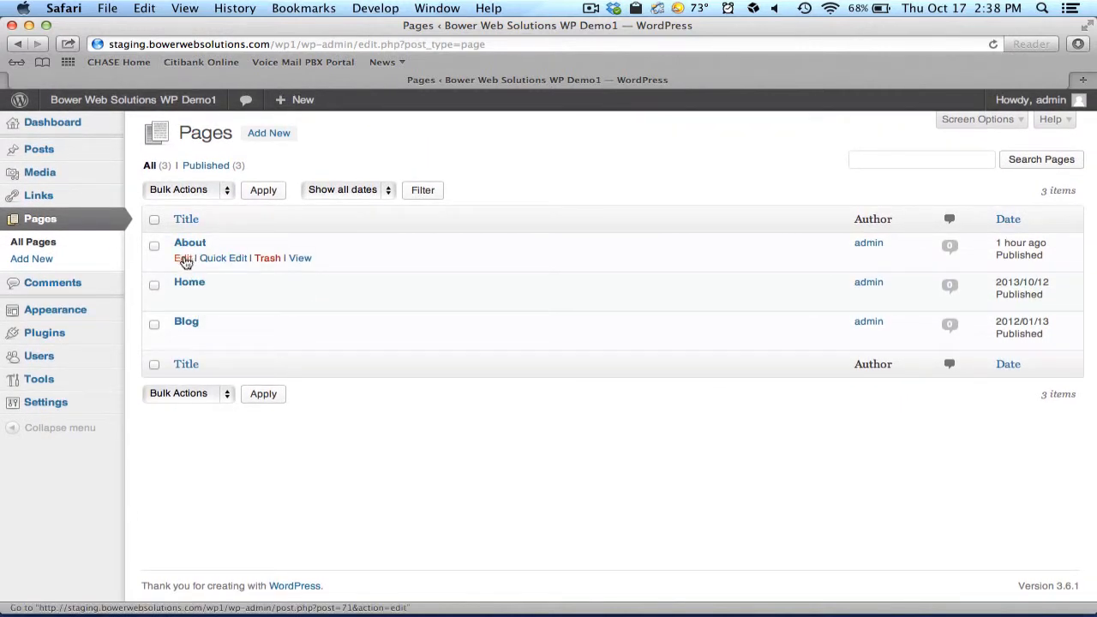
mouse_move(180, 258)
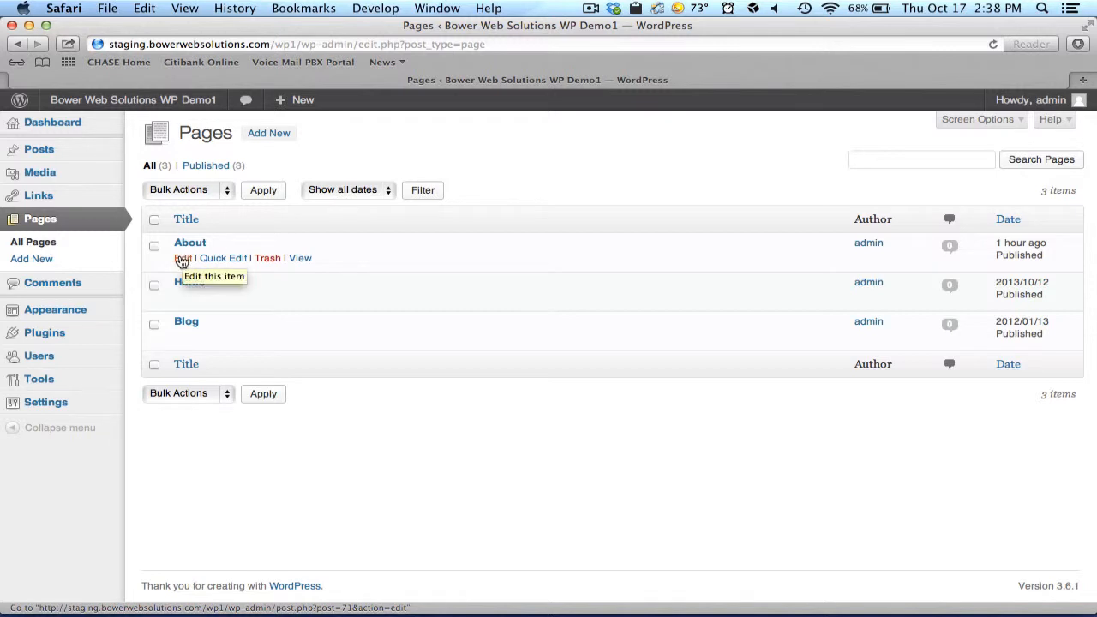
left_click(181, 257)
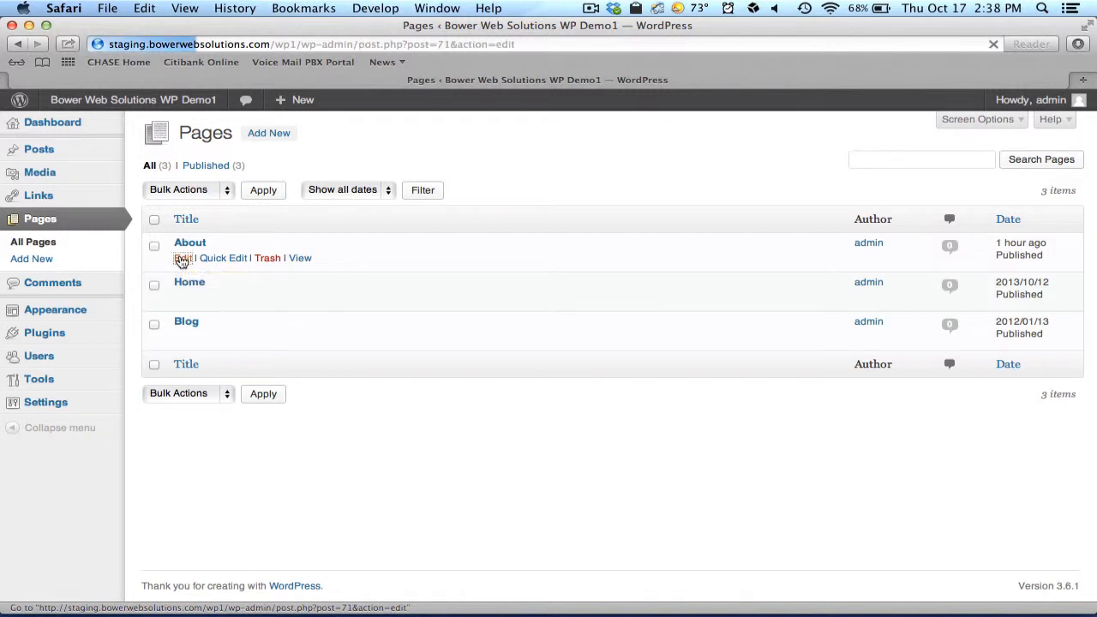
left_click(178, 258)
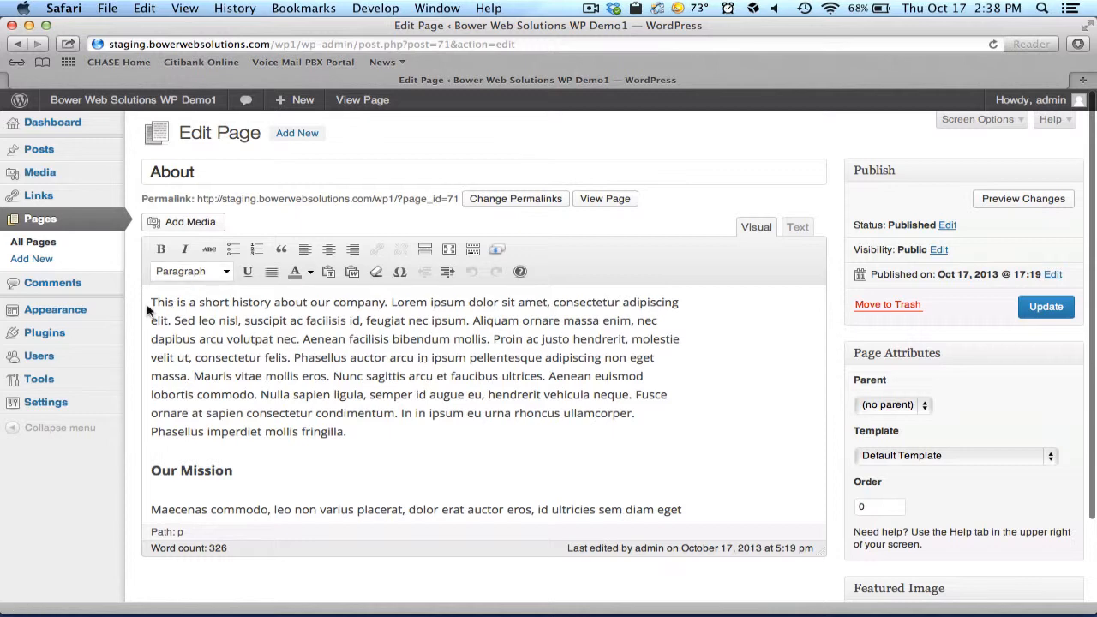
- Write the new opening line 'This is our About page. Hope you like it!'
left_click_drag(151, 302, 243, 302)
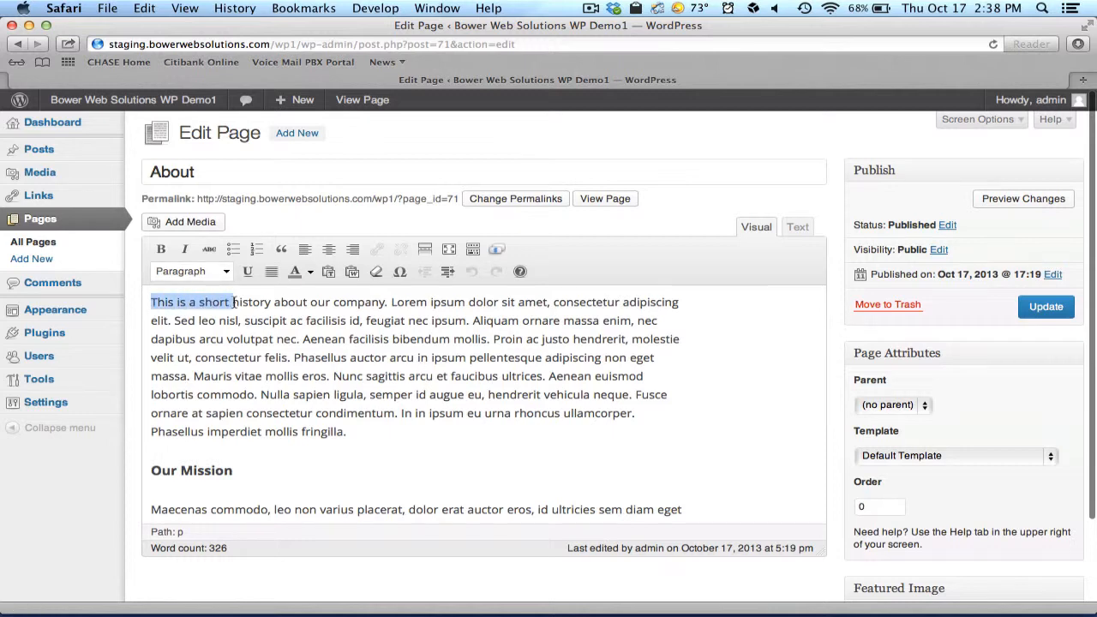
left_click(154, 302)
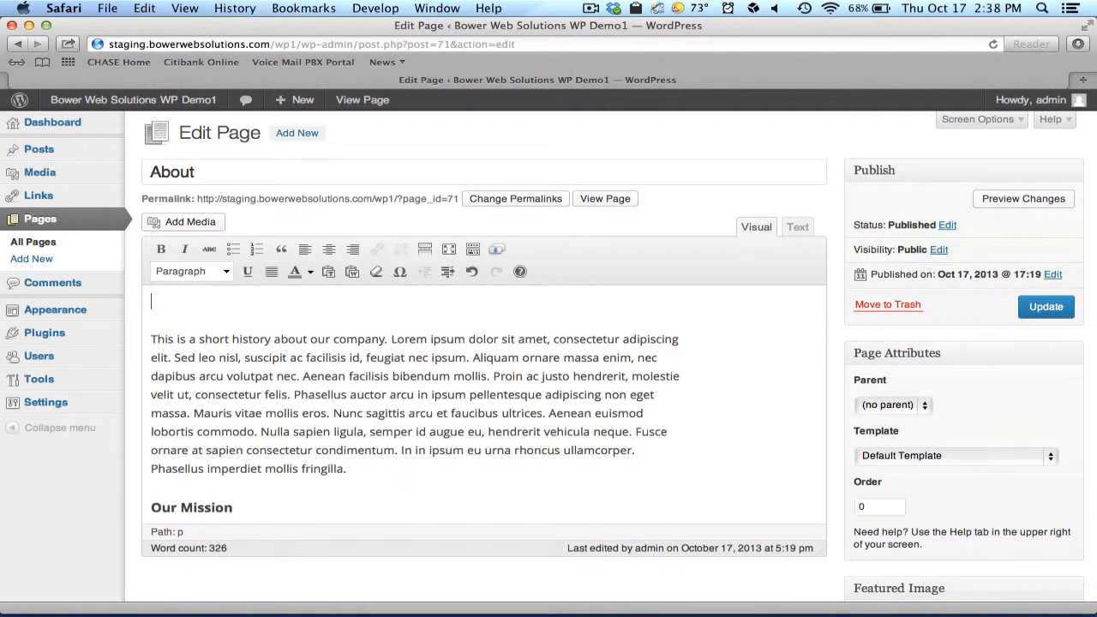
type("This is a")
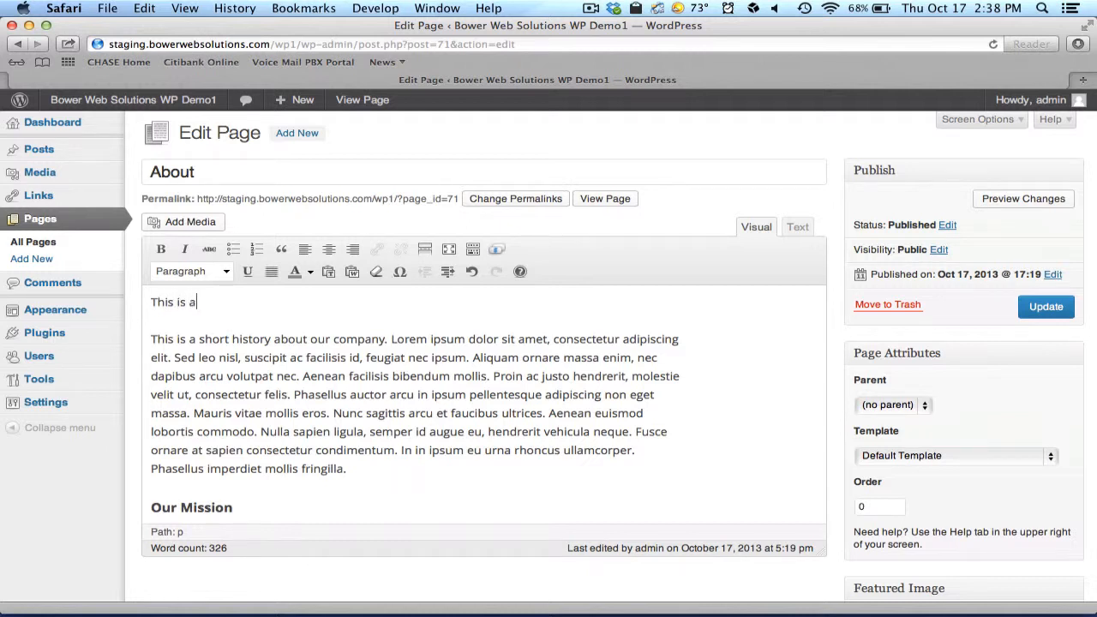
type("our Ab")
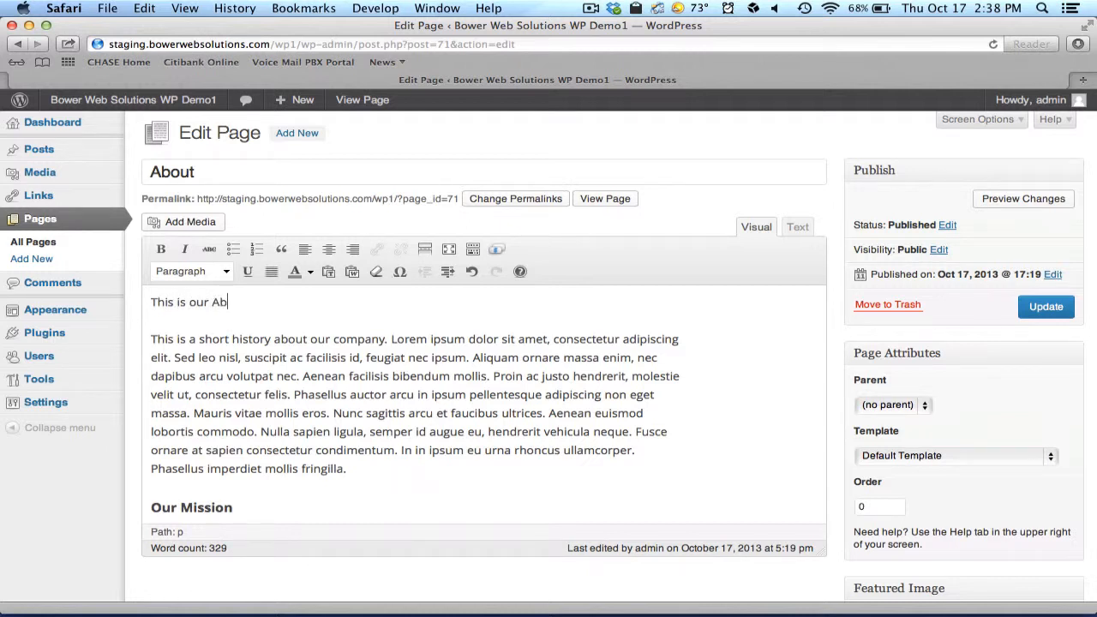
type("out page. Hope you like it")
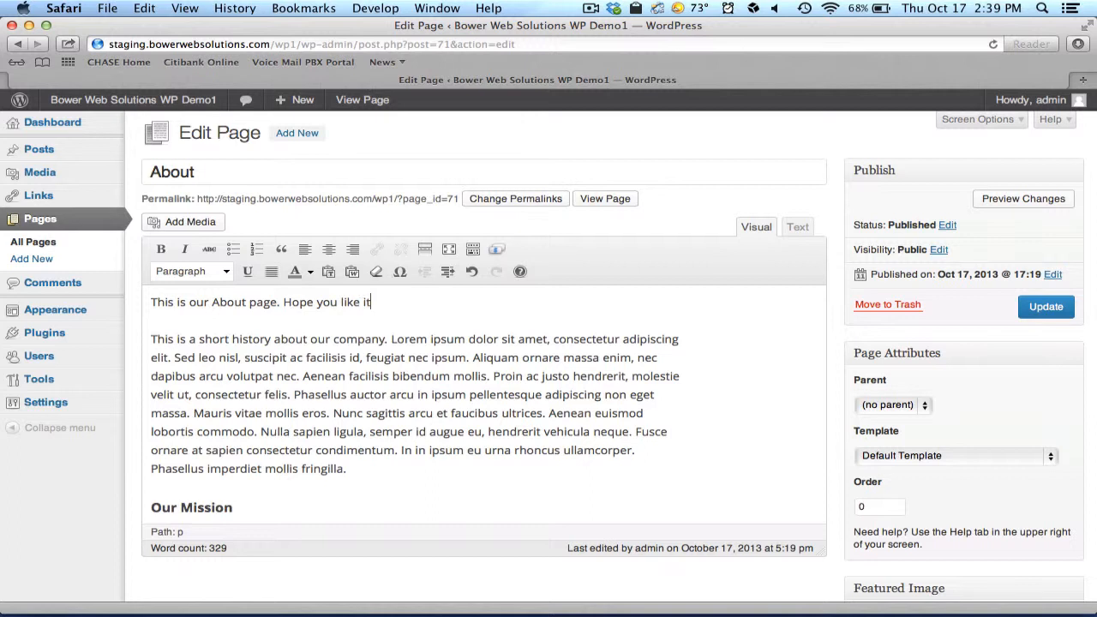
type("!")
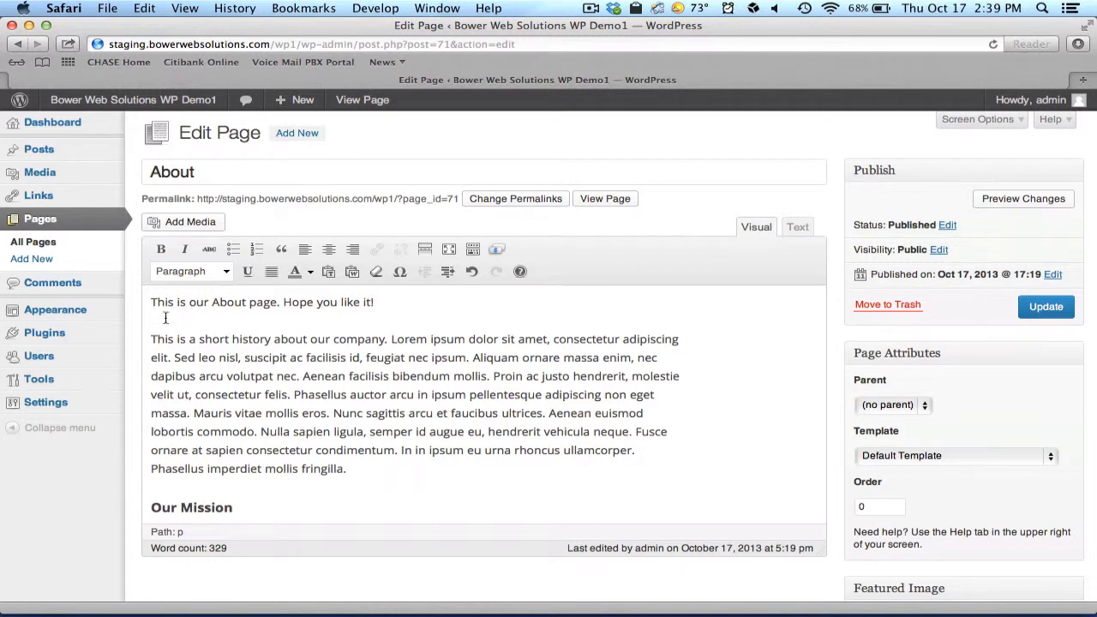
- Select 'About page' and make it italic instead of bold
double_click(243, 301)
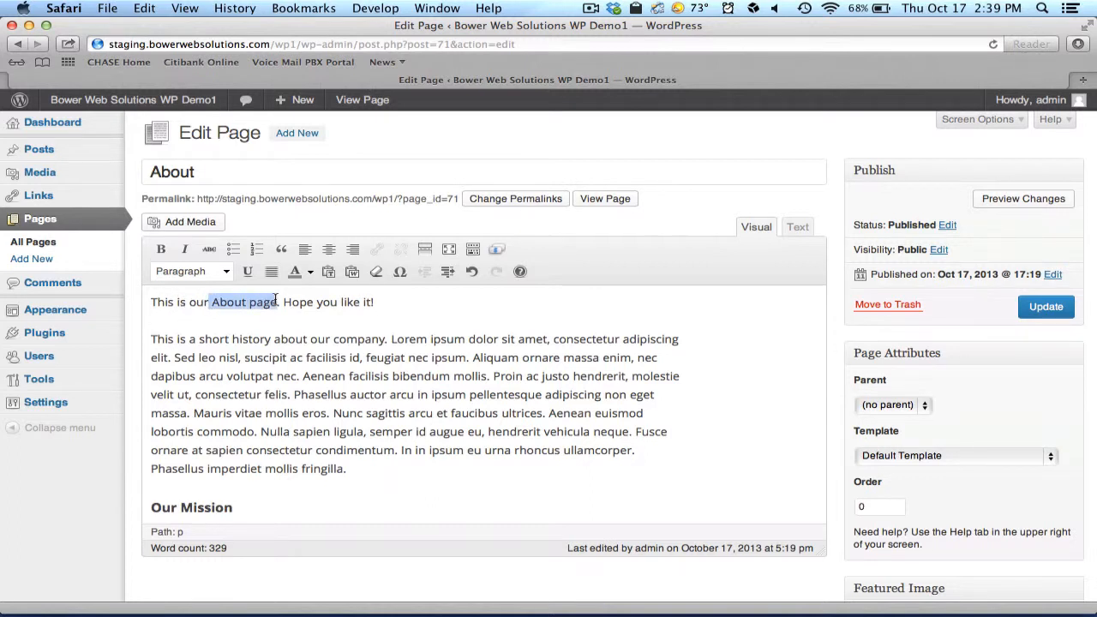
left_click(161, 250)
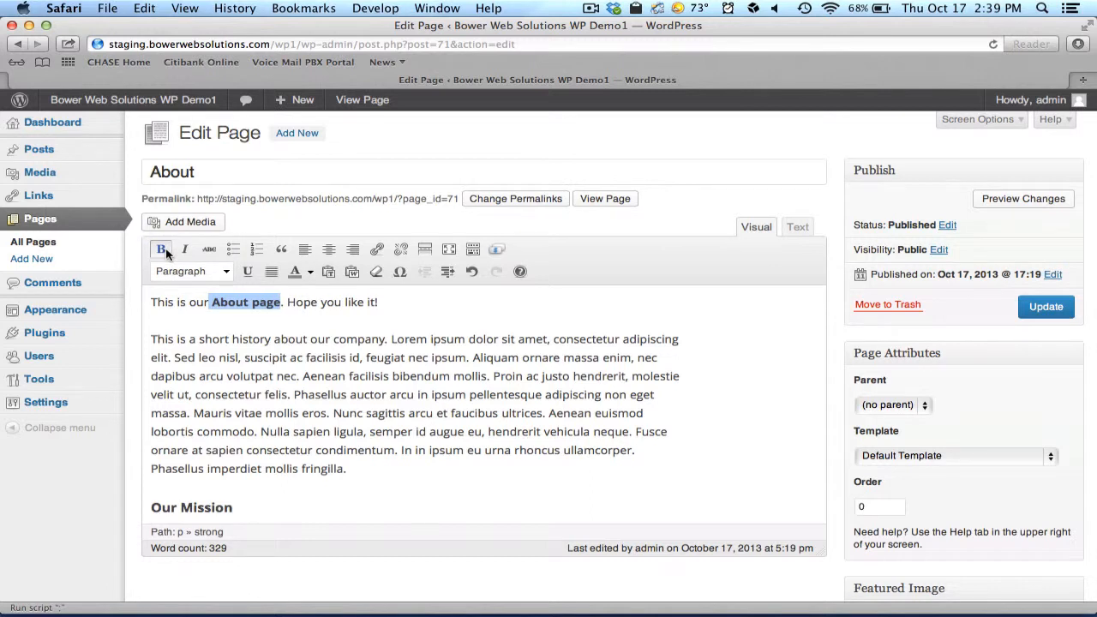
left_click(184, 249)
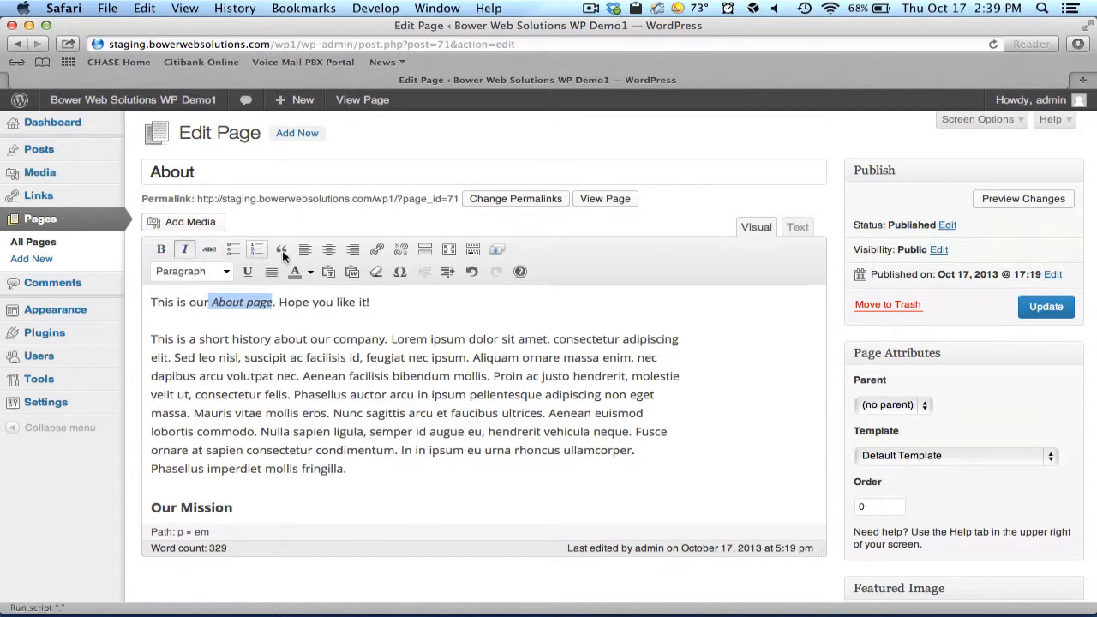
mouse_move(377, 249)
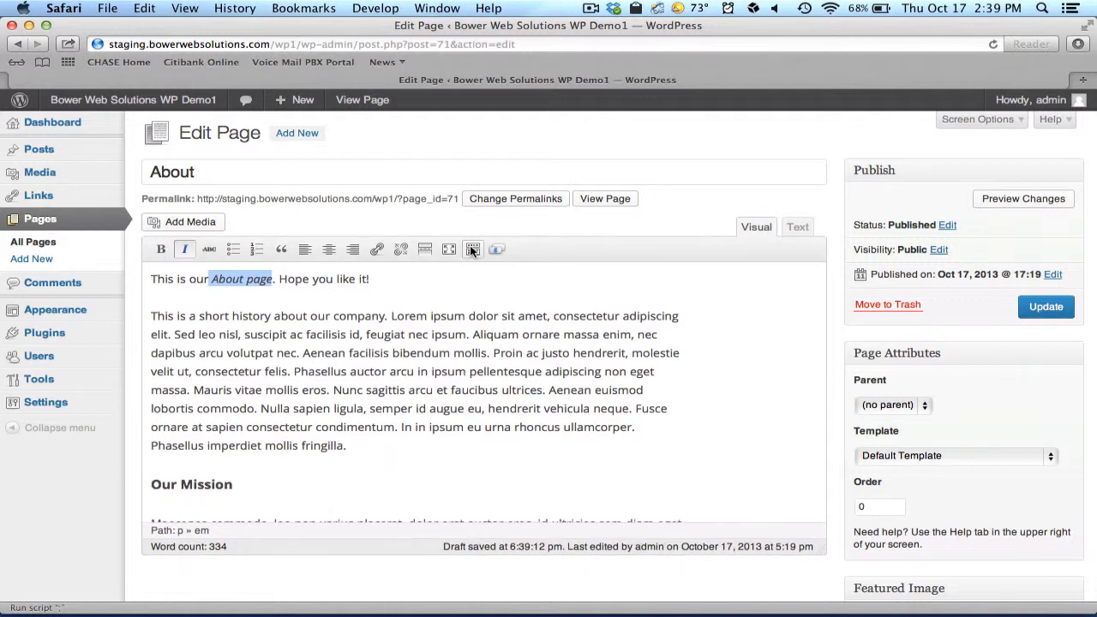
- Restore the second toolbar row with the Kitchen Sink toggle
left_click(472, 249)
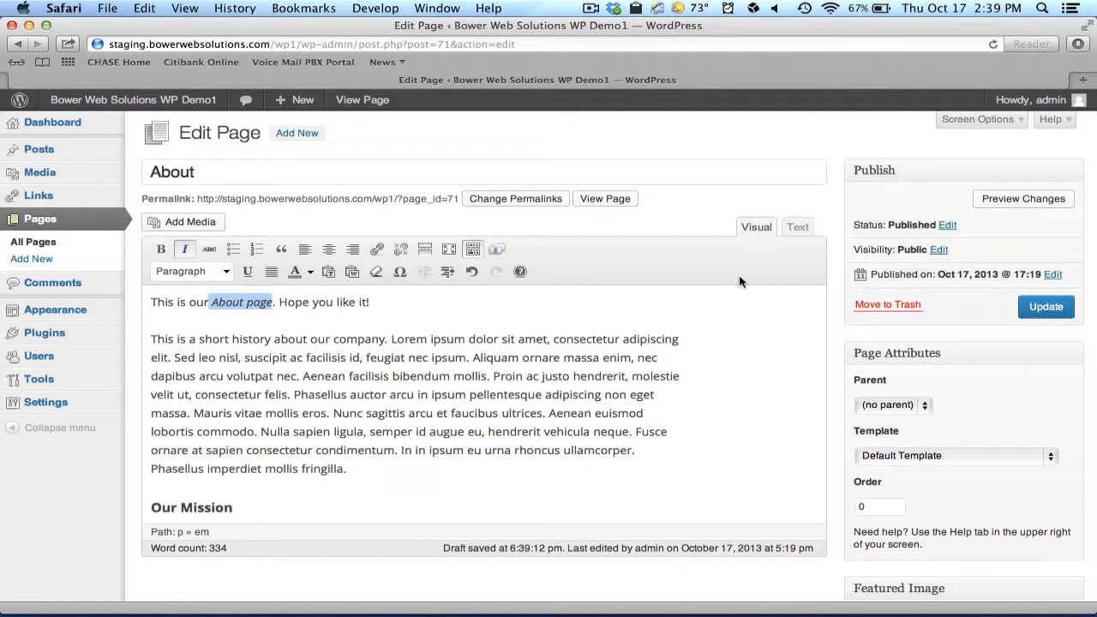
mouse_move(540, 401)
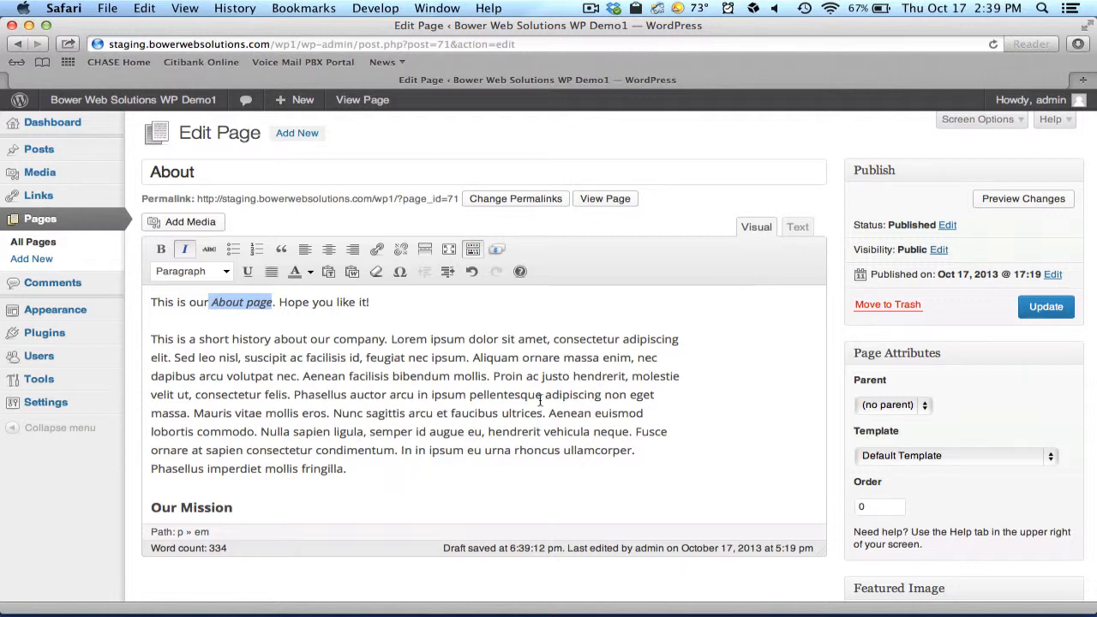
mouse_move(556, 412)
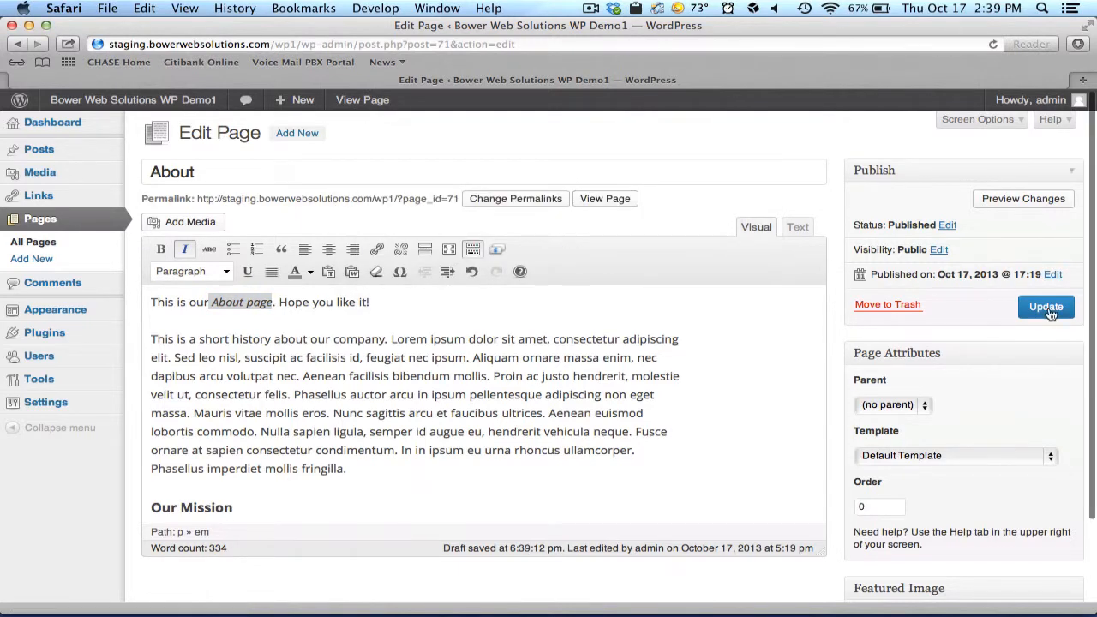
- Update the About page, review it live, then return to editing it
left_click(1045, 307)
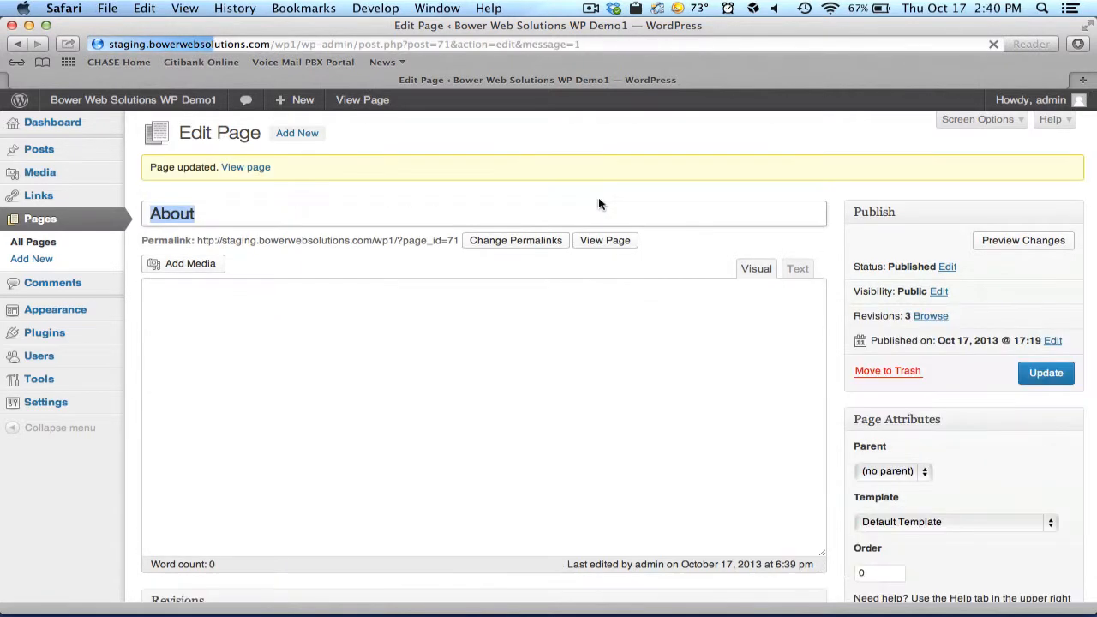
left_click(605, 240)
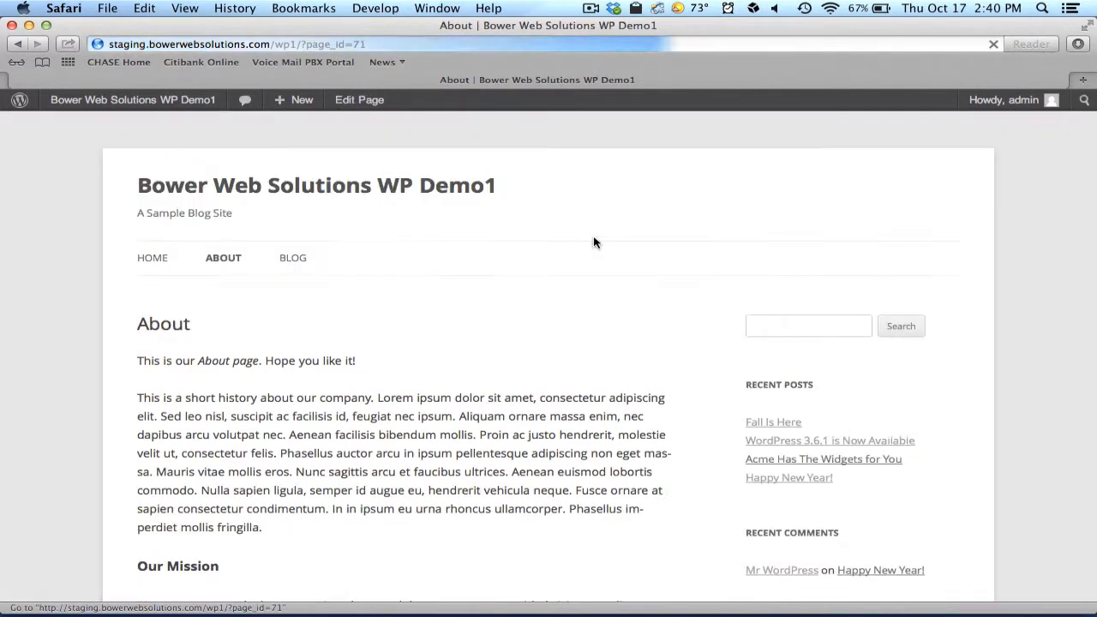
scroll("down", 3)
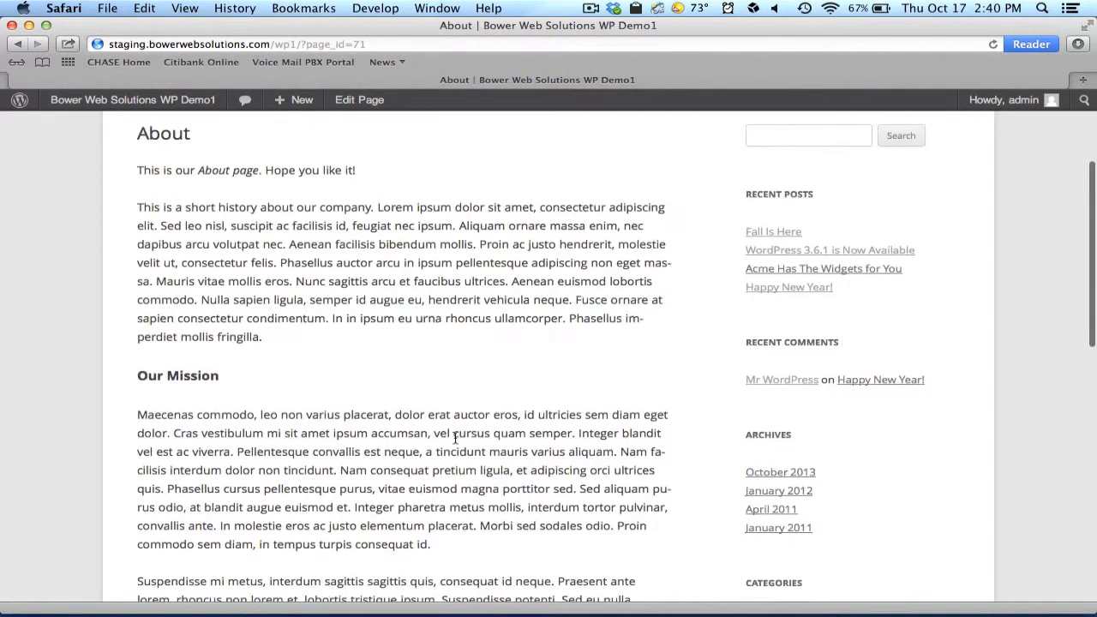
scroll("up", 3)
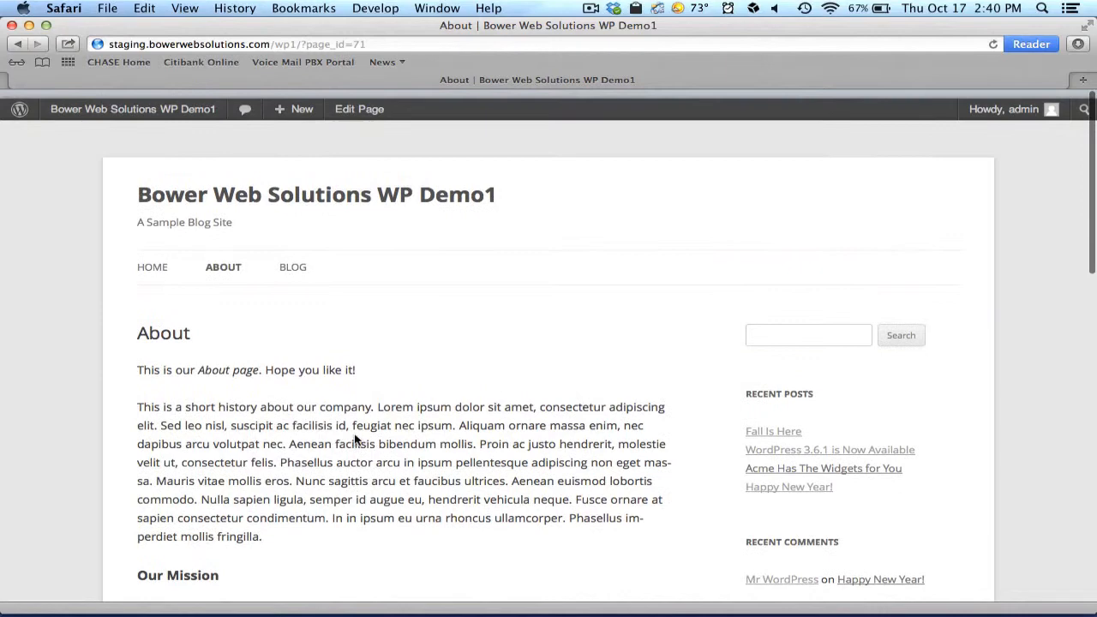
left_click(359, 109)
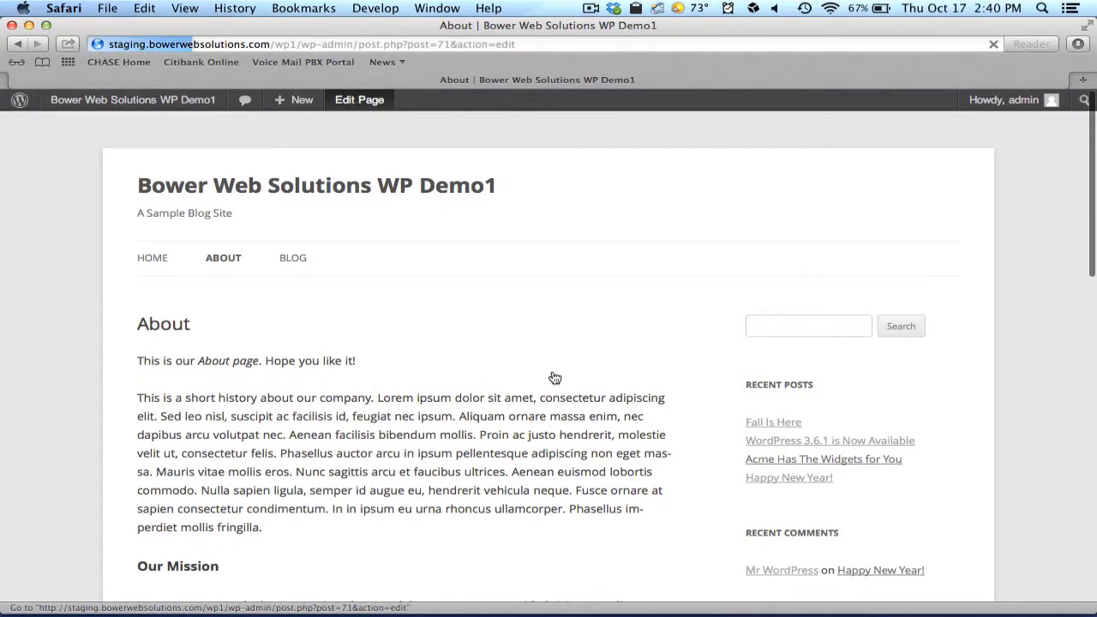
- Reopen the About page in the editor from the admin bar
left_click(358, 99)
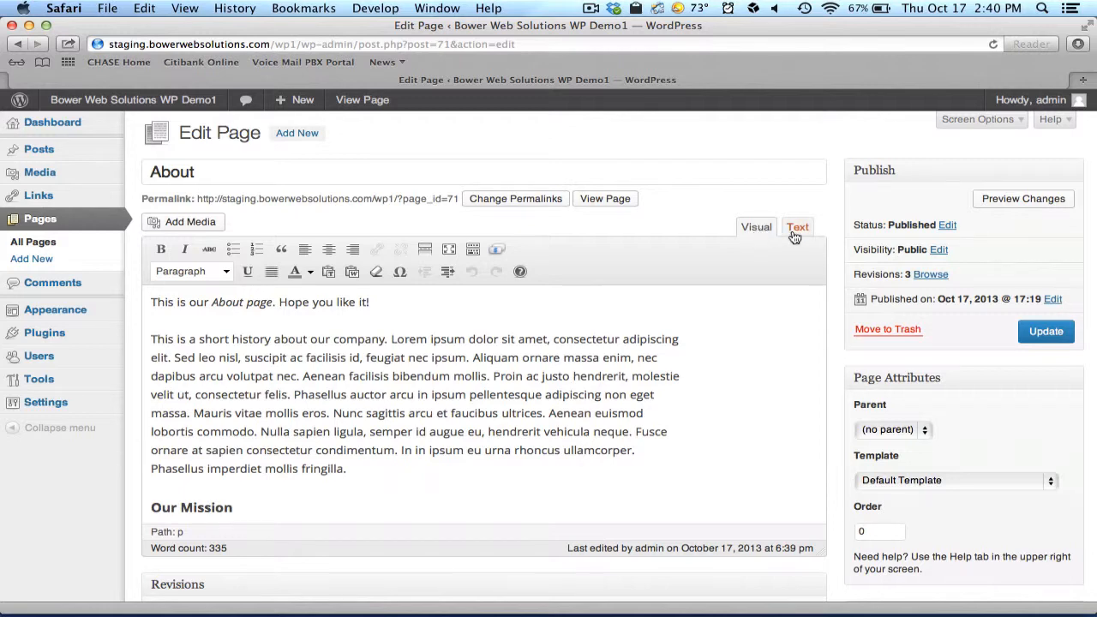
- Switch to the Text view and select the closing </em> tag after 'About page'
left_click(797, 226)
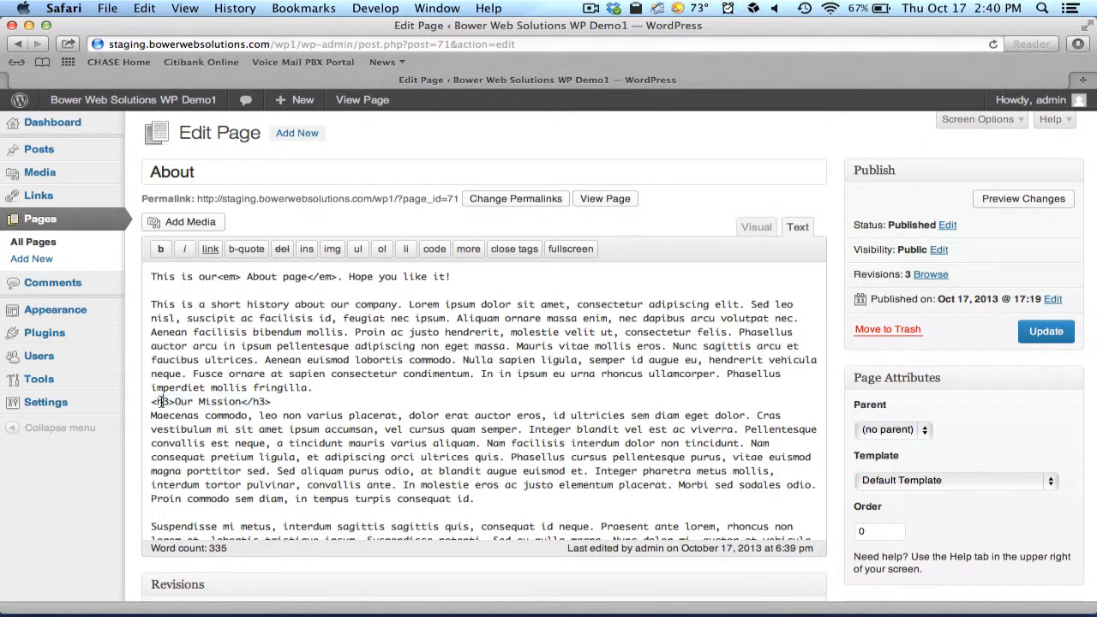
double_click(165, 401)
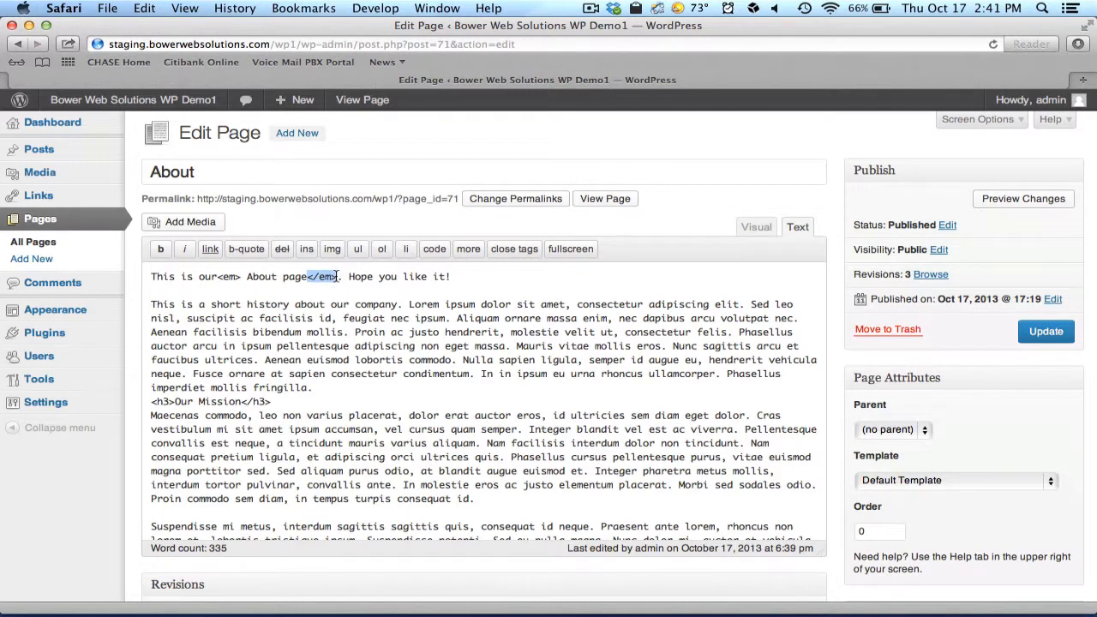
mouse_move(267, 254)
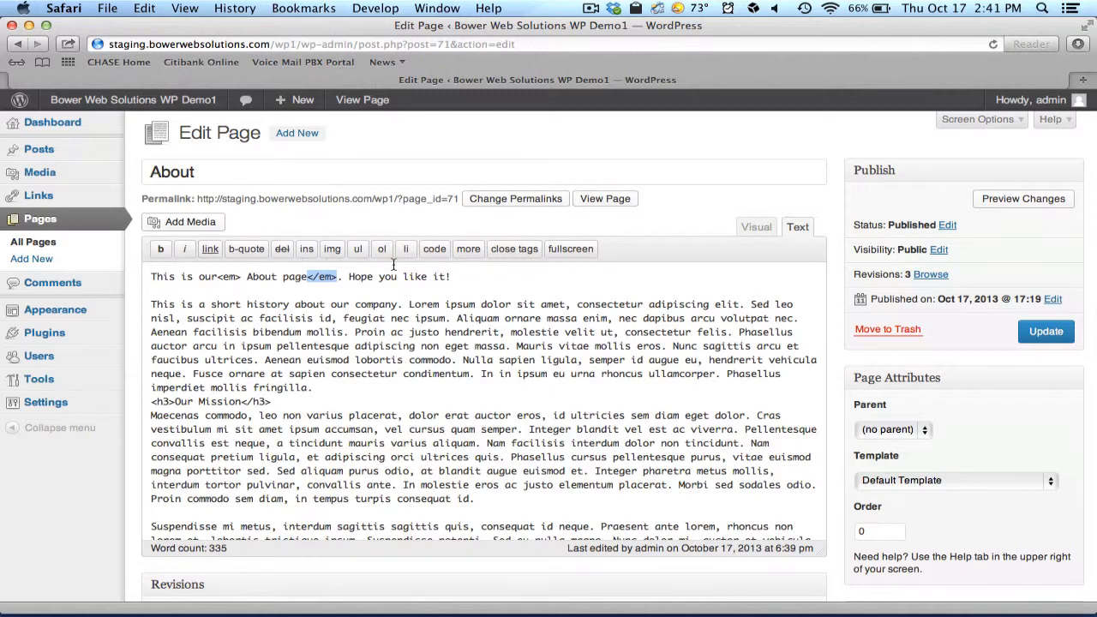
mouse_move(397, 264)
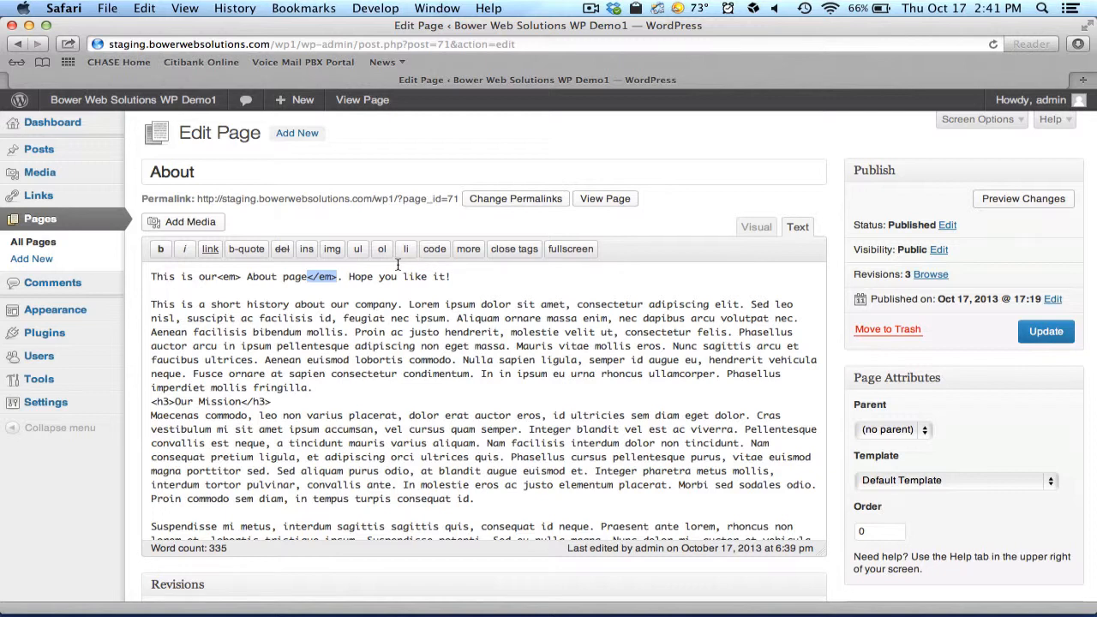
mouse_move(540, 272)
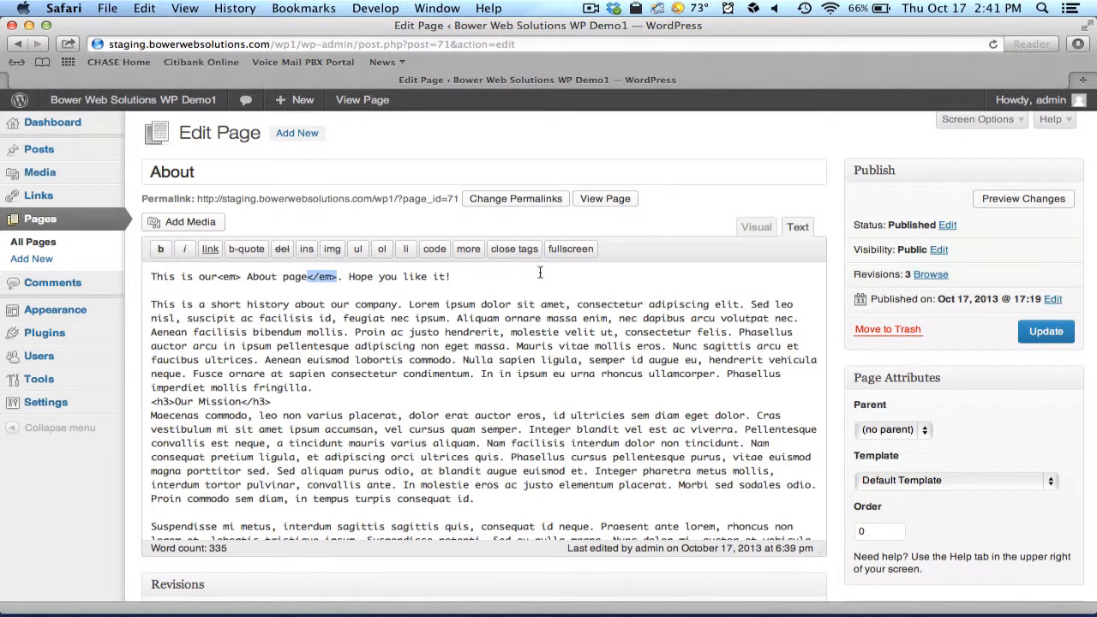
mouse_move(605, 289)
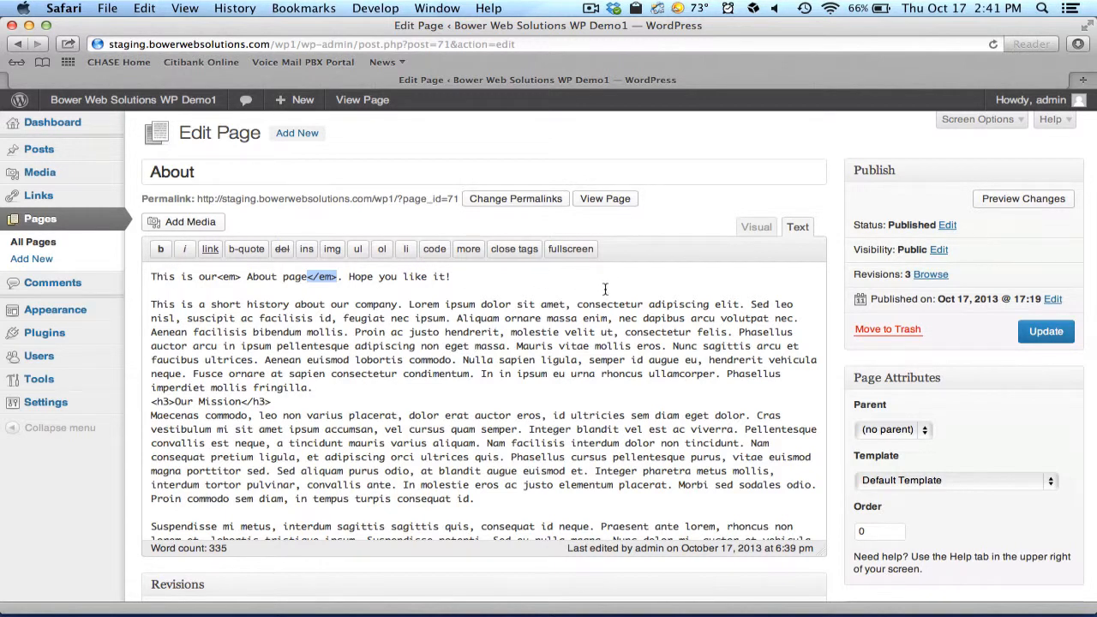
mouse_move(645, 304)
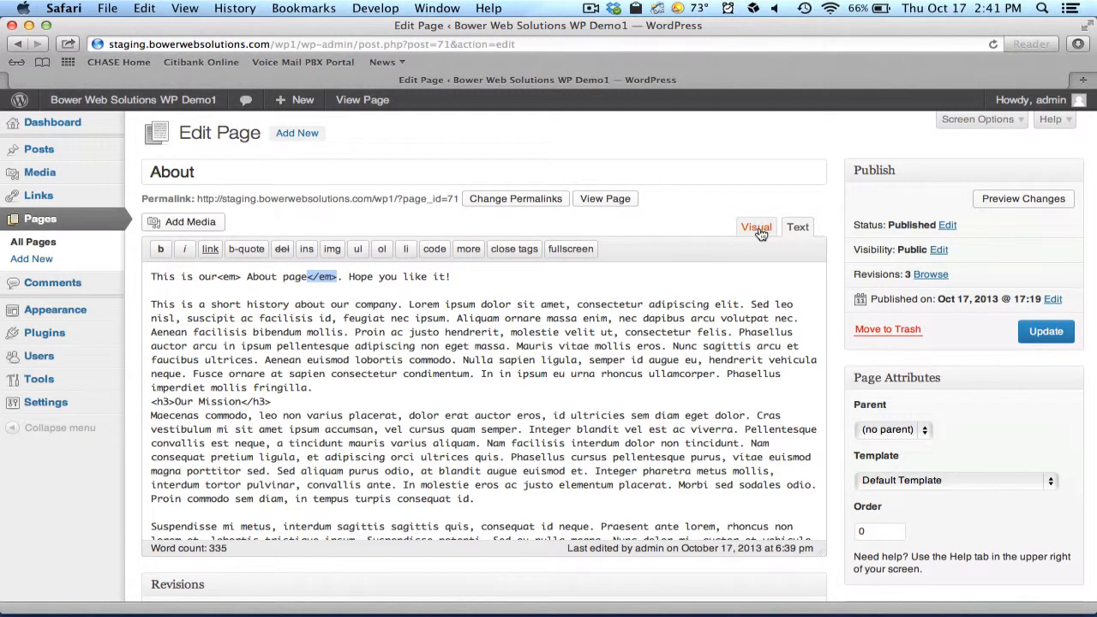
- Return to the Visual view and update the About page
left_click(755, 226)
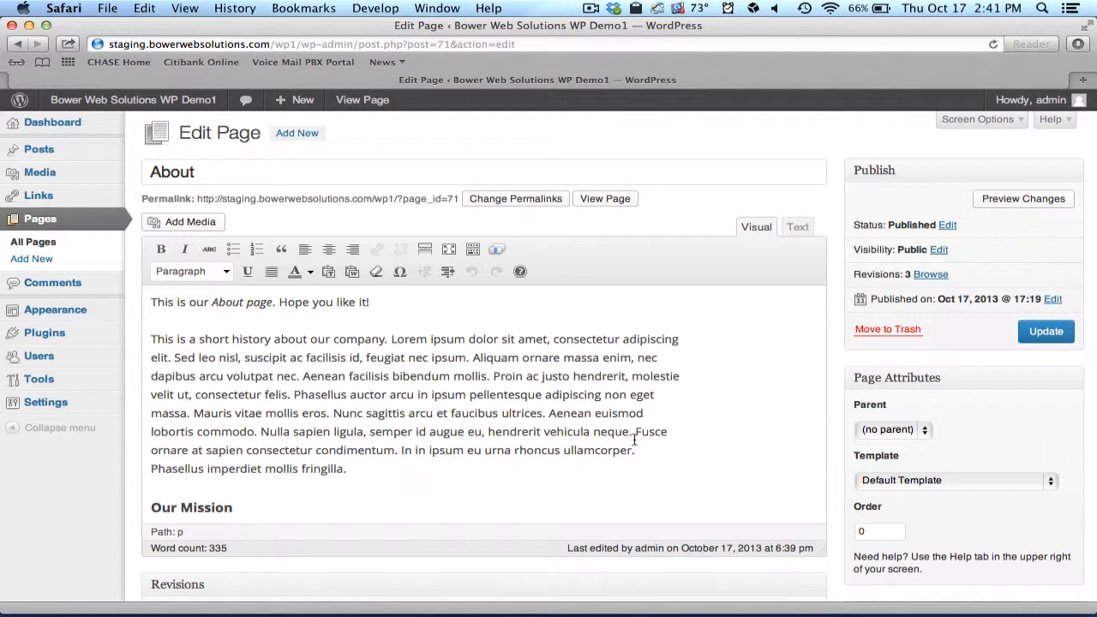
scroll("down", 3)
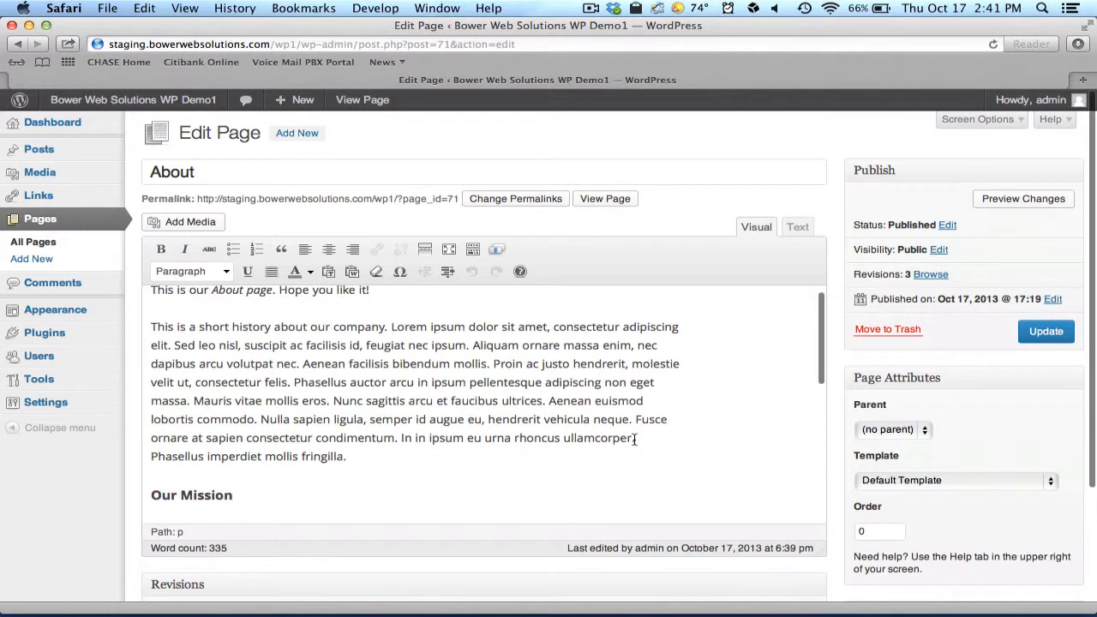
scroll("down", 3)
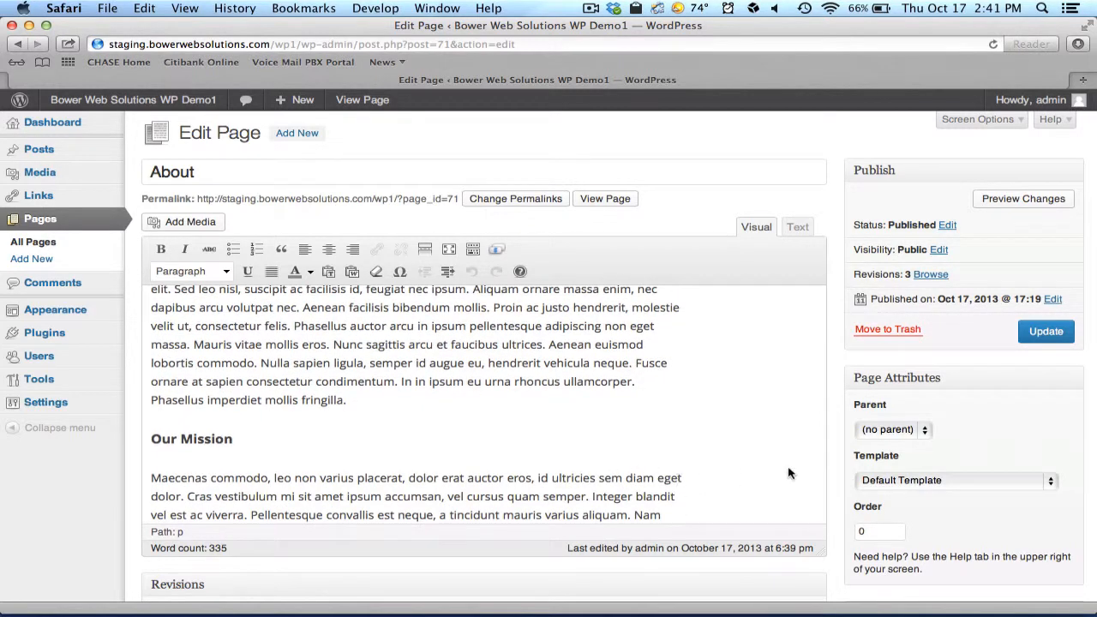
left_click(1044, 330)
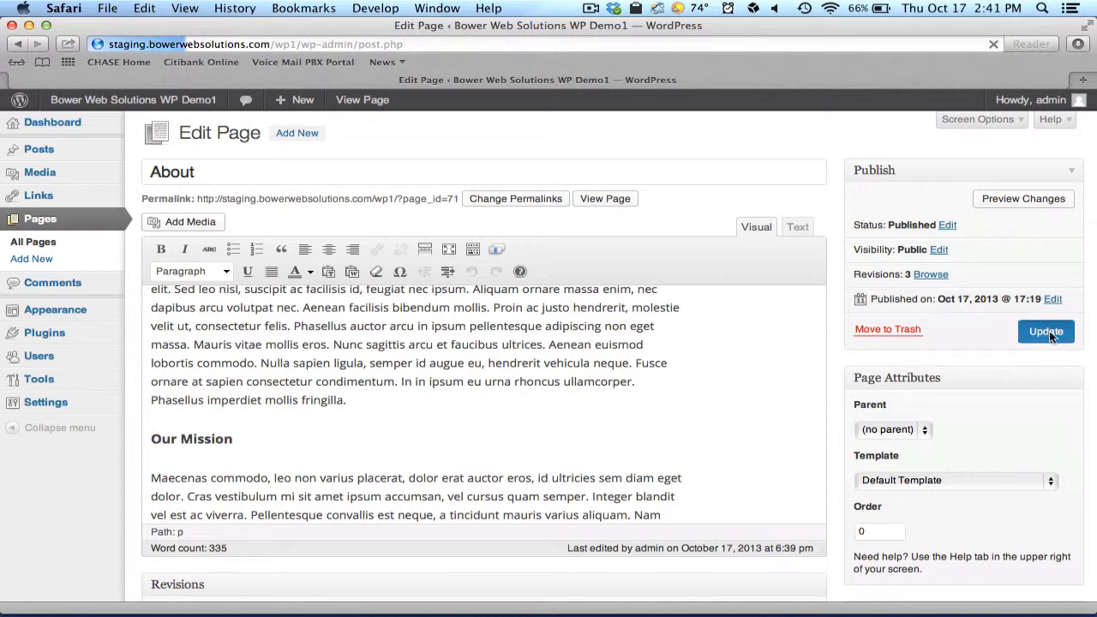
left_click(1046, 331)
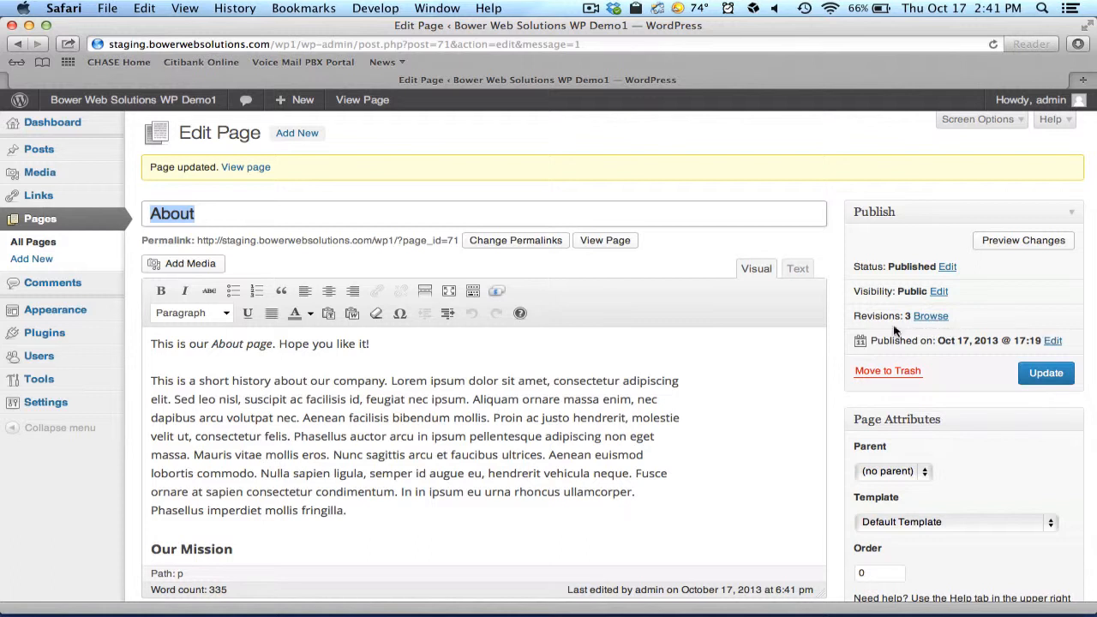
mouse_move(886, 331)
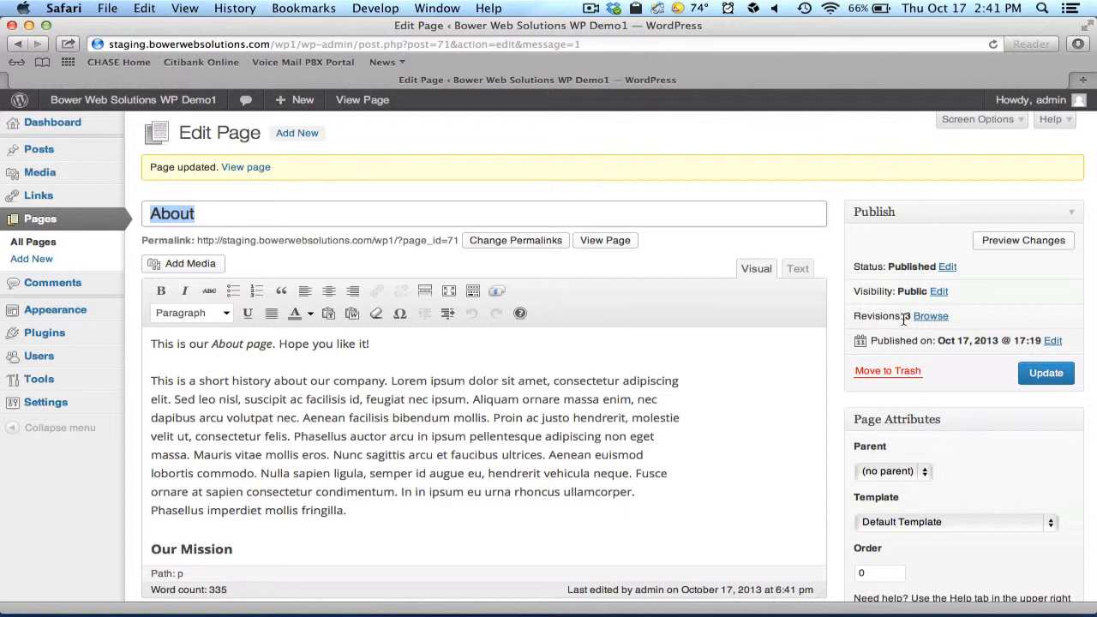
mouse_move(903, 324)
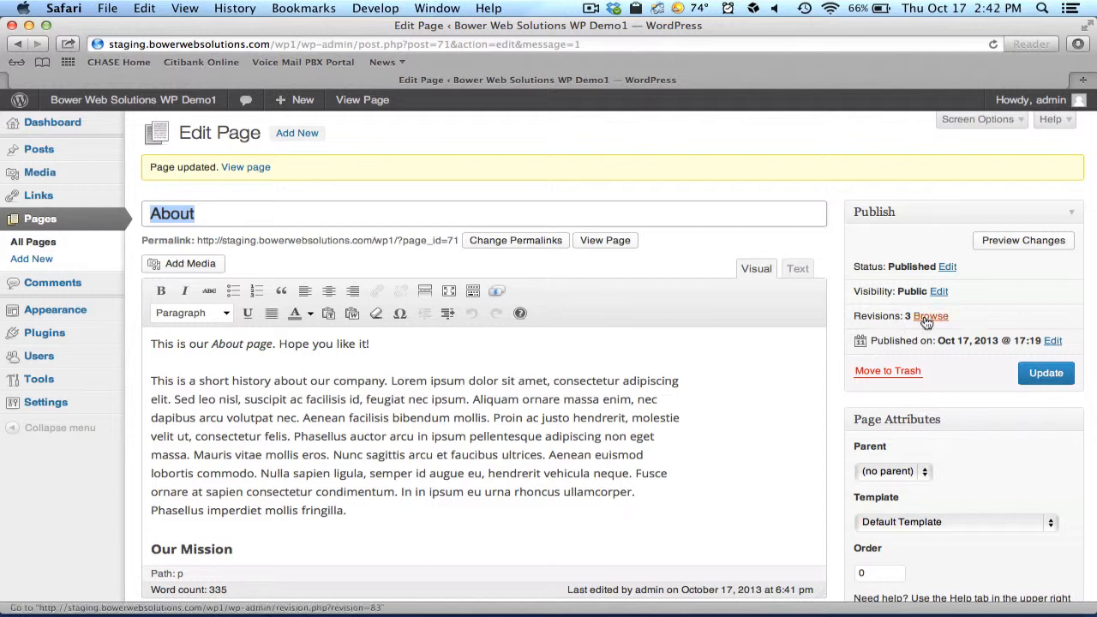
left_click(928, 315)
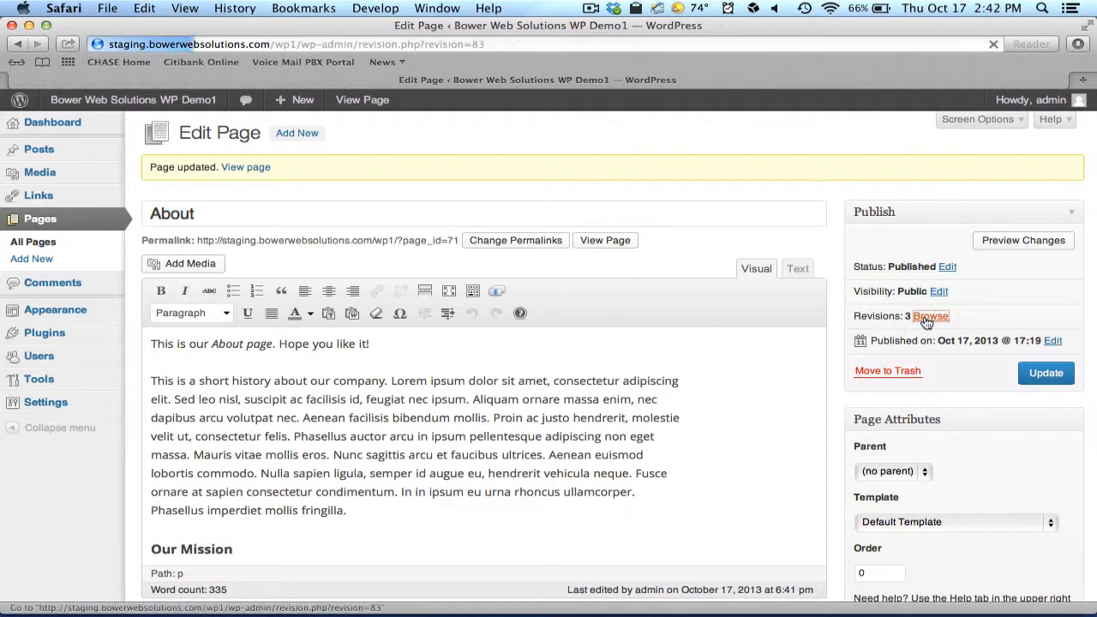
left_click(929, 316)
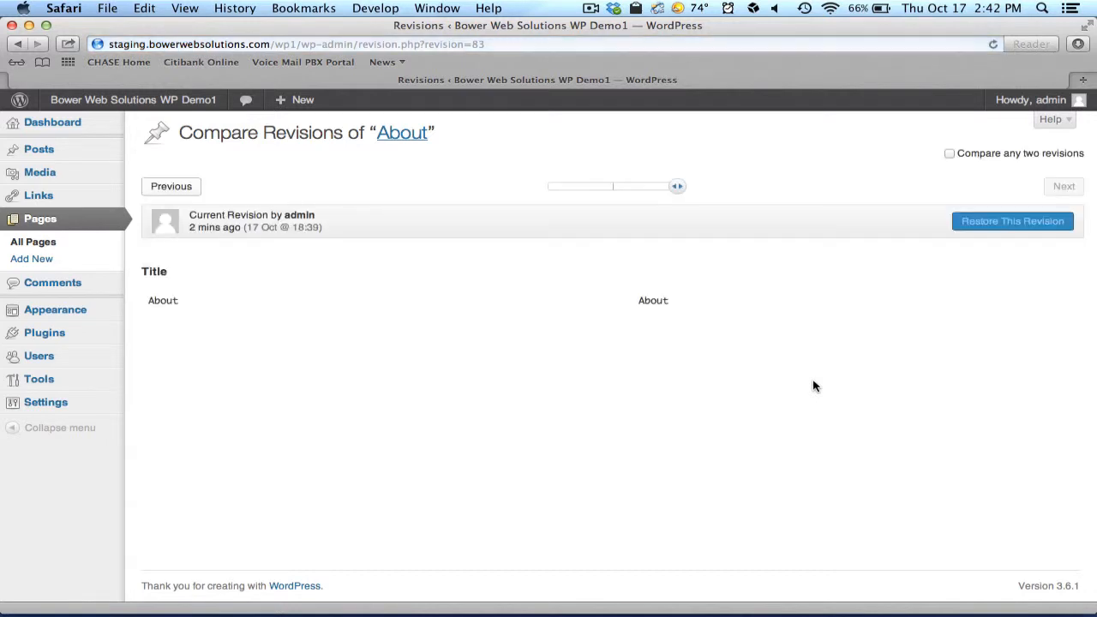
mouse_move(735, 367)
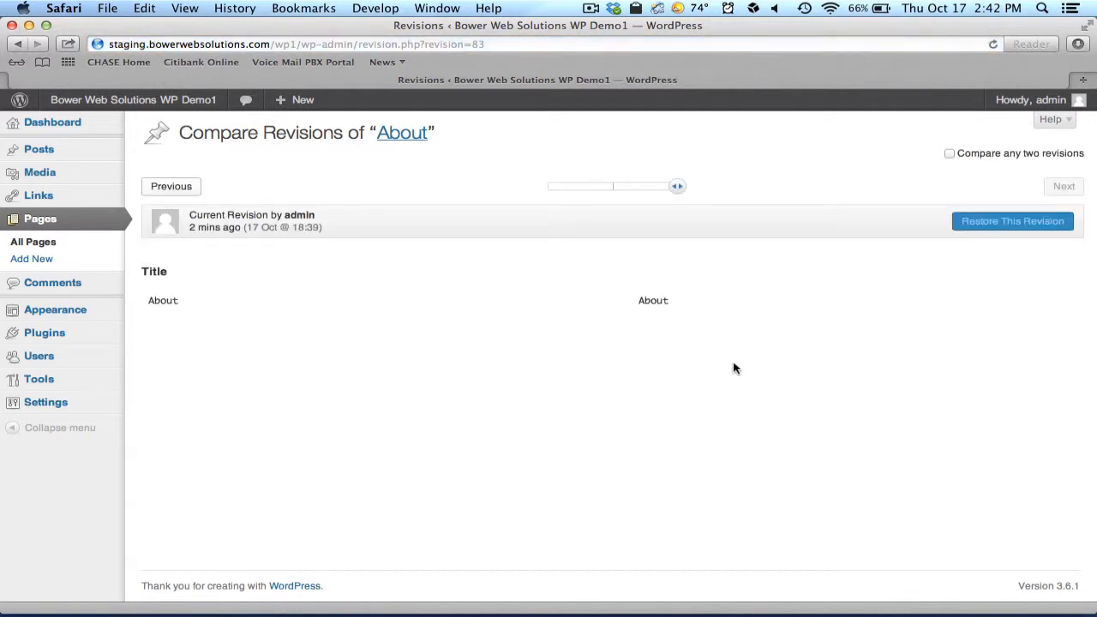
mouse_move(491, 308)
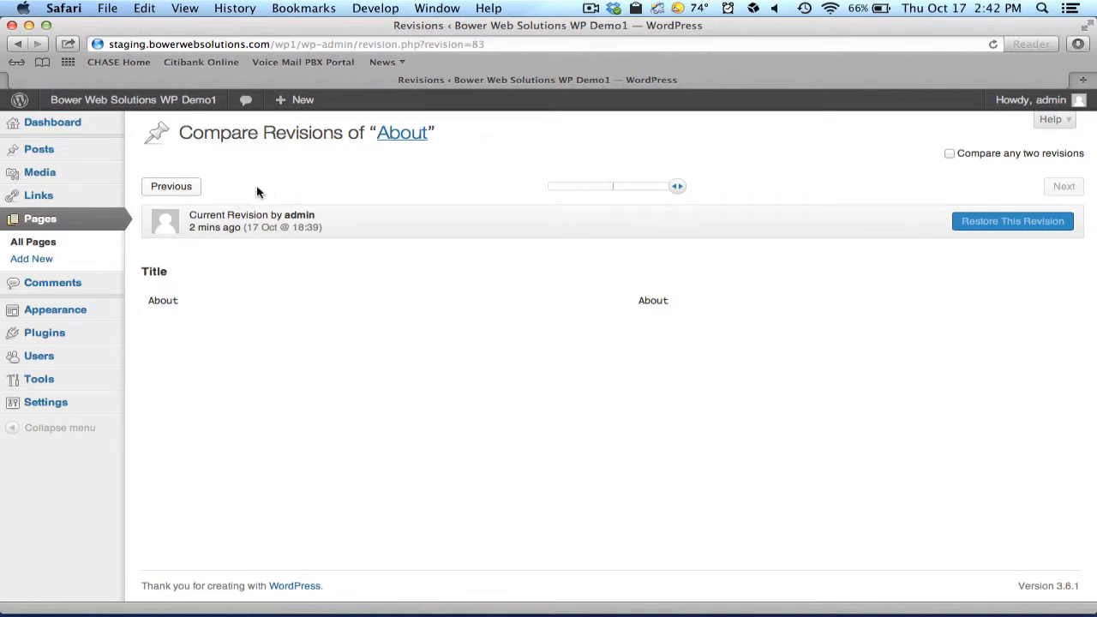
mouse_move(51, 220)
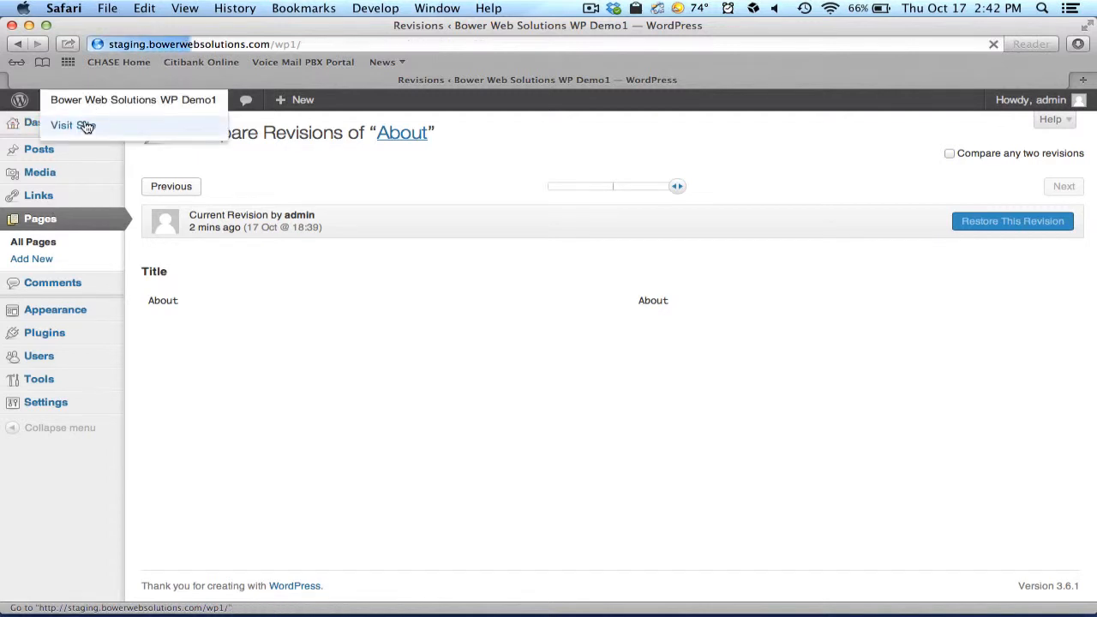
- Visit the public site and open the Home page for editing via its Edit link
left_click(70, 125)
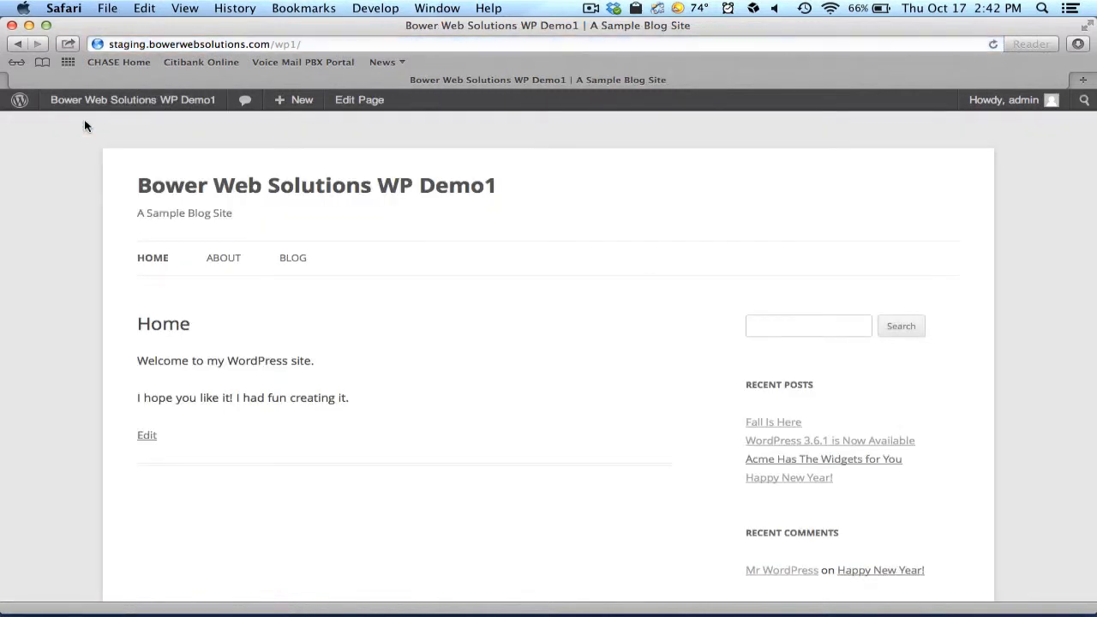
mouse_move(127, 153)
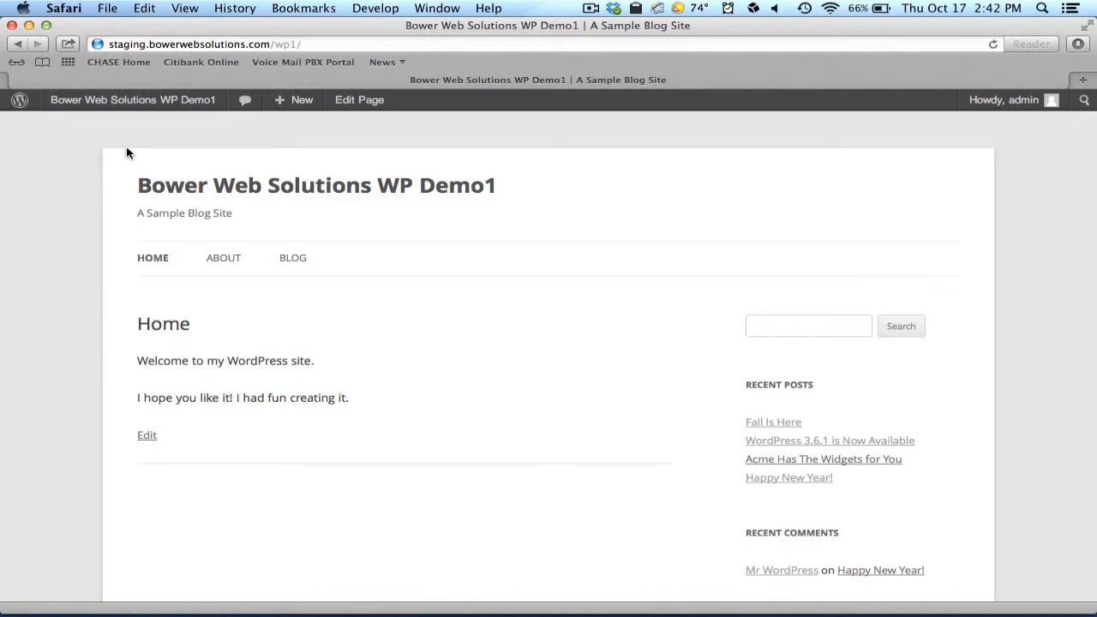
mouse_move(191, 391)
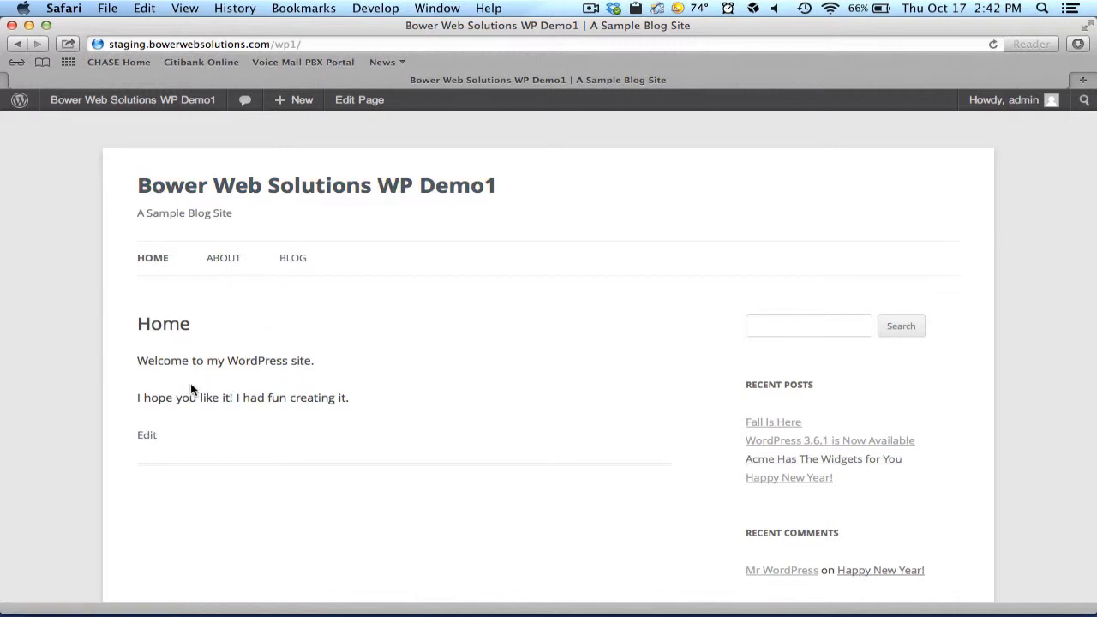
left_click(147, 435)
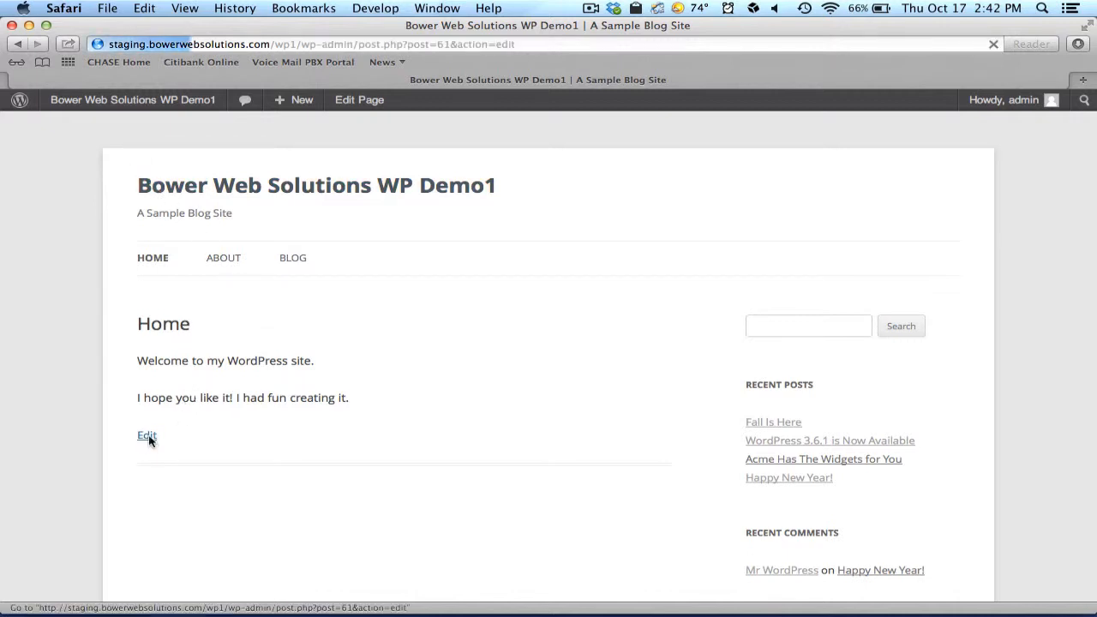
left_click(146, 435)
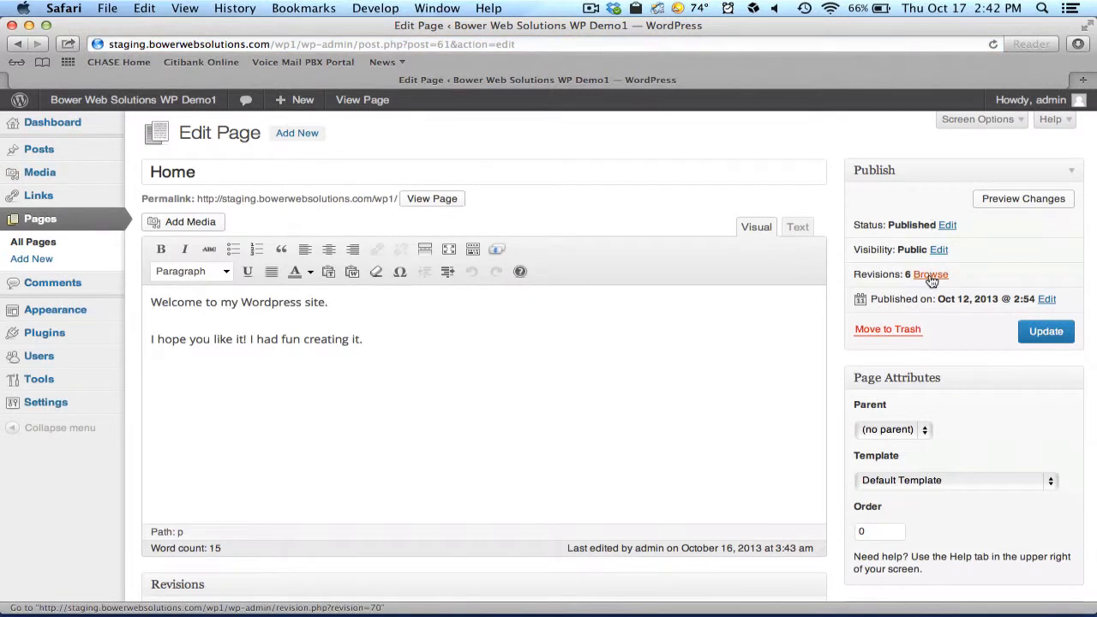
- Browse the Home page revisions back to the 16 Oct @ 3:26 version and restore it
left_click(930, 274)
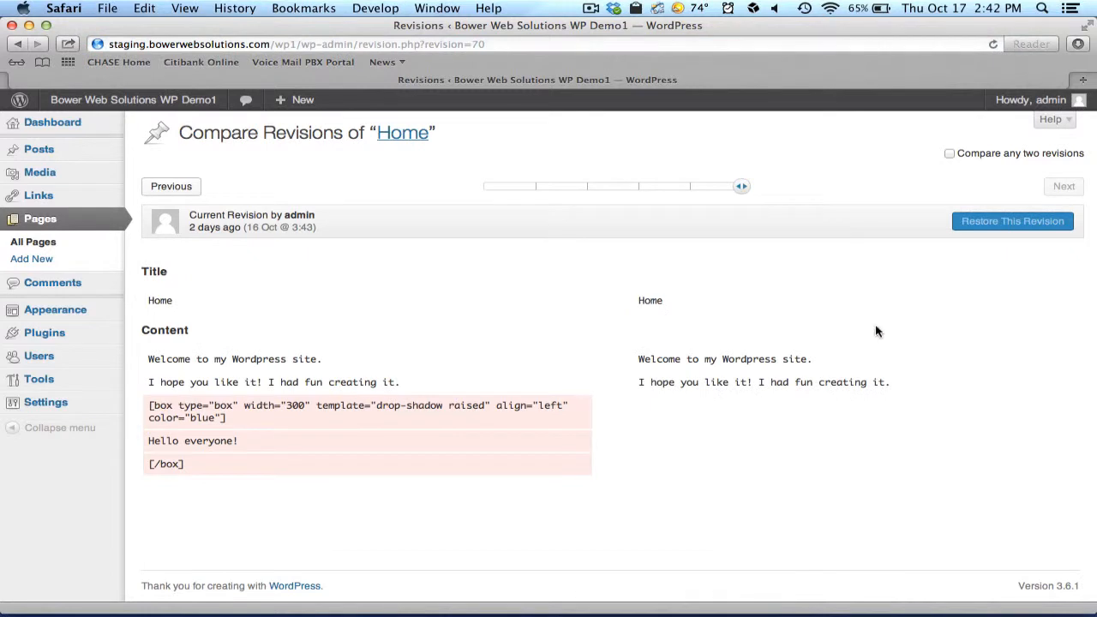
mouse_move(685, 372)
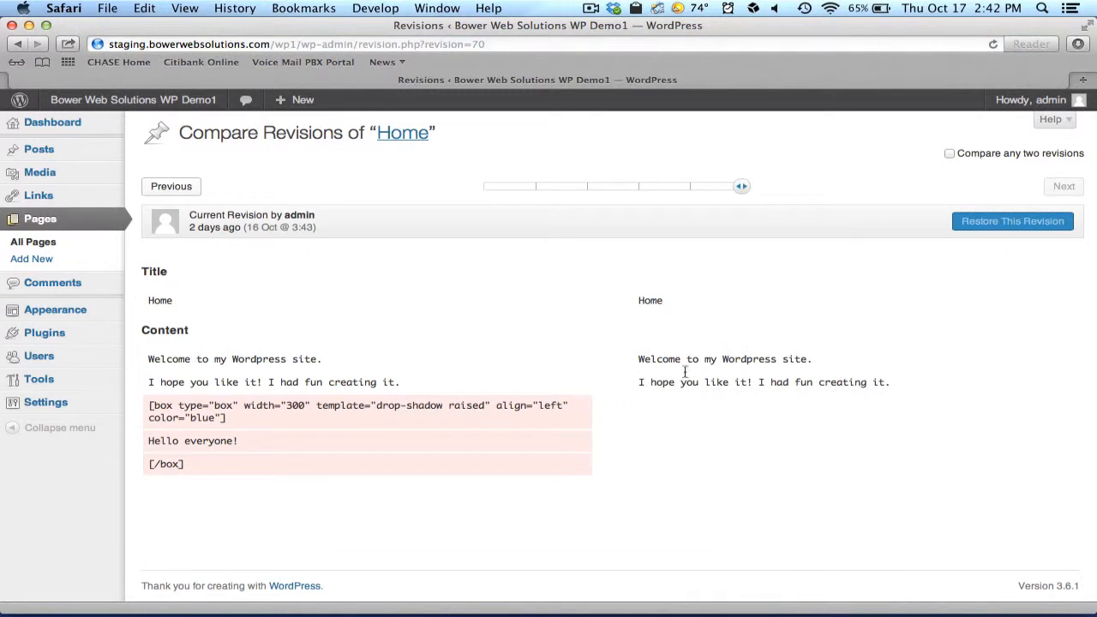
mouse_move(741, 187)
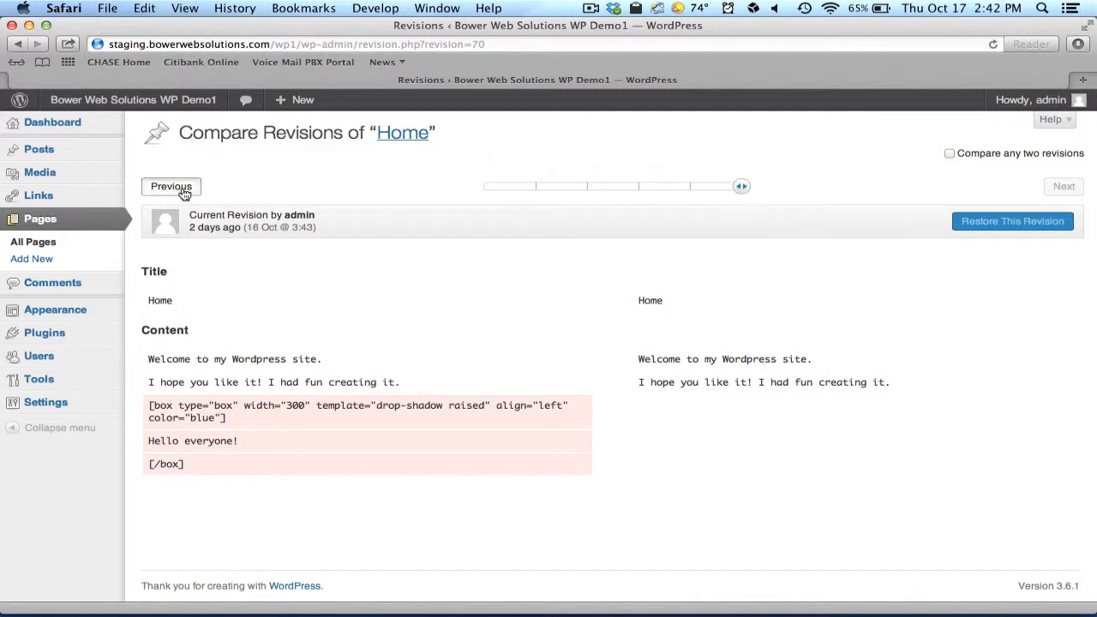
left_click(170, 186)
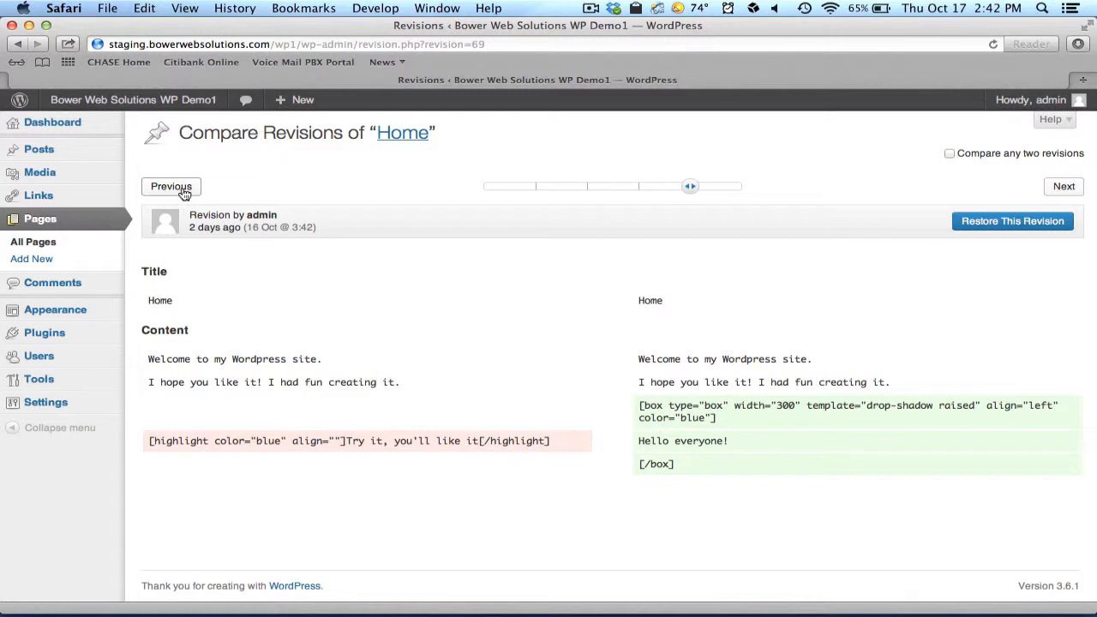
left_click(171, 185)
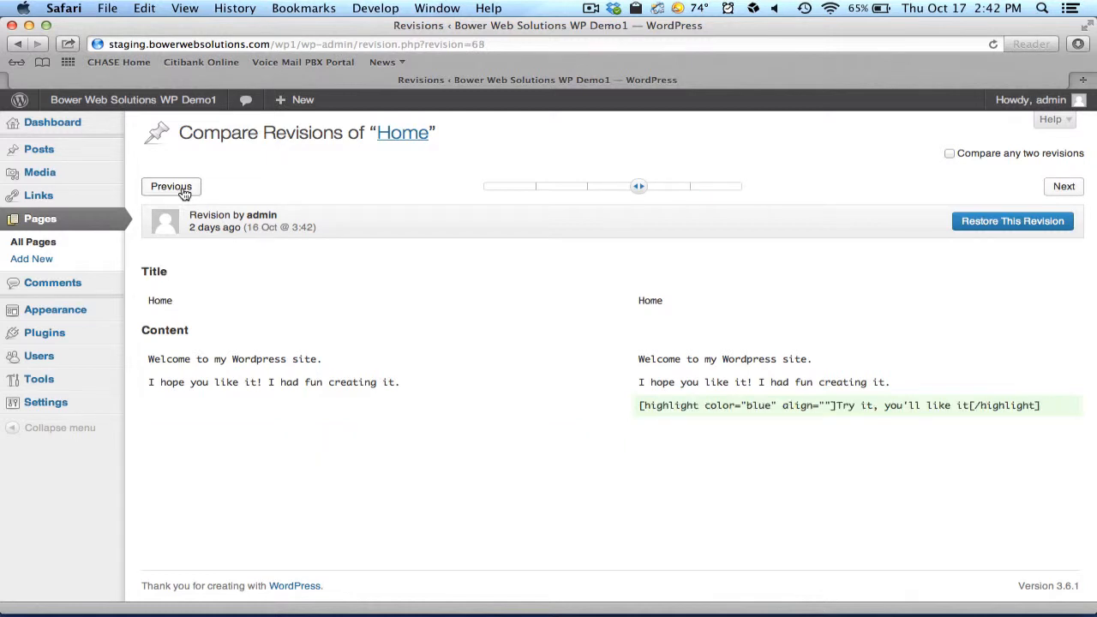
left_click(171, 187)
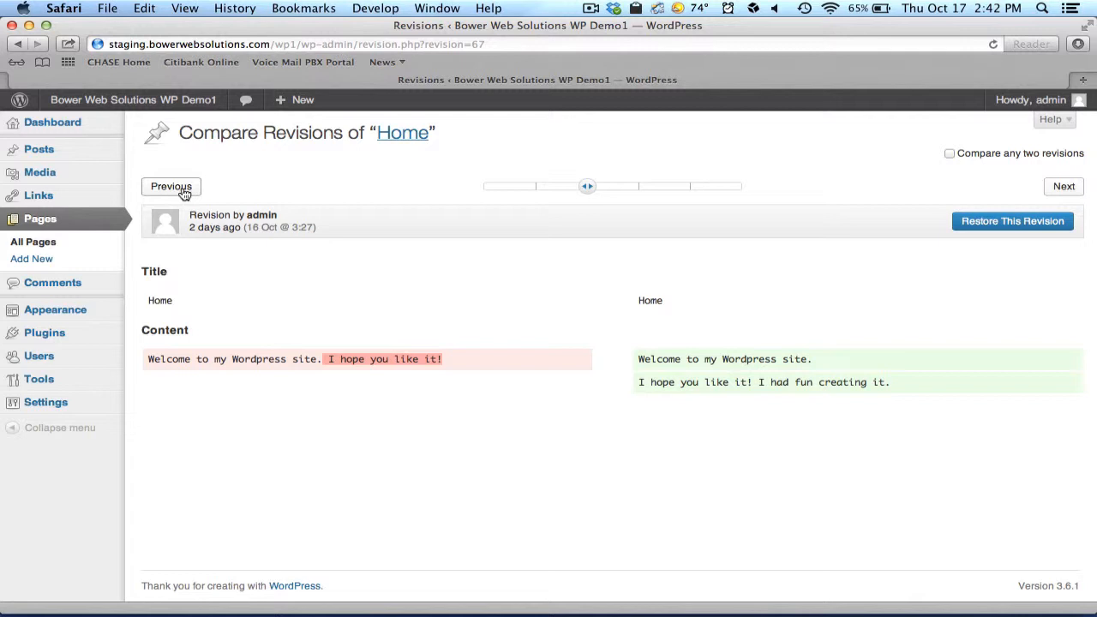
mouse_move(499, 315)
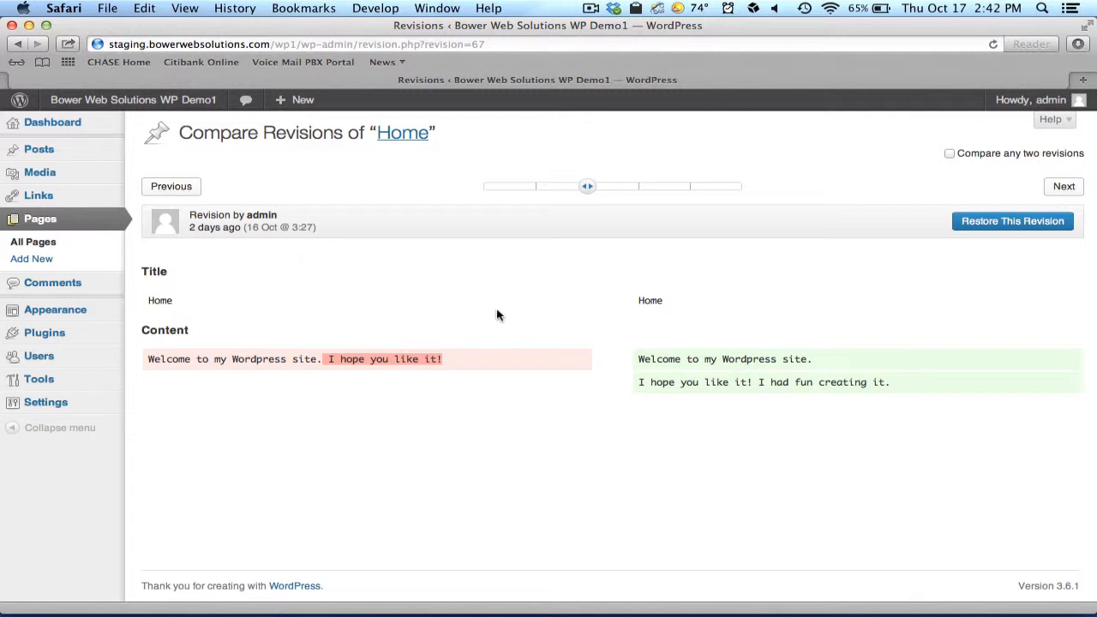
mouse_move(731, 329)
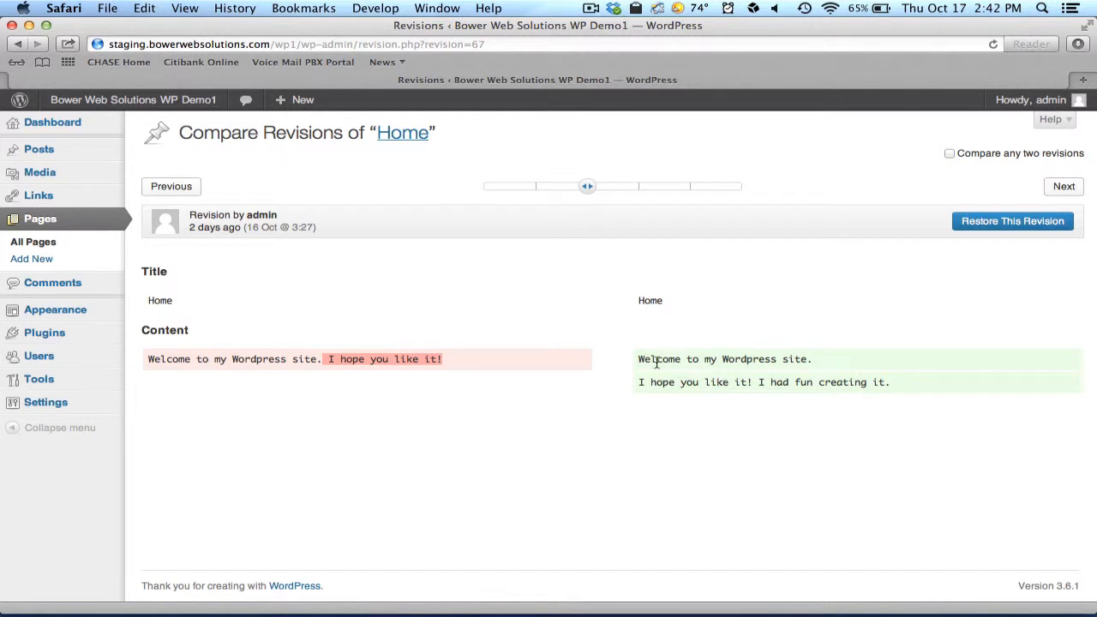
mouse_move(726, 382)
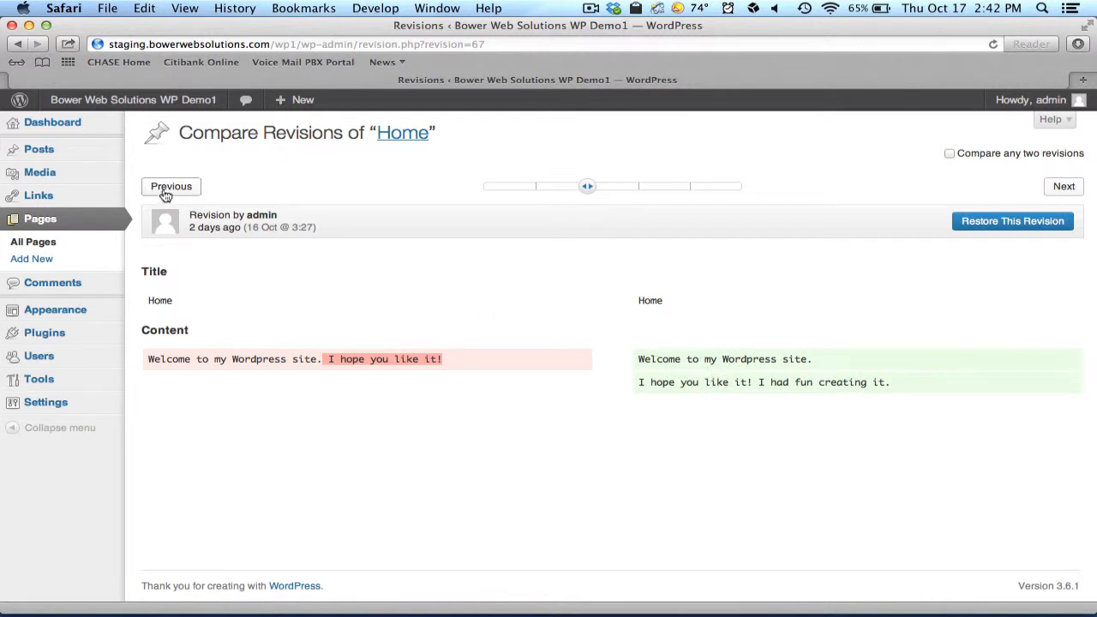
left_click(171, 186)
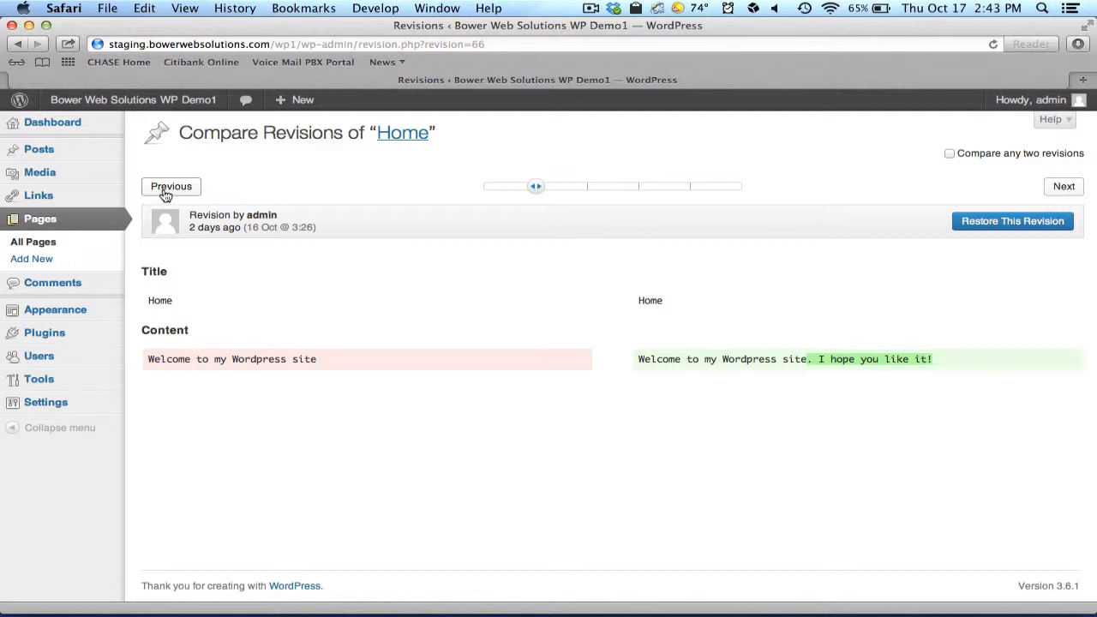
mouse_move(903, 372)
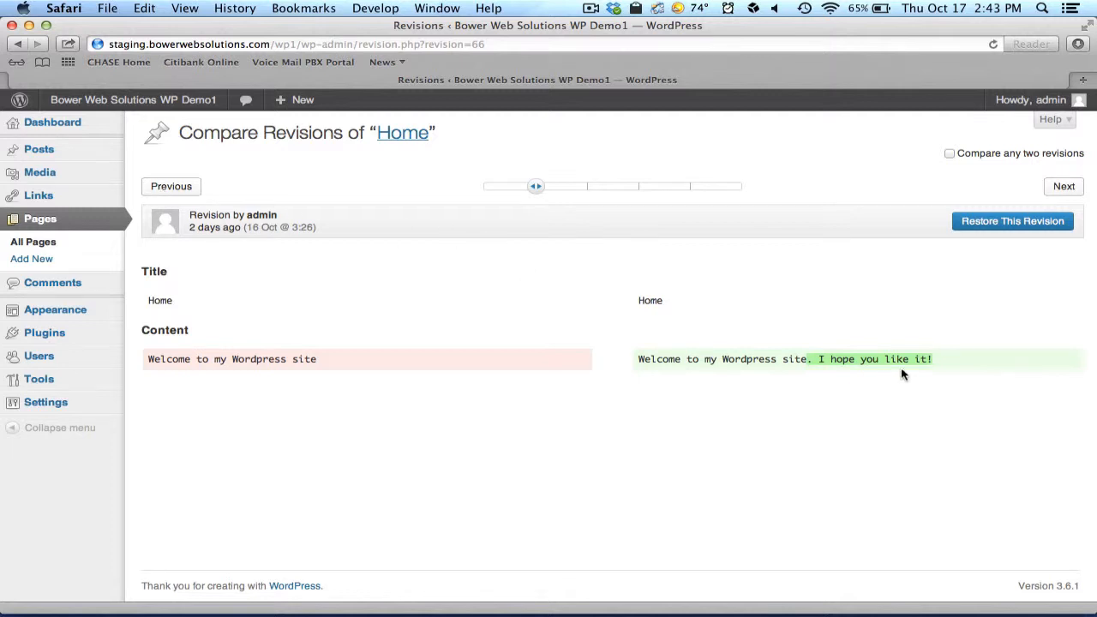
mouse_move(982, 226)
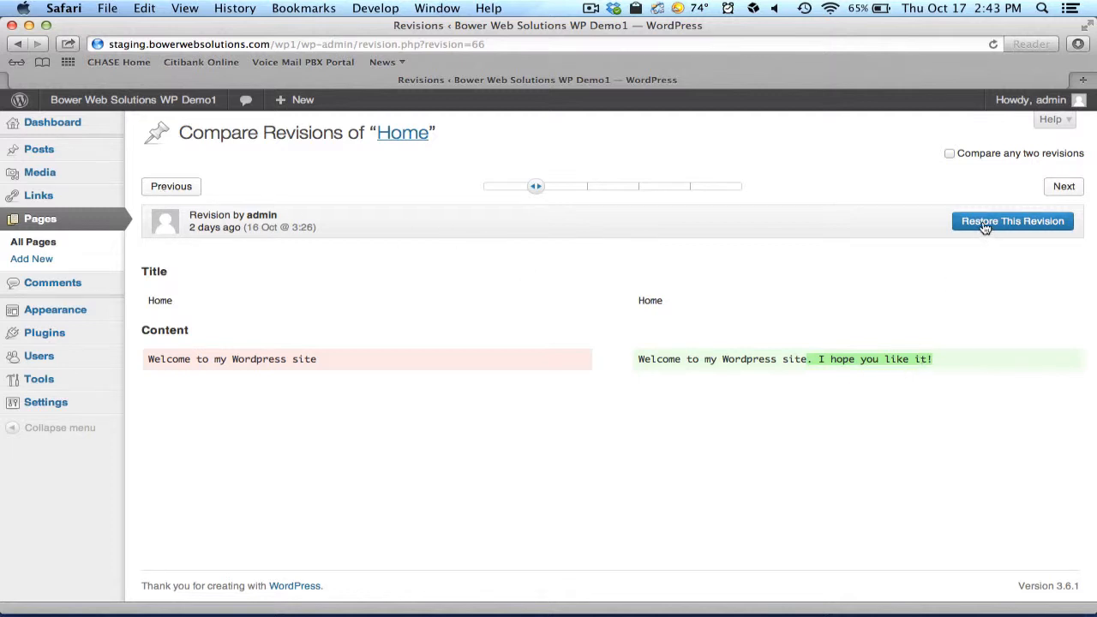
left_click(1013, 221)
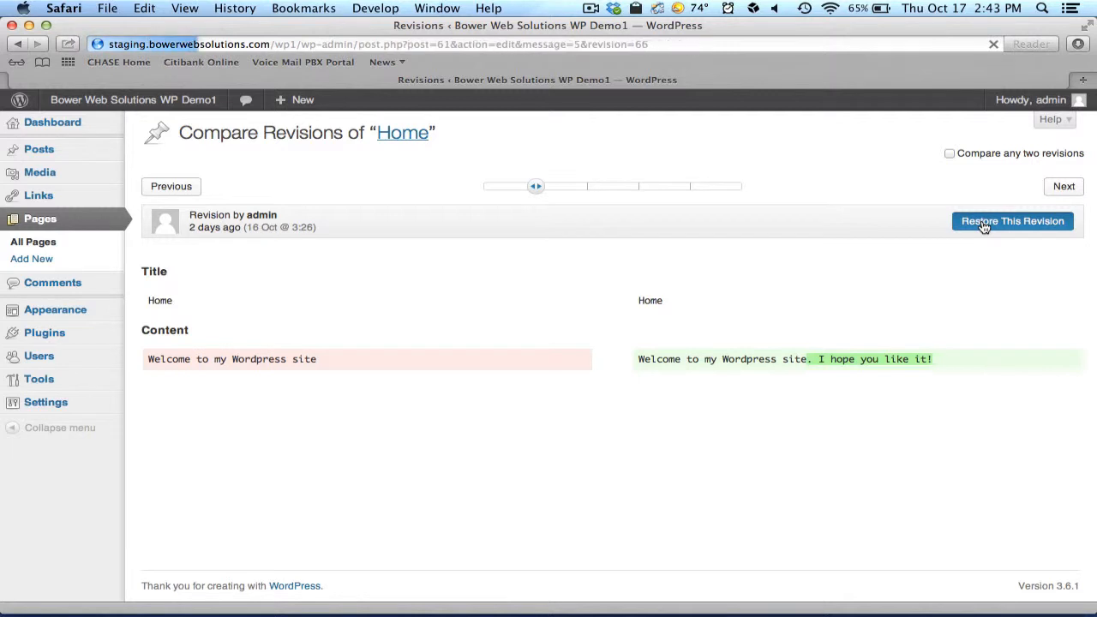
- Update the restored Home page and view it live with 'I hope you like it!'
left_click(1013, 221)
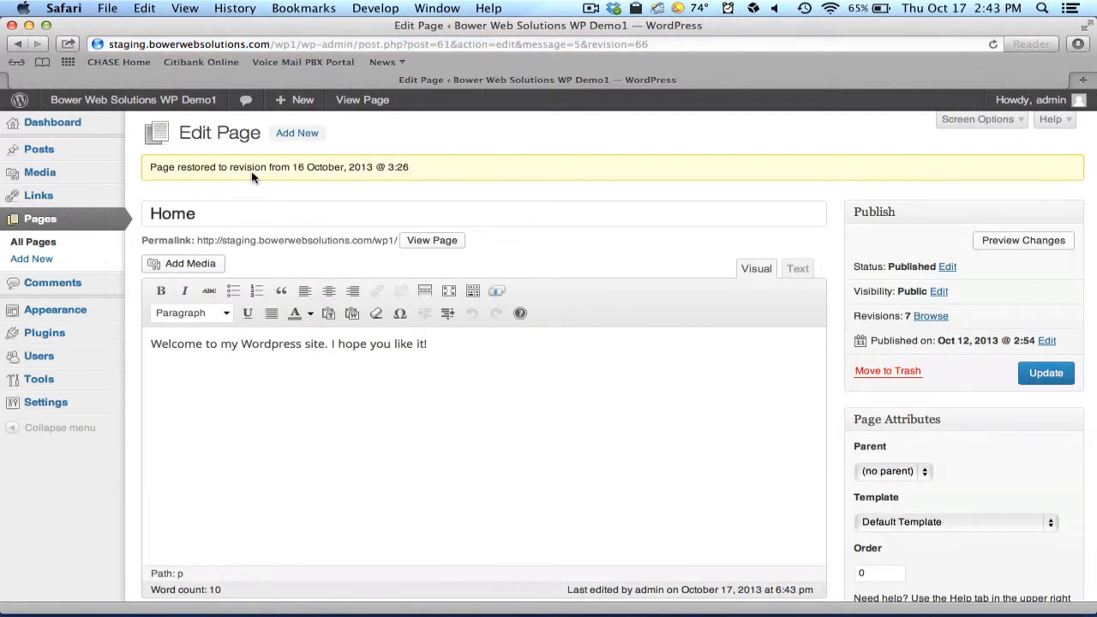
mouse_move(336, 178)
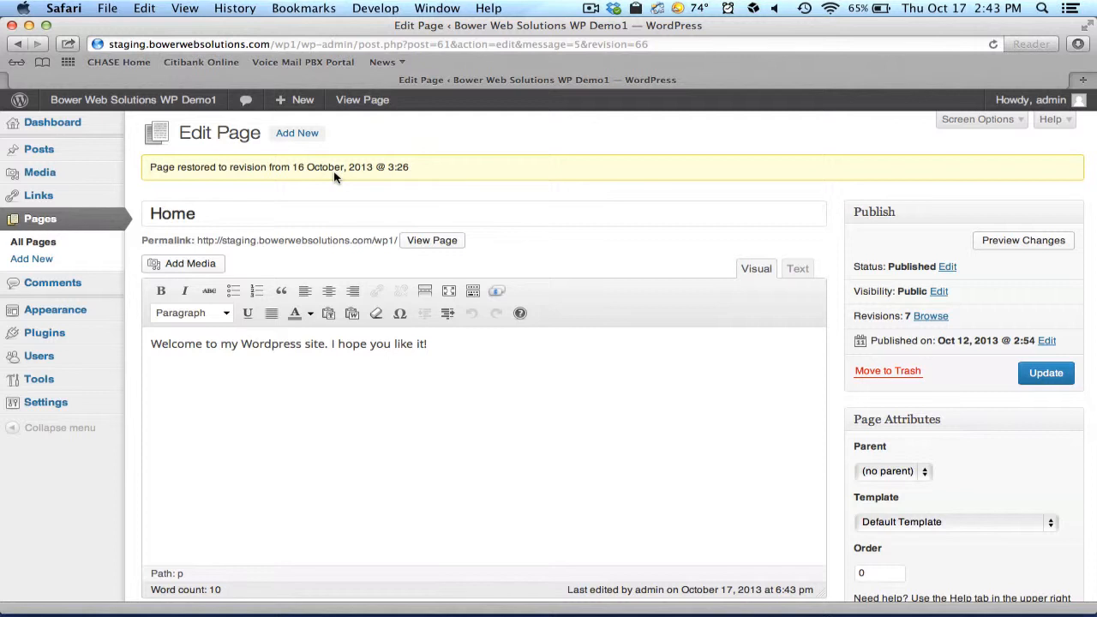
mouse_move(863, 372)
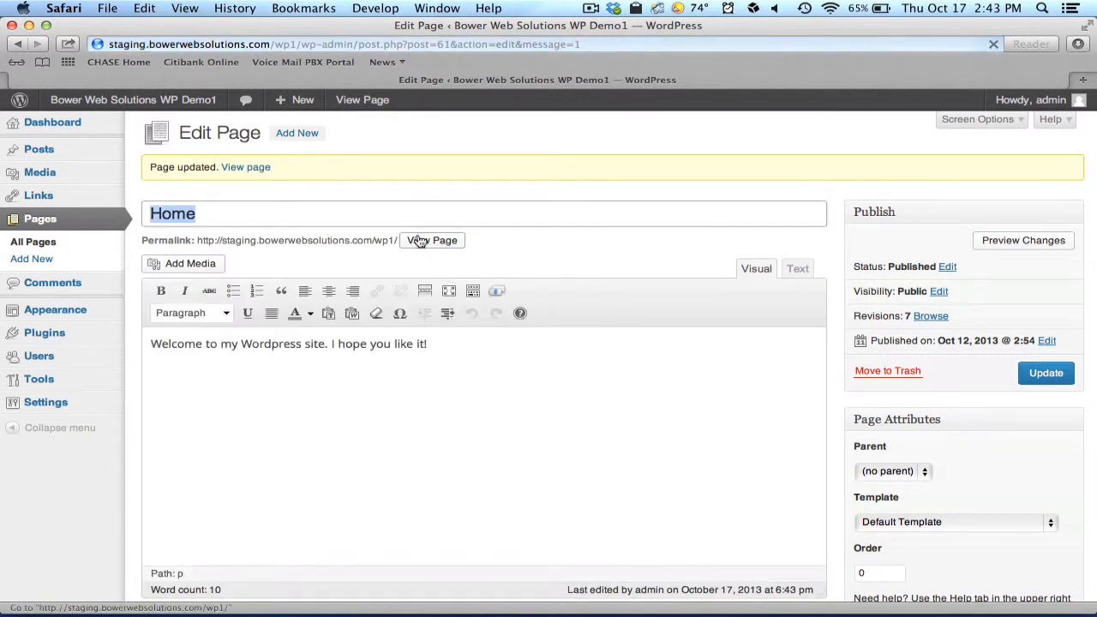
left_click(431, 240)
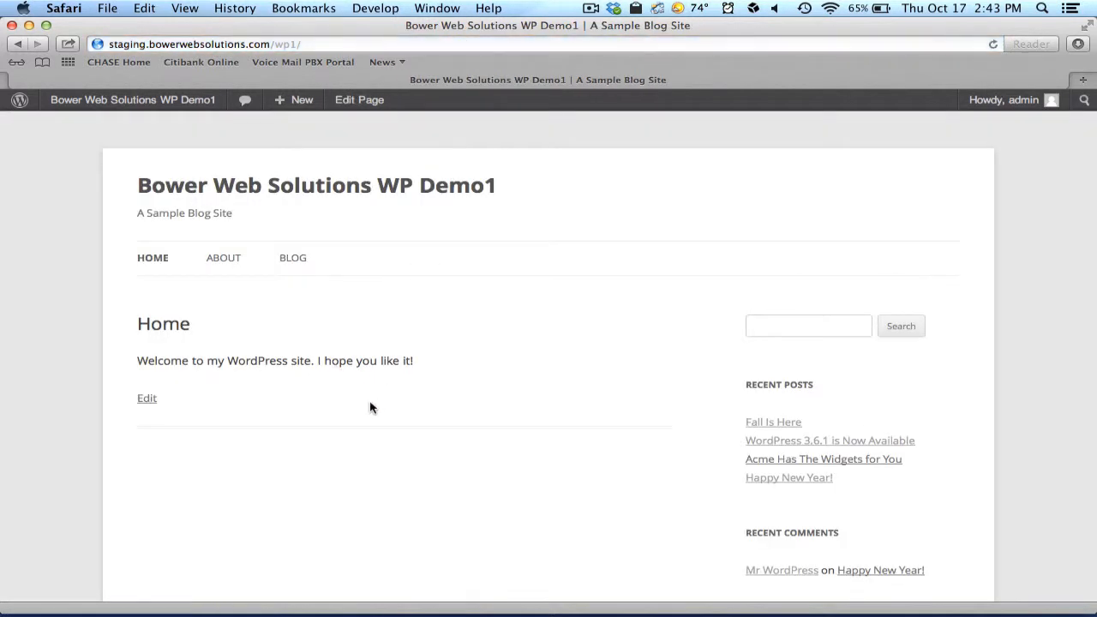
mouse_move(147, 402)
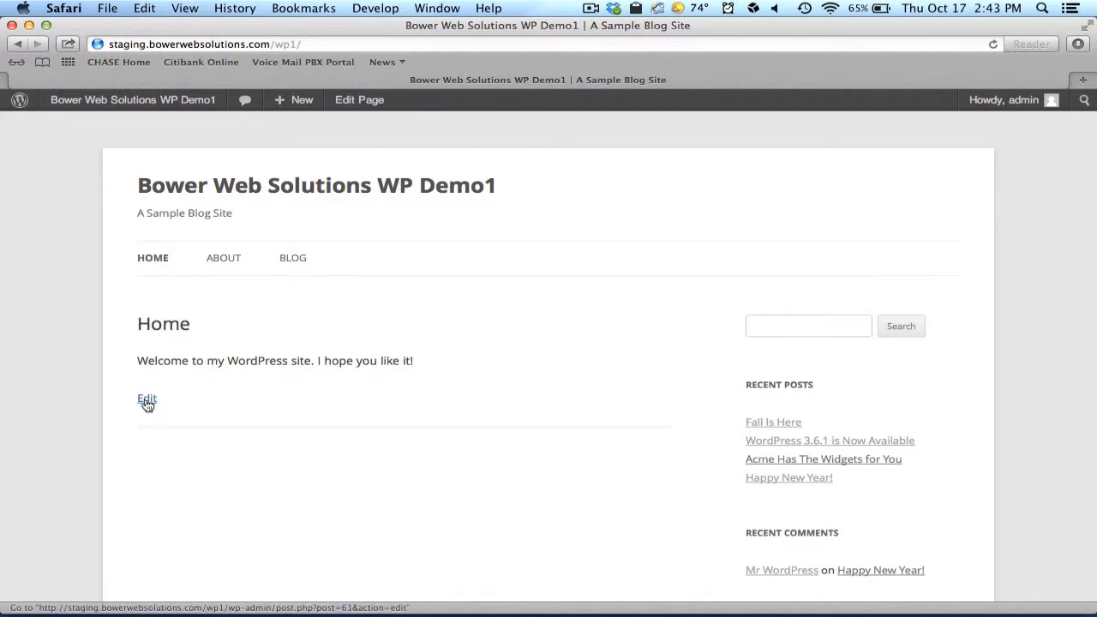
- Reopen the restored Home page in the editor from the live site's Edit link
left_click(146, 400)
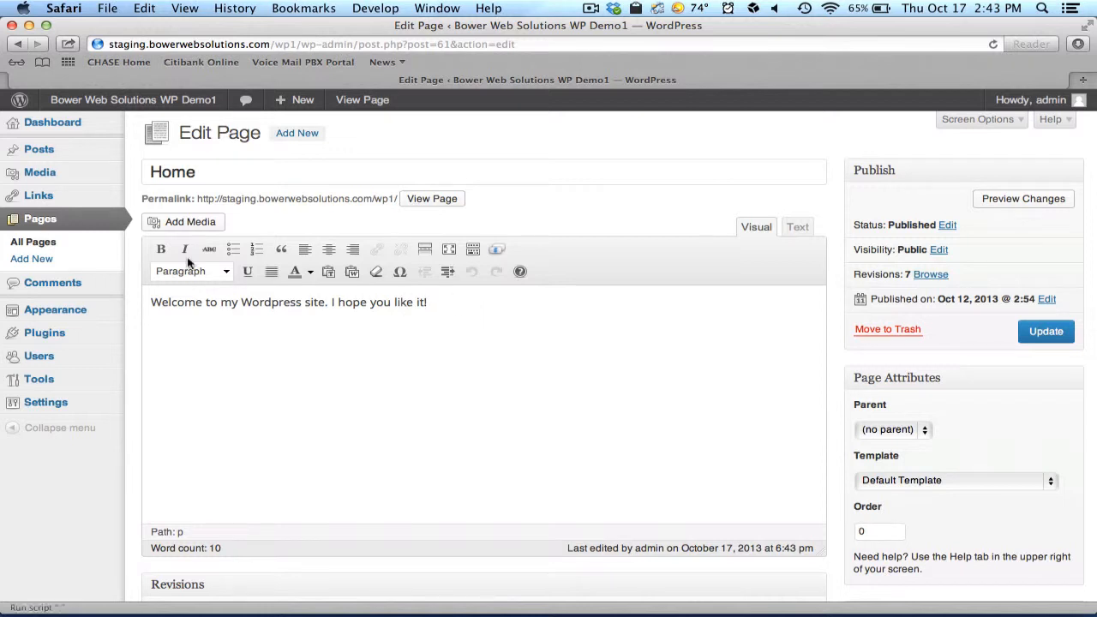
mouse_move(190, 227)
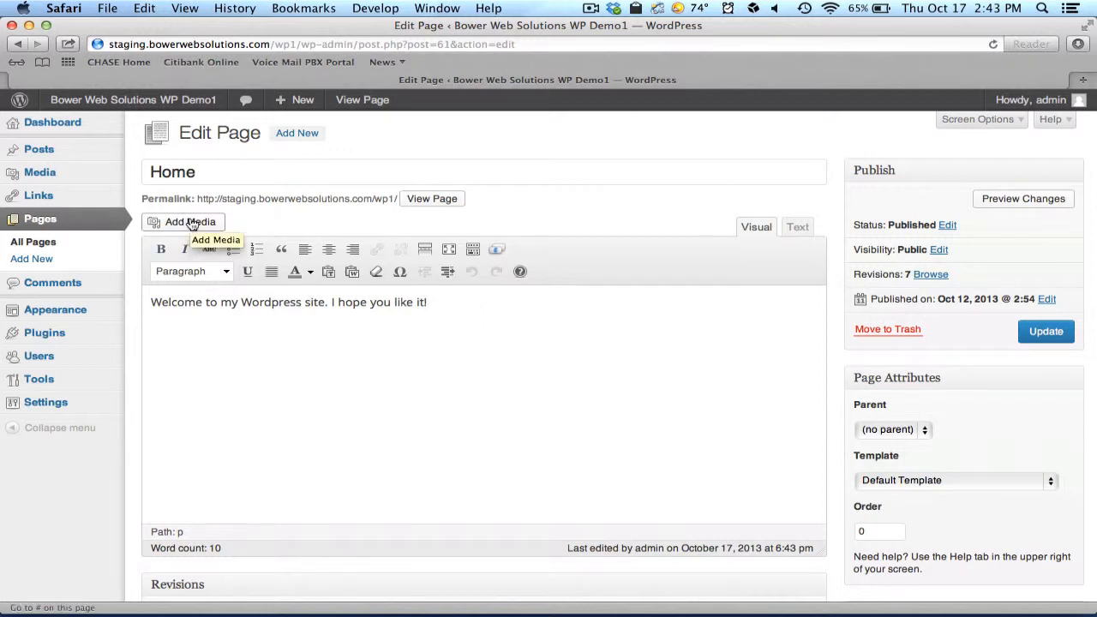
- Insert the Bower Web Solutions logo from the Media Library, centred at full size
left_click(183, 222)
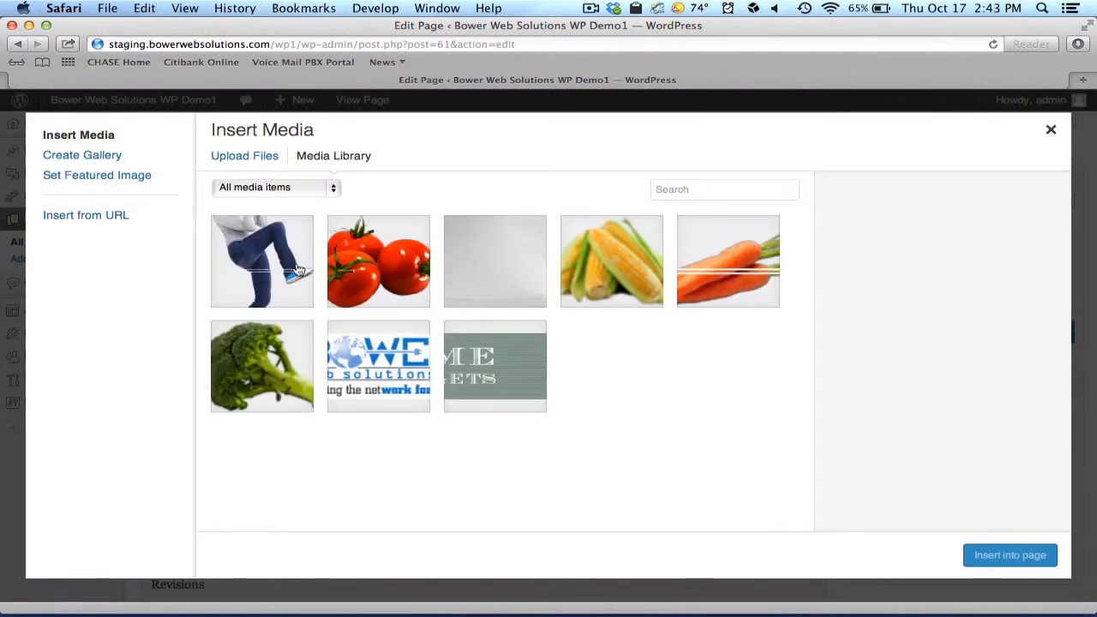
mouse_move(356, 269)
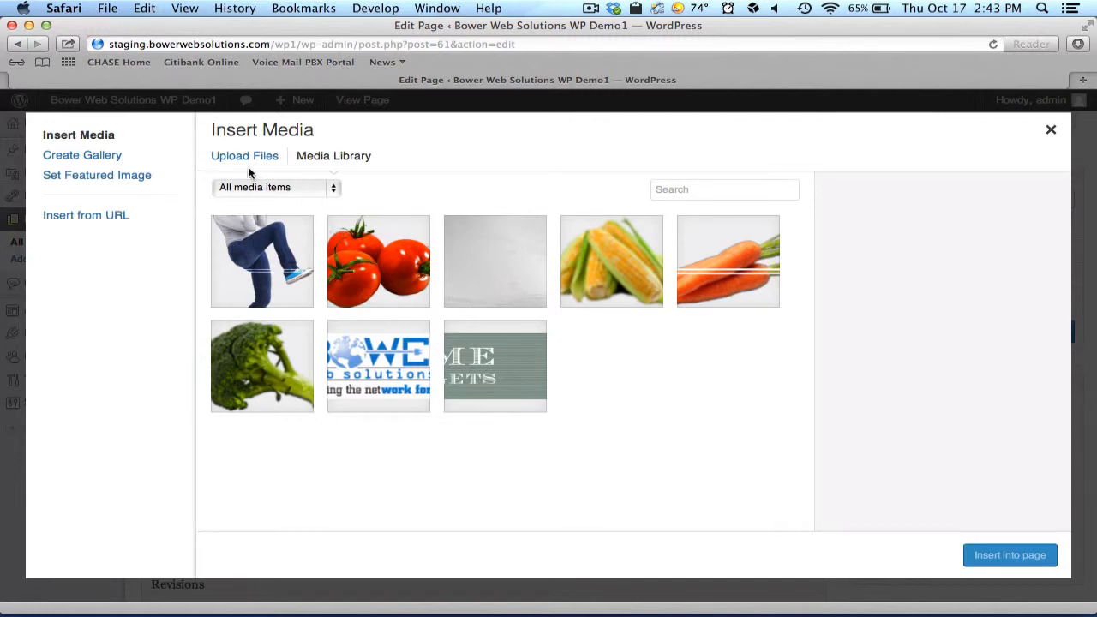
mouse_move(715, 286)
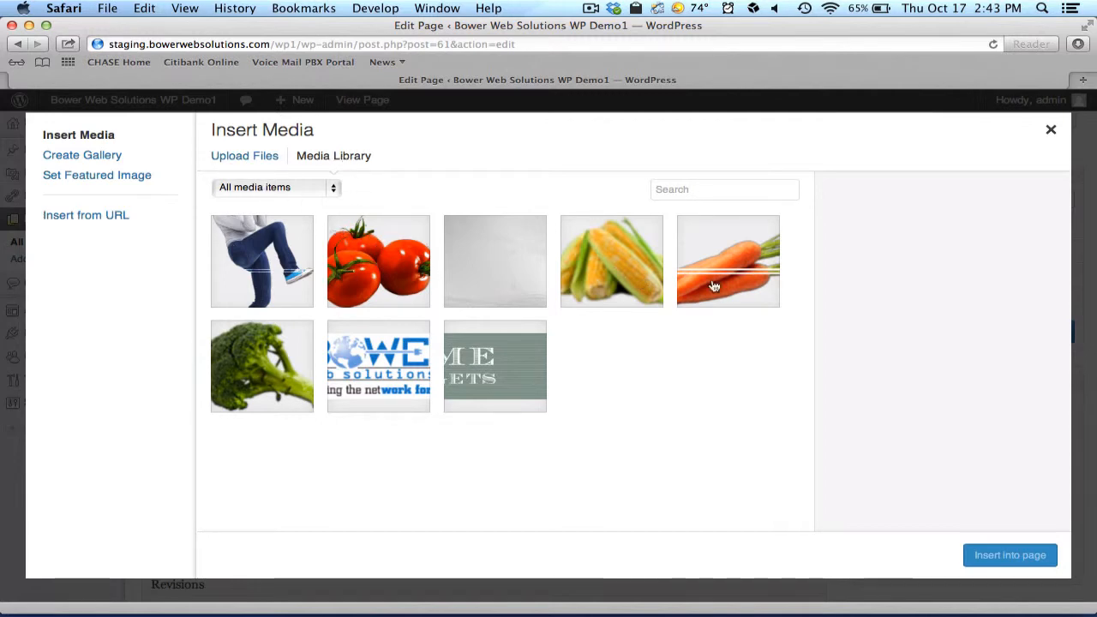
mouse_move(405, 384)
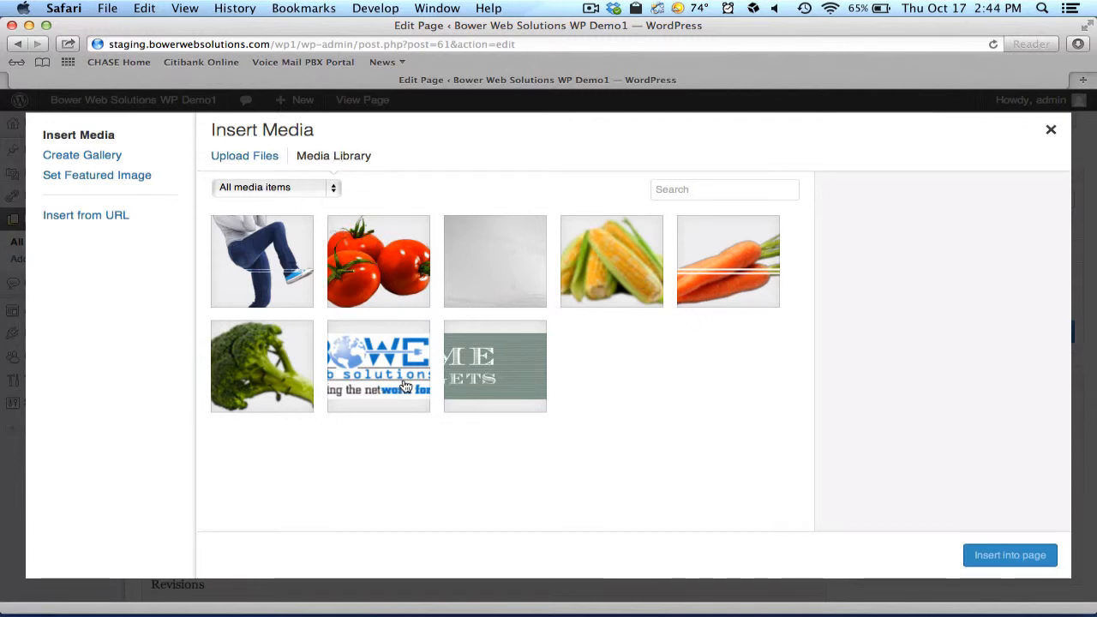
left_click(378, 365)
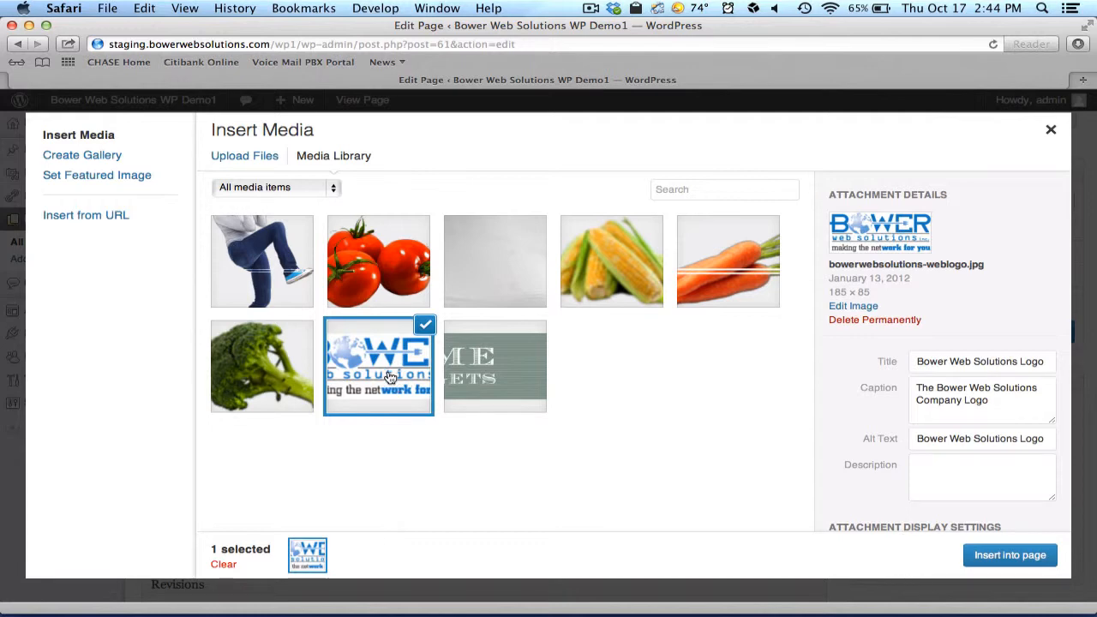
mouse_move(1091, 264)
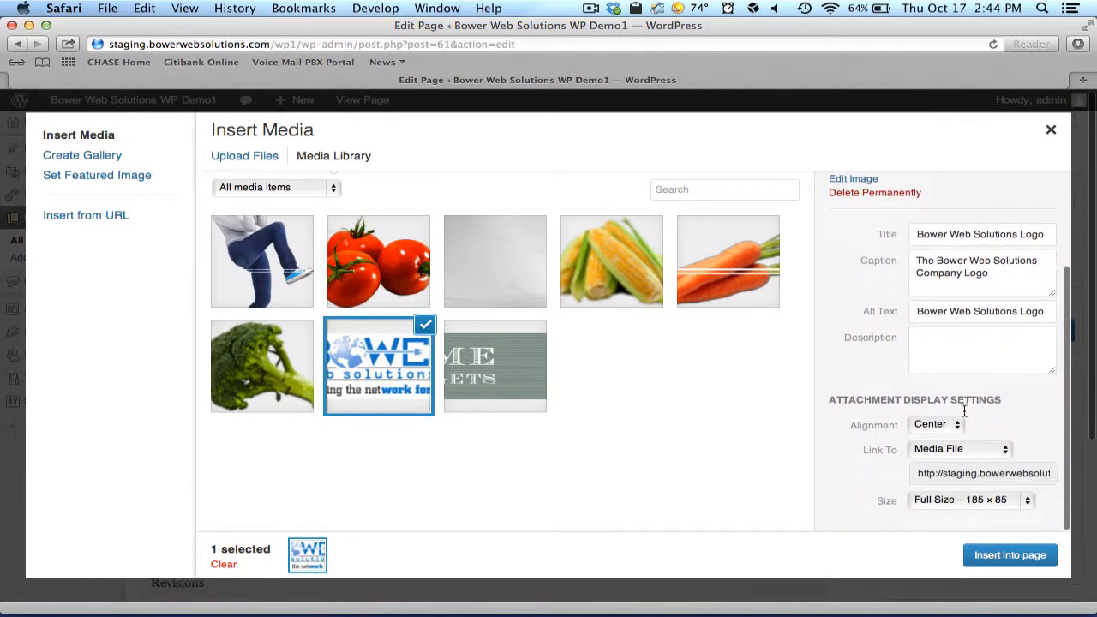
left_click(934, 424)
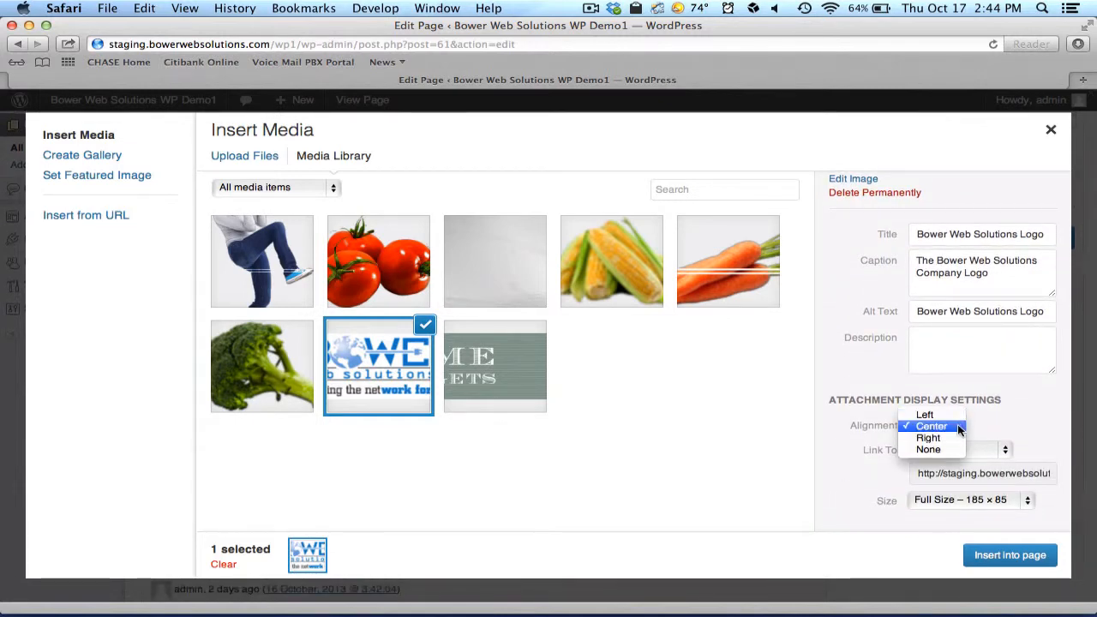
left_click(955, 450)
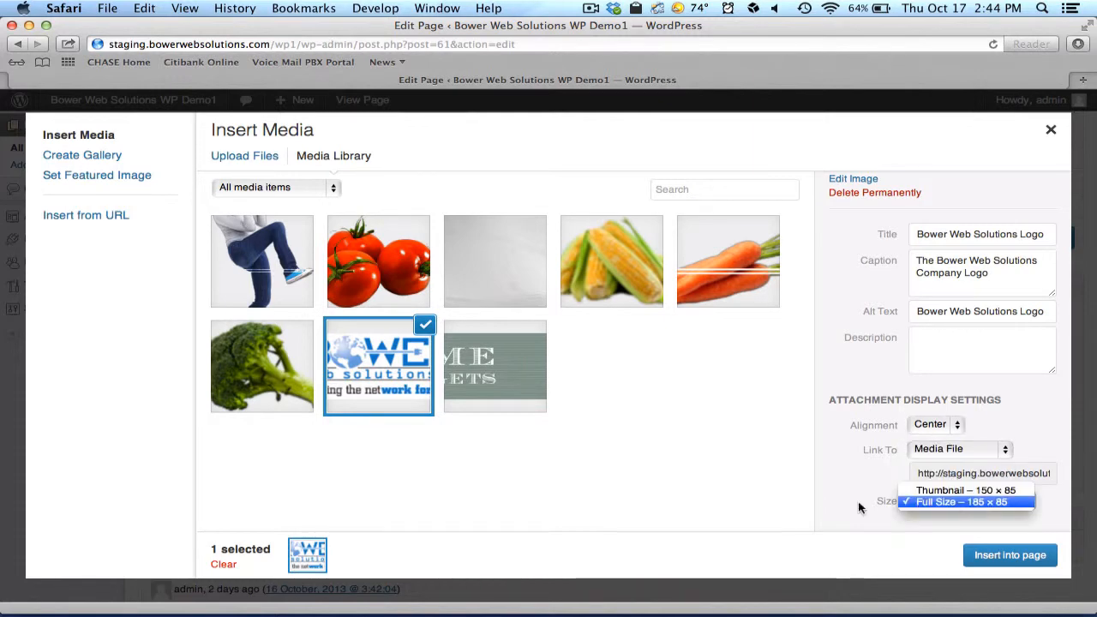
left_click(966, 502)
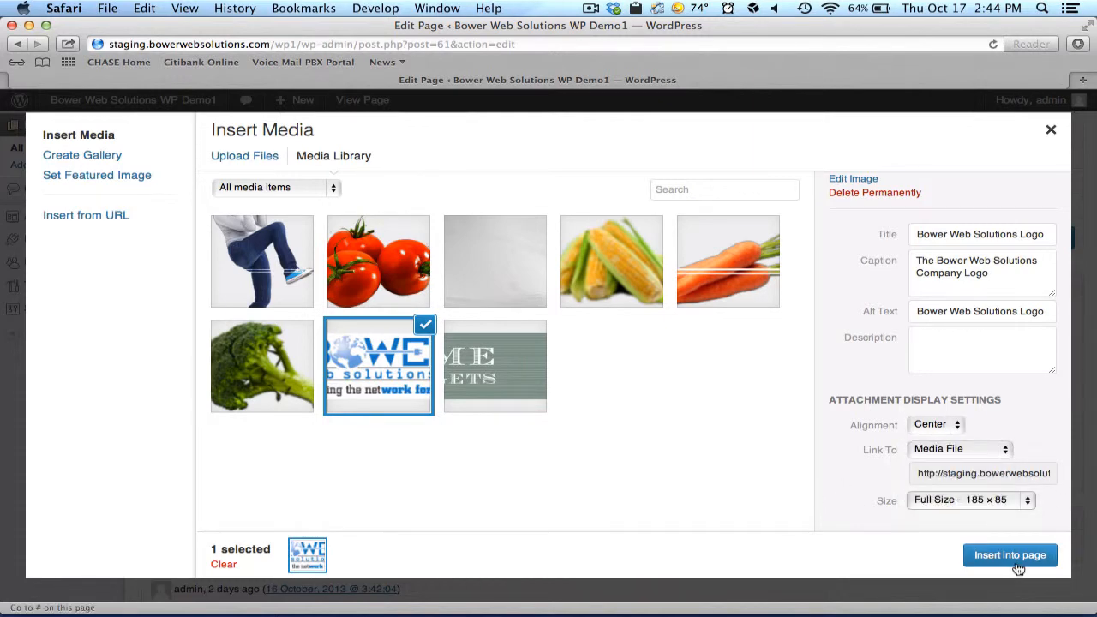
left_click(1009, 555)
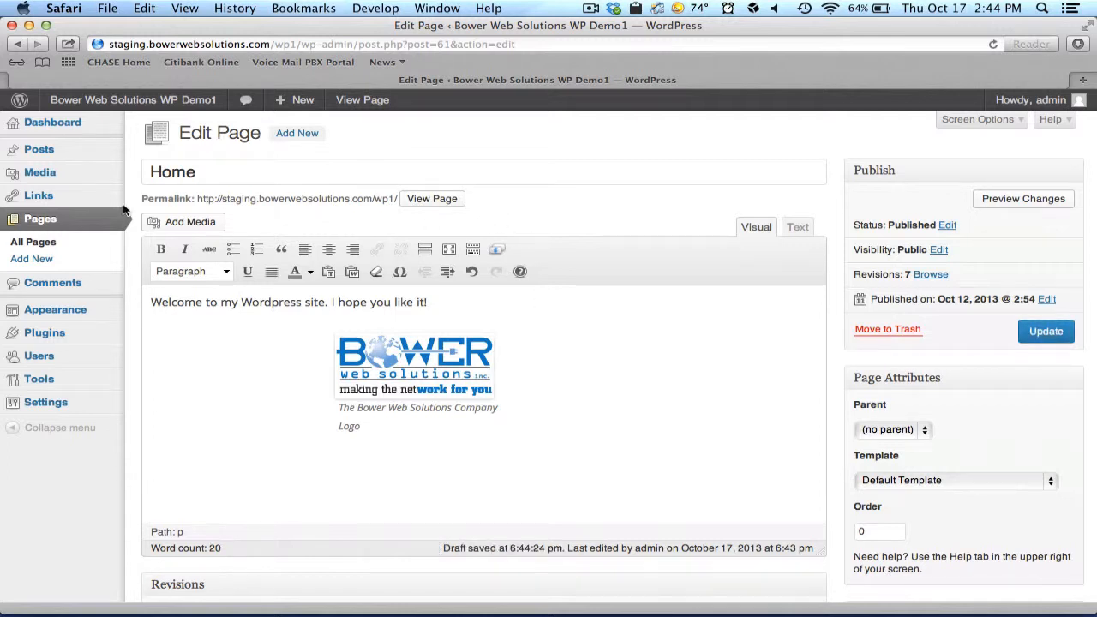
- Start a new media upload and browse the Desktop for a file to add
left_click(182, 222)
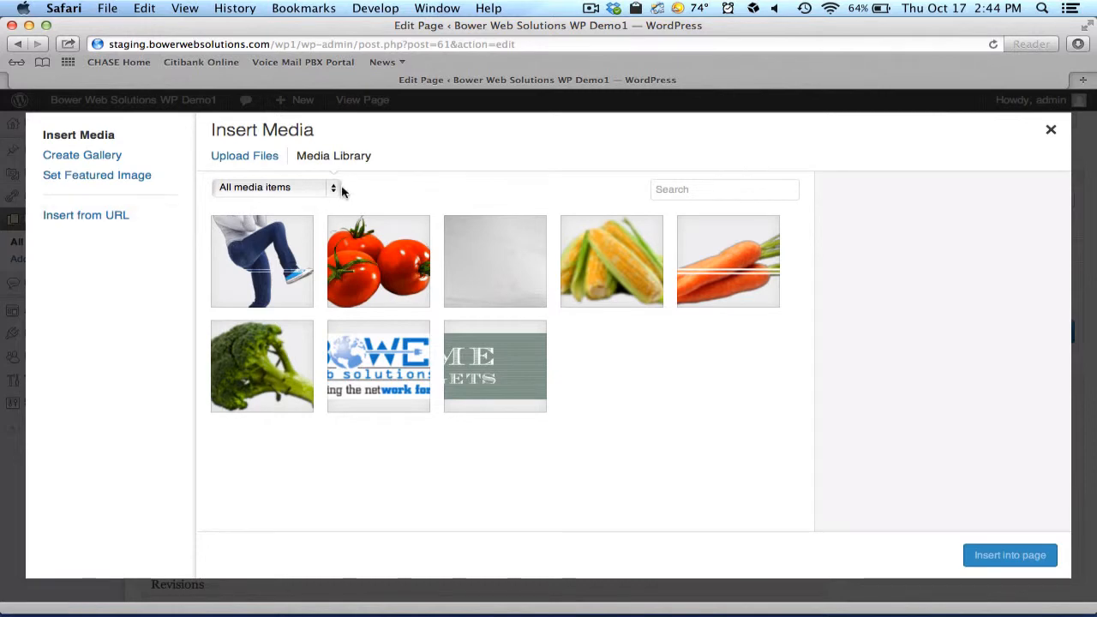
mouse_move(327, 163)
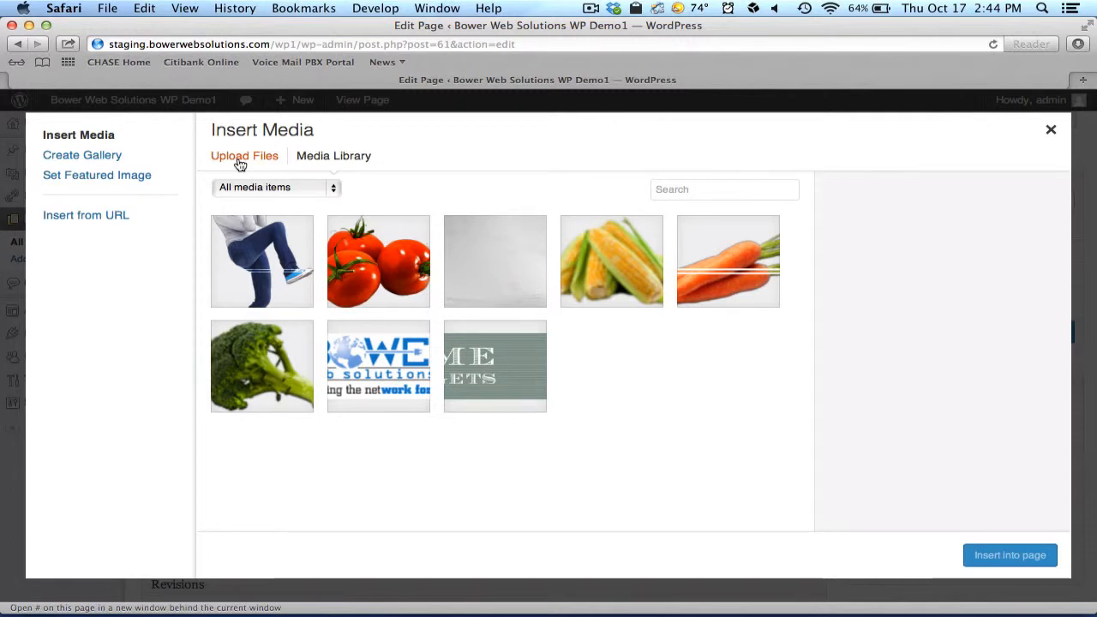
left_click(244, 155)
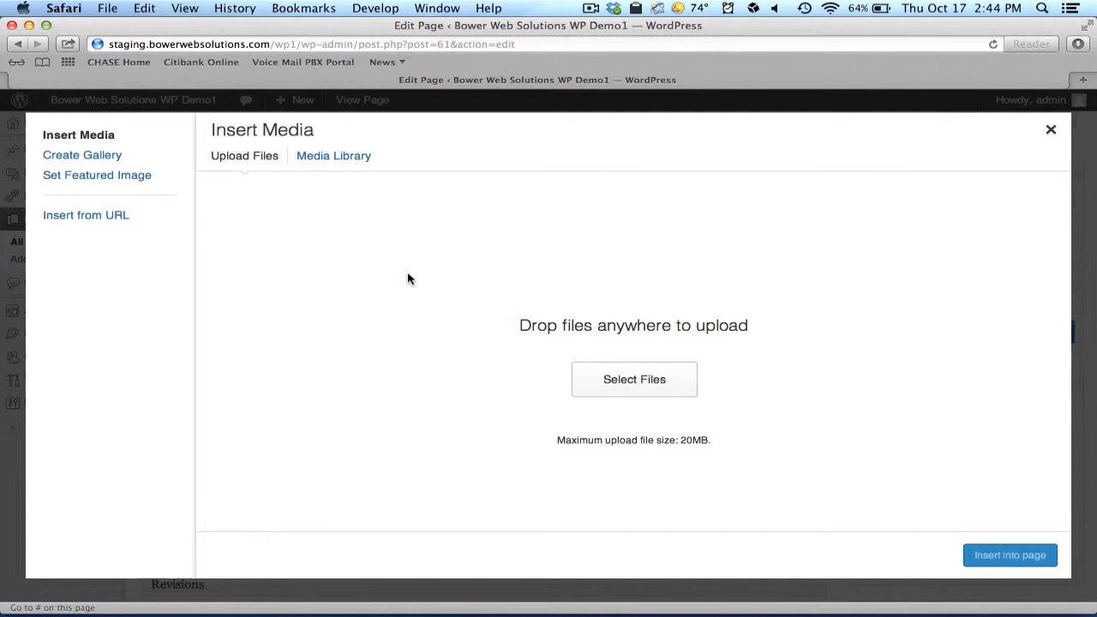
mouse_move(709, 306)
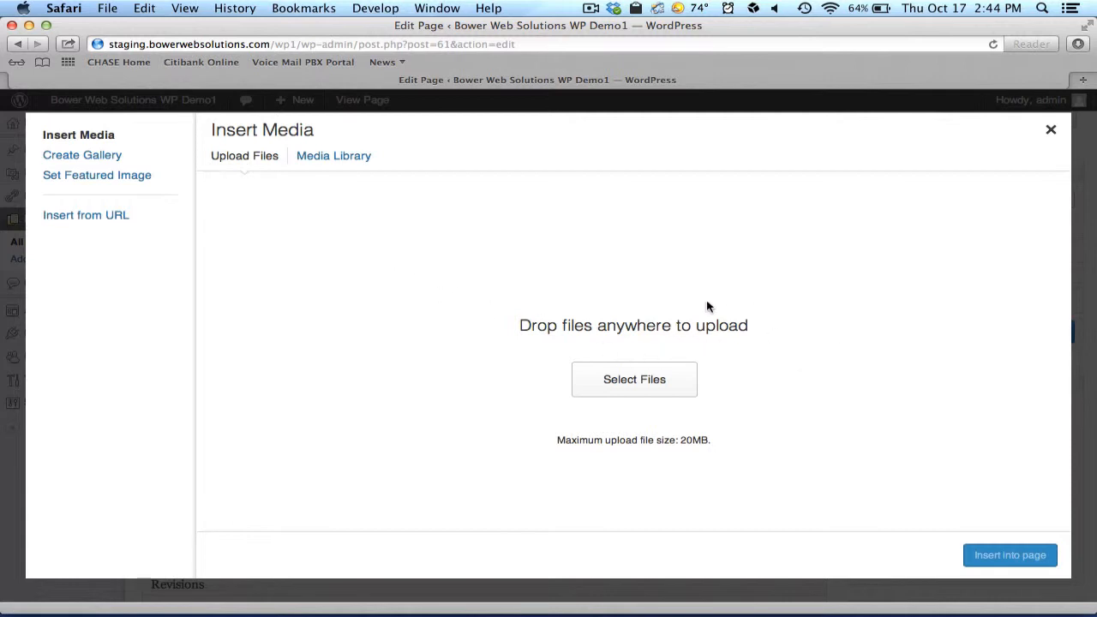
mouse_move(626, 369)
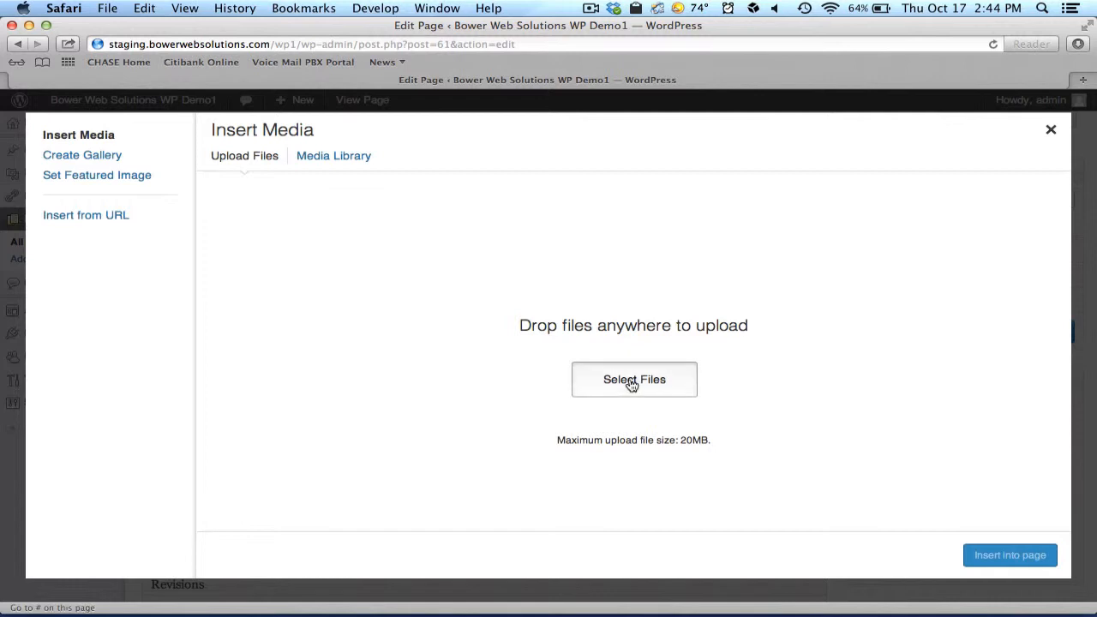
left_click(633, 379)
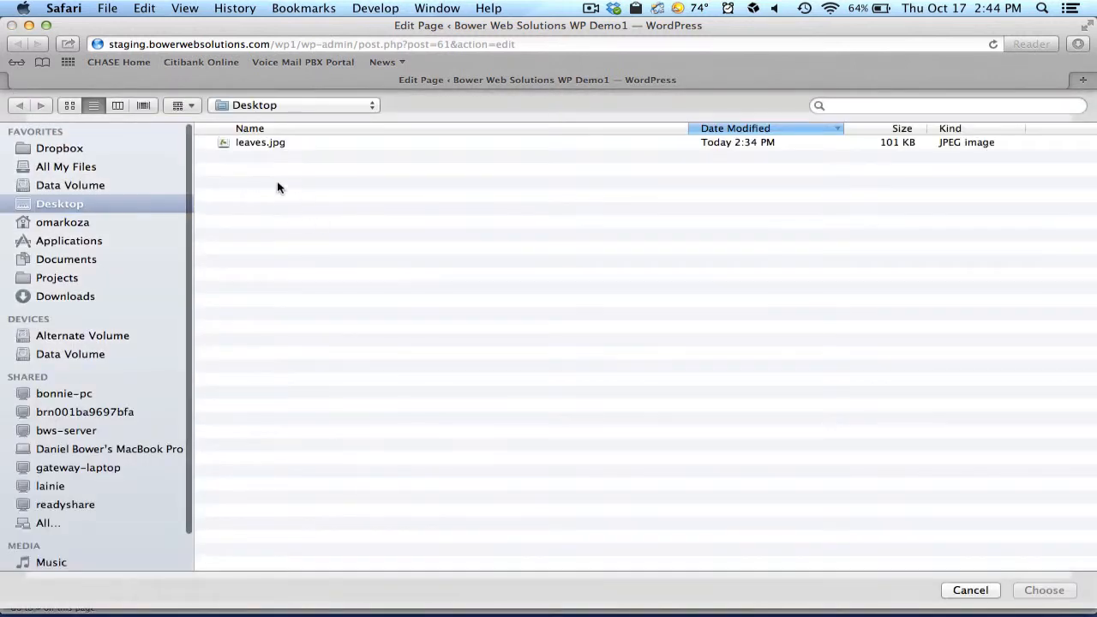
- Upload leaves.jpg and insert it centred at medium size beneath the logo
left_click(260, 142)
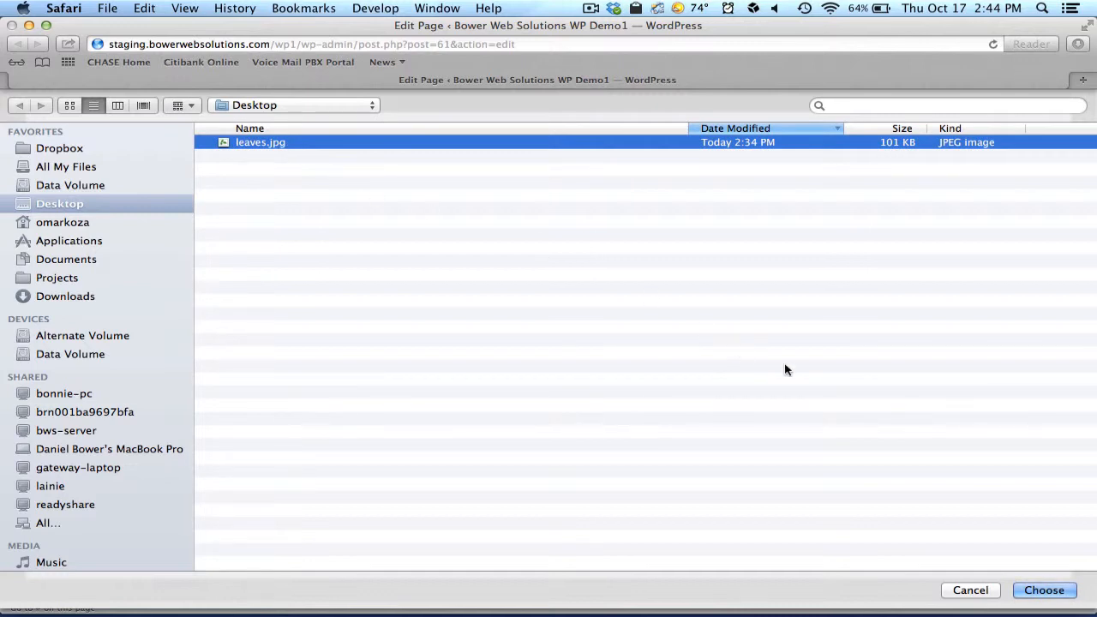
left_click(1047, 590)
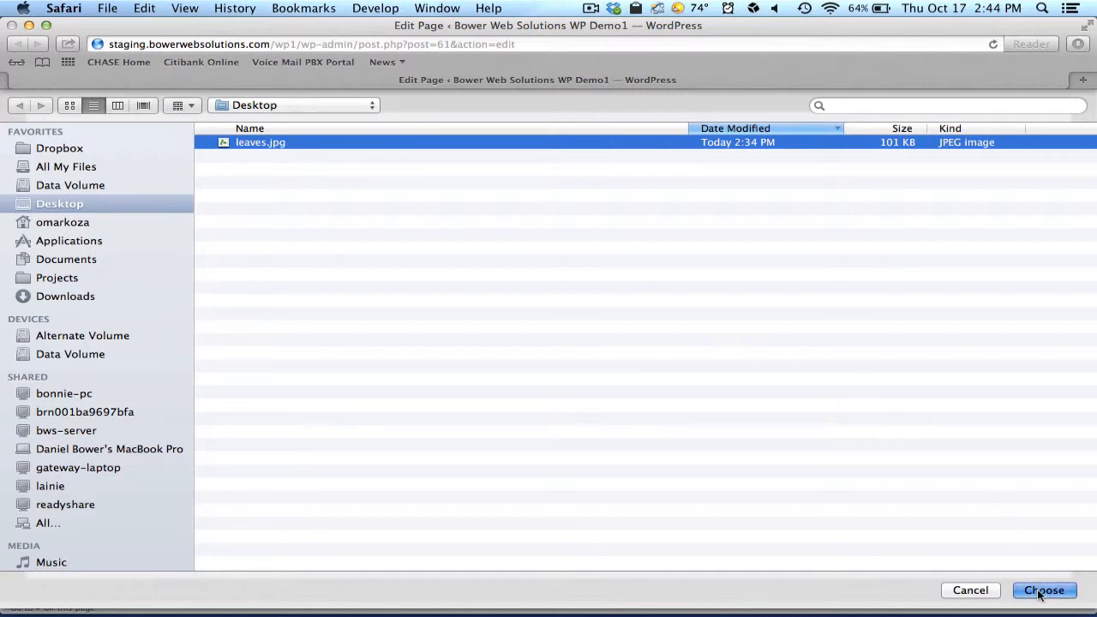
left_click(1045, 590)
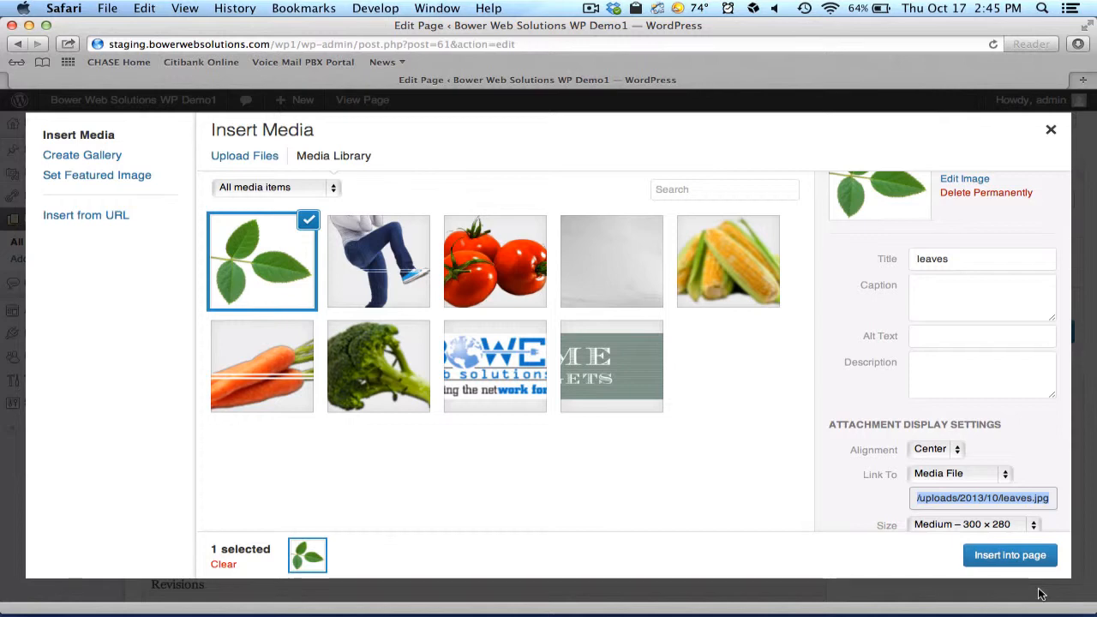
mouse_move(275, 287)
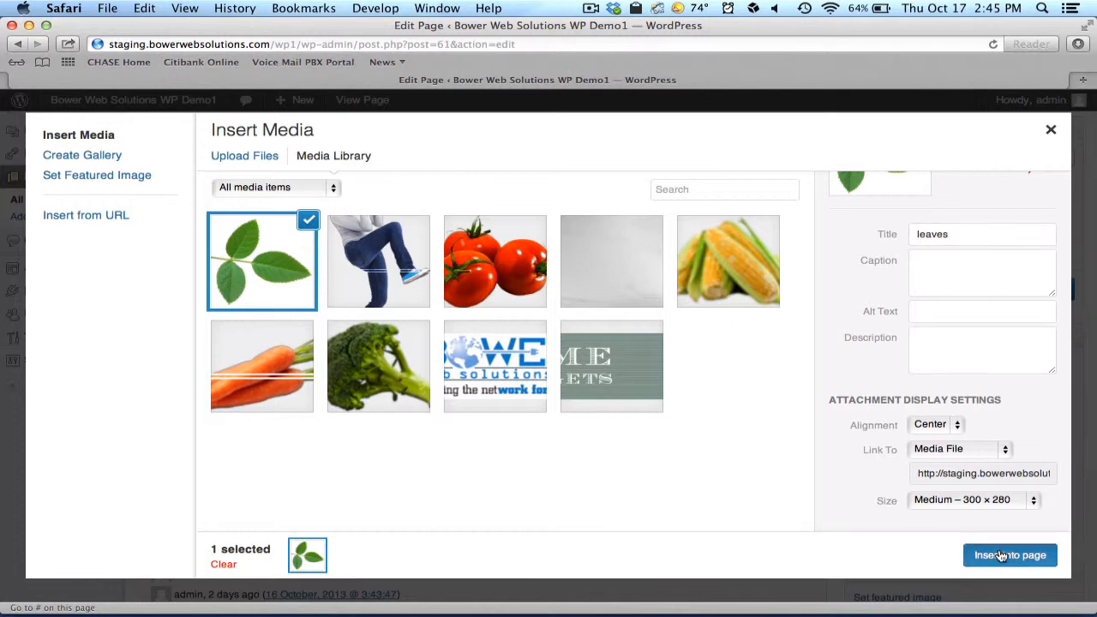
left_click(1010, 554)
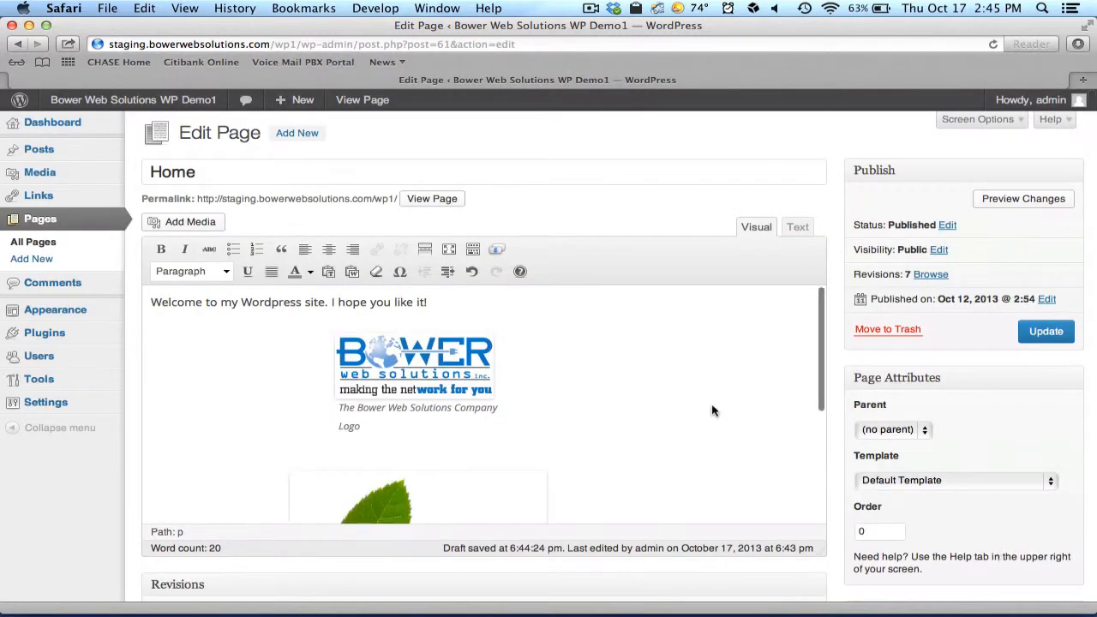
- Update the Home page and view the live page showing the logo and leaves image
scroll("down", 3)
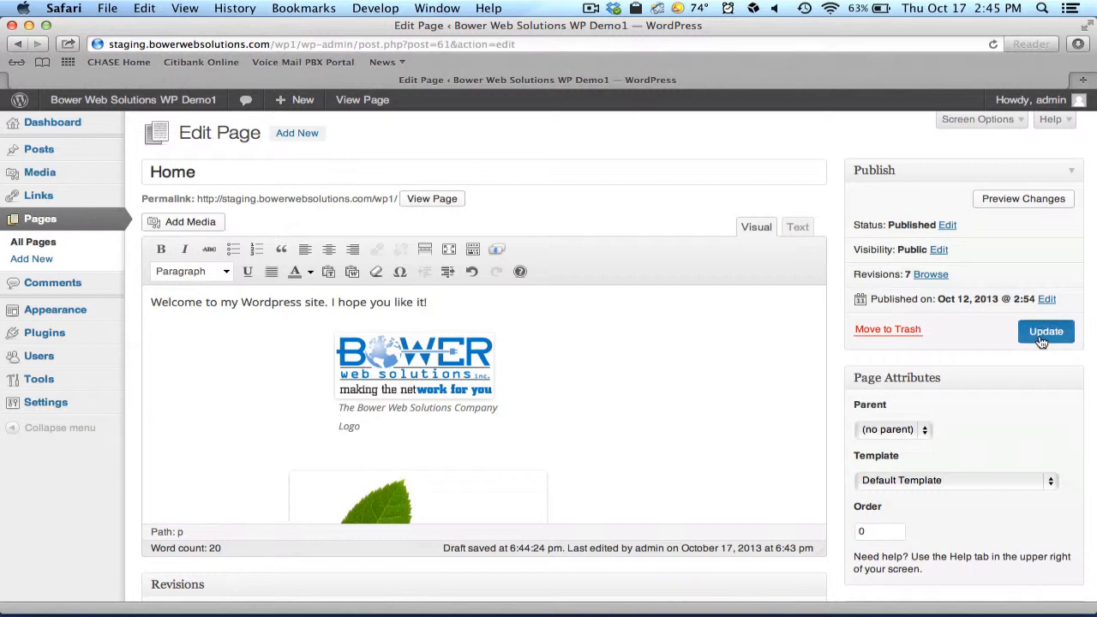
left_click(1046, 331)
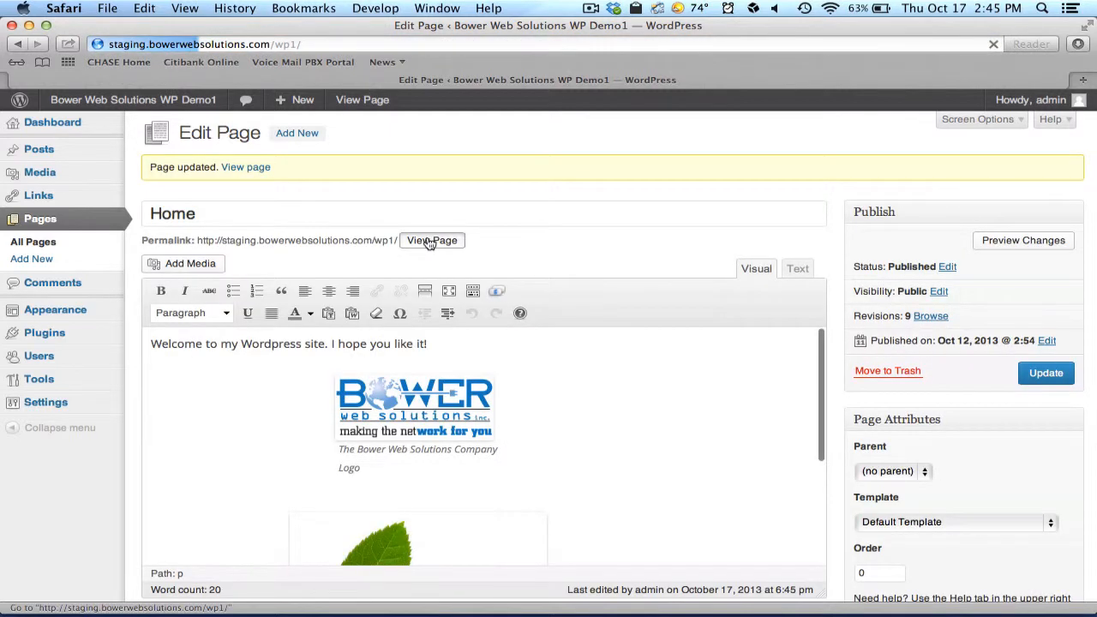
left_click(431, 240)
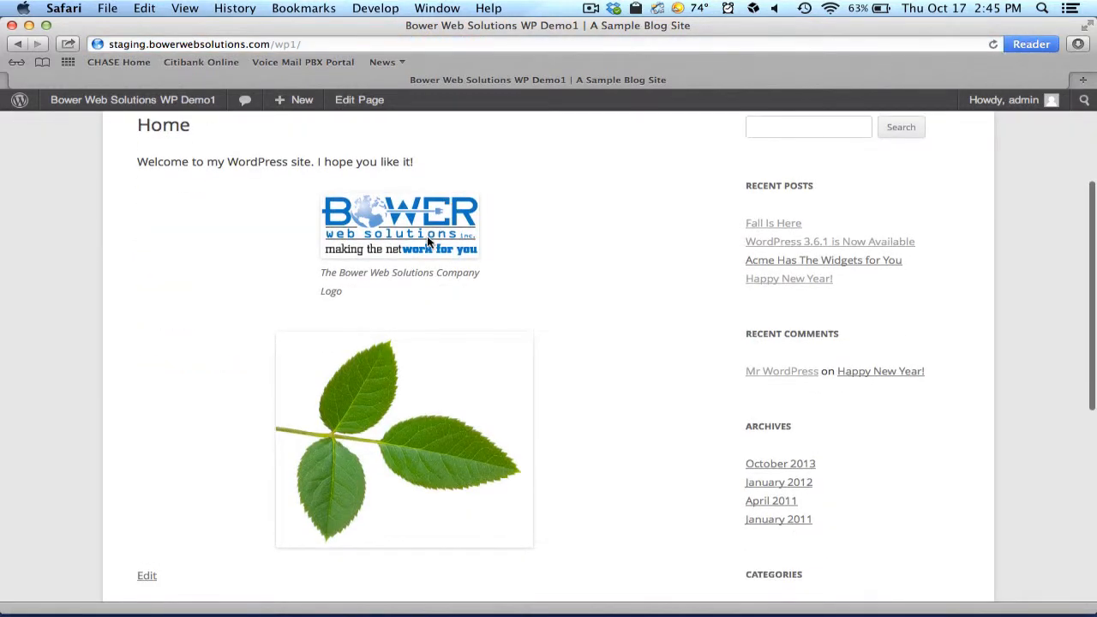
scroll("up", 3)
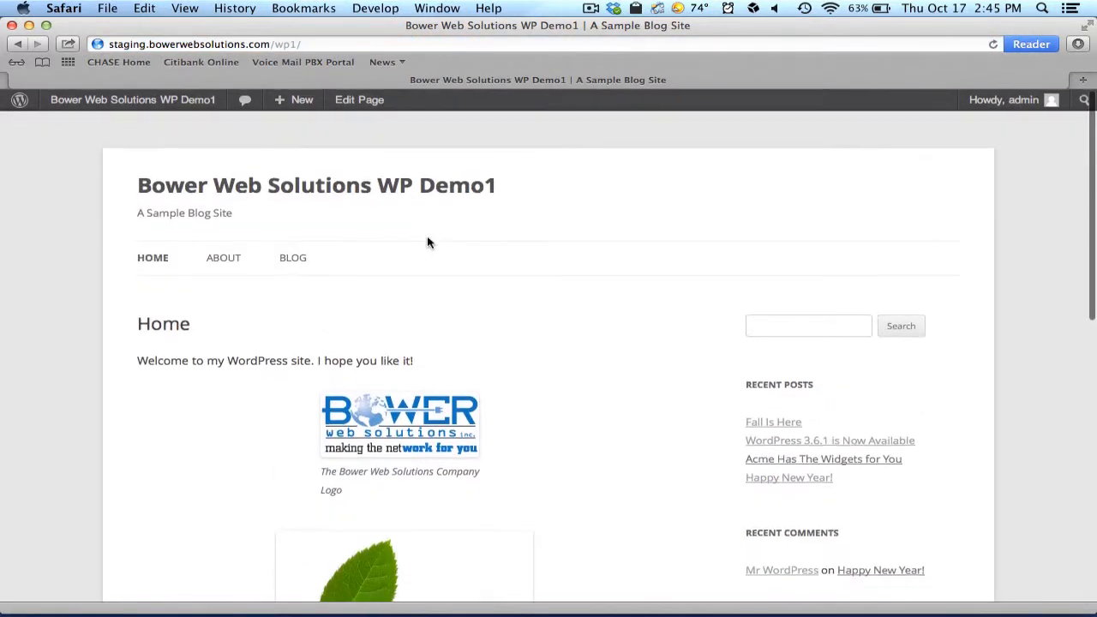